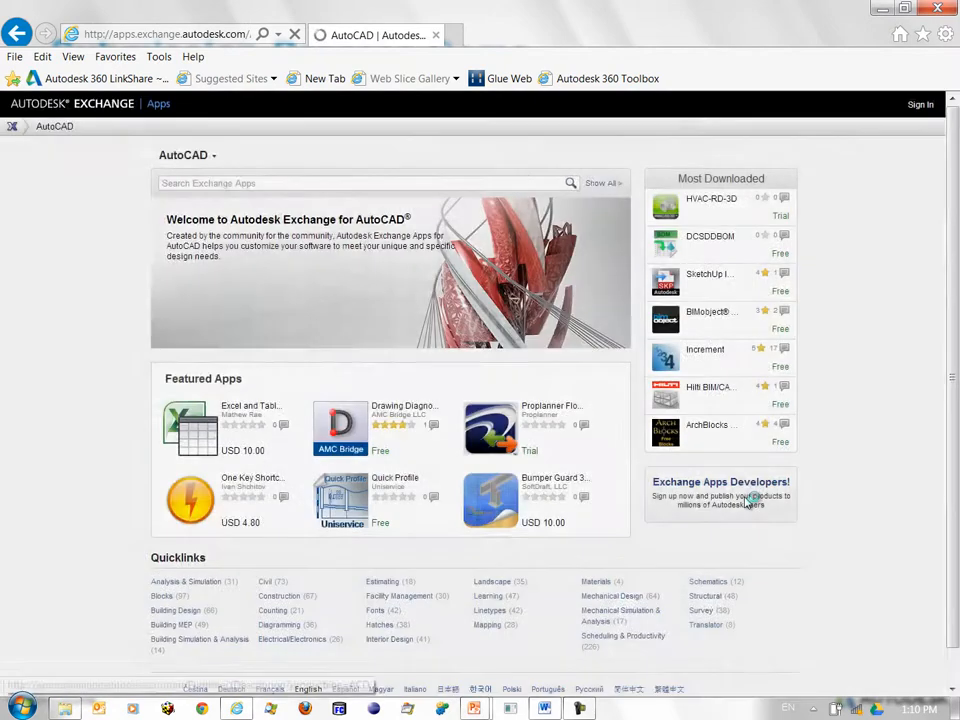
Sign in to Autodesk Exchange Apps as gopinal with Keep me signed in ticked
left_click(926, 104)
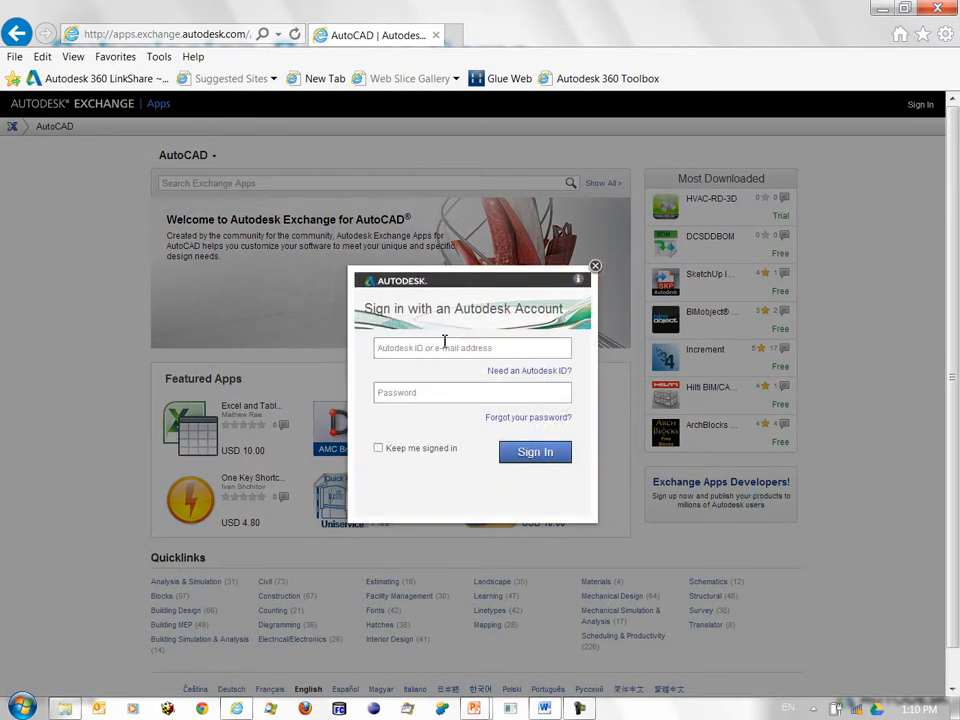
type("gopinal")
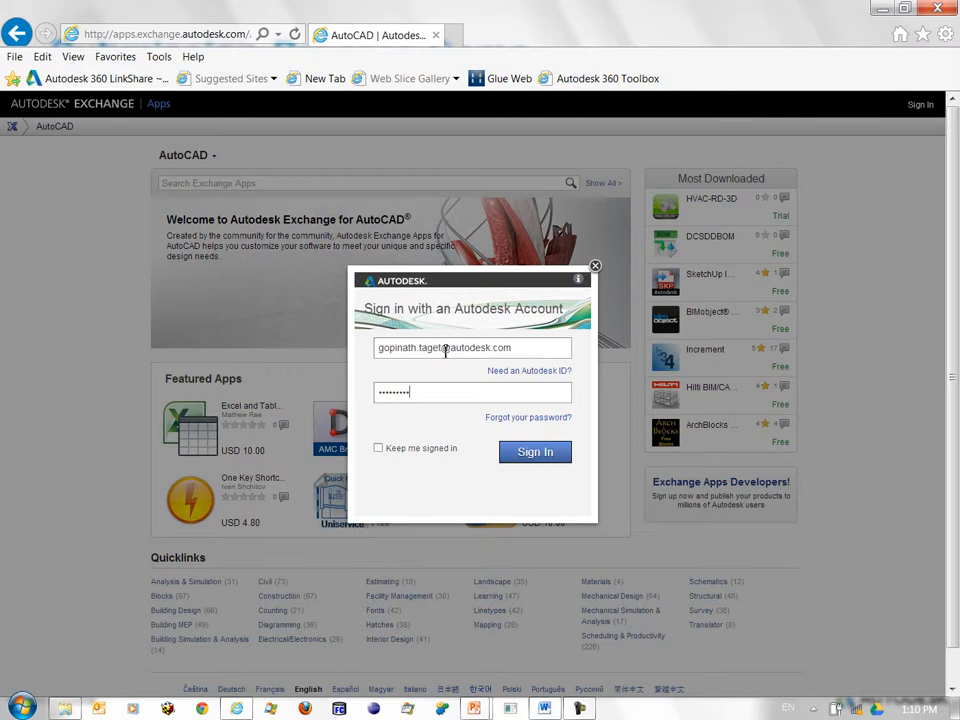
left_click(378, 448)
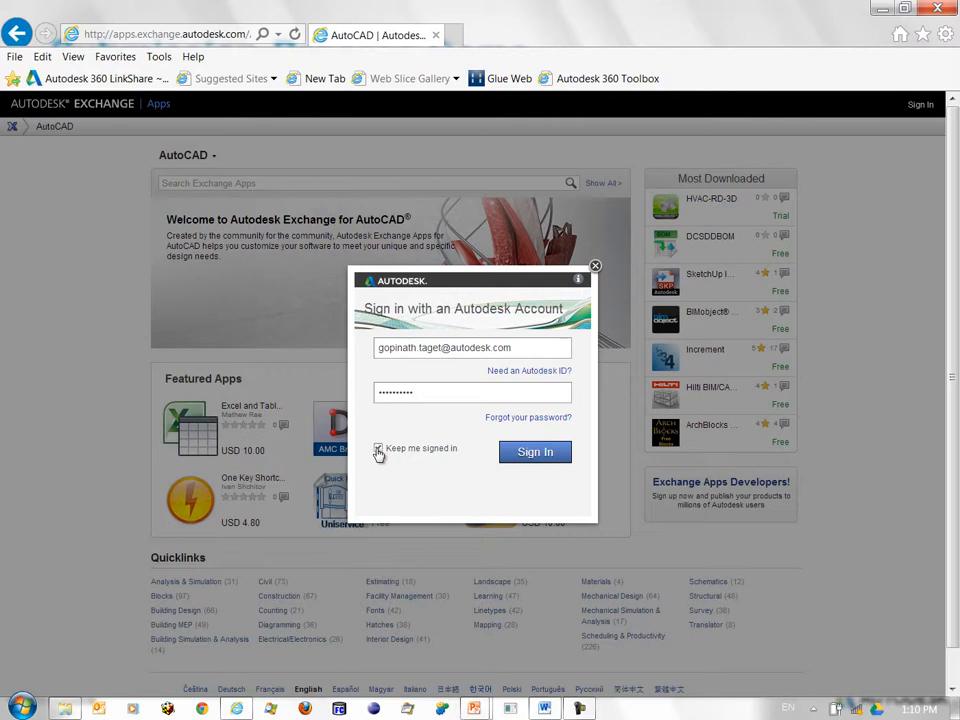
left_click(534, 452)
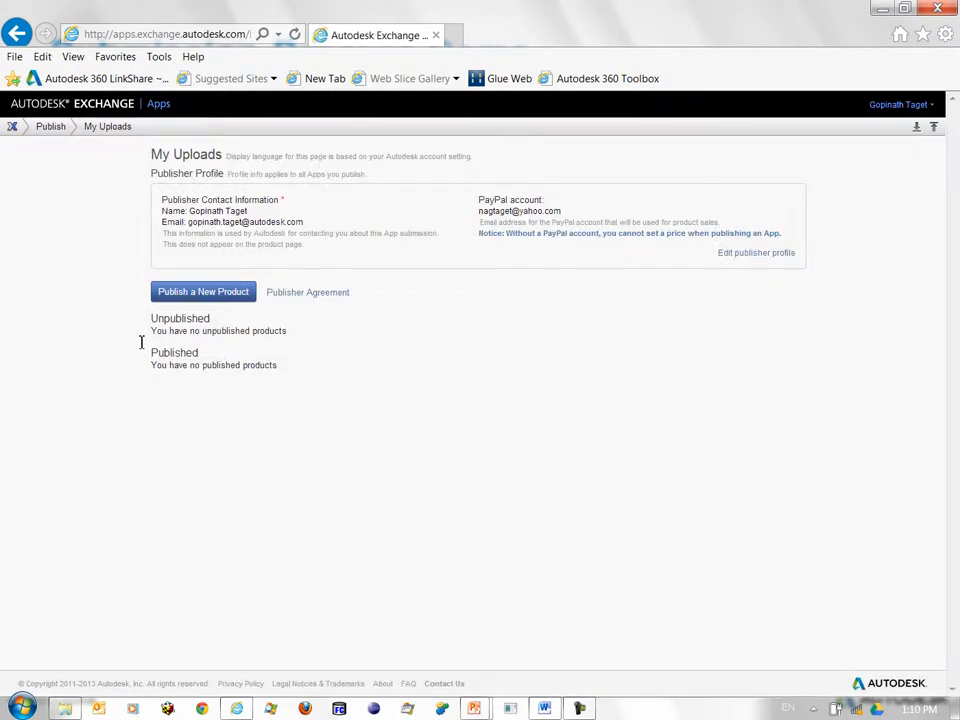
mouse_move(181, 299)
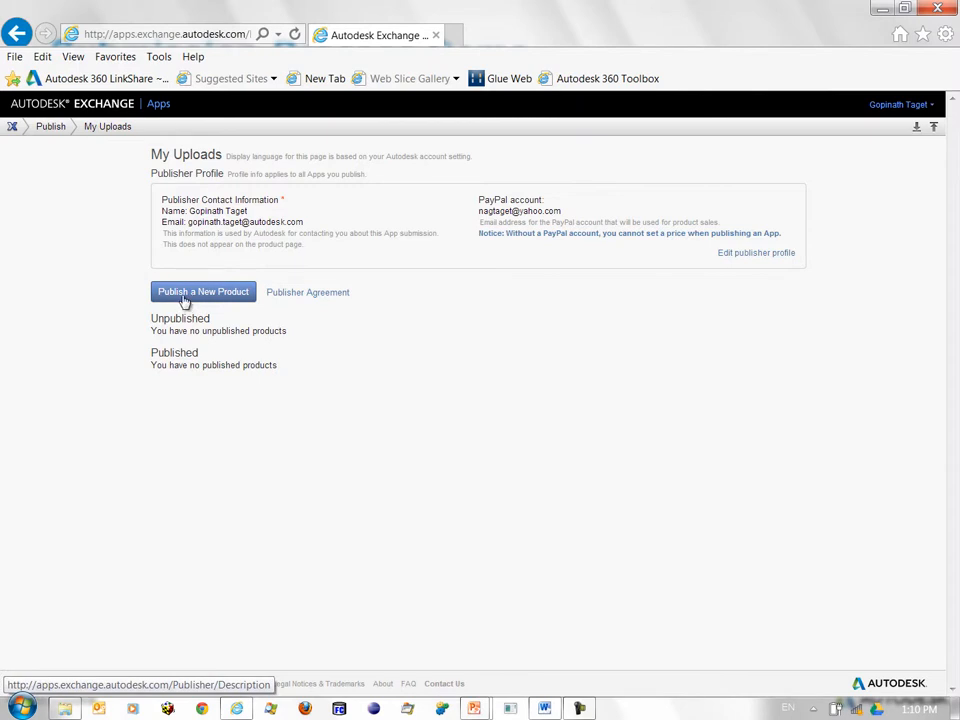
Start publishing a new product and continue past the publisher welcome page
left_click(203, 291)
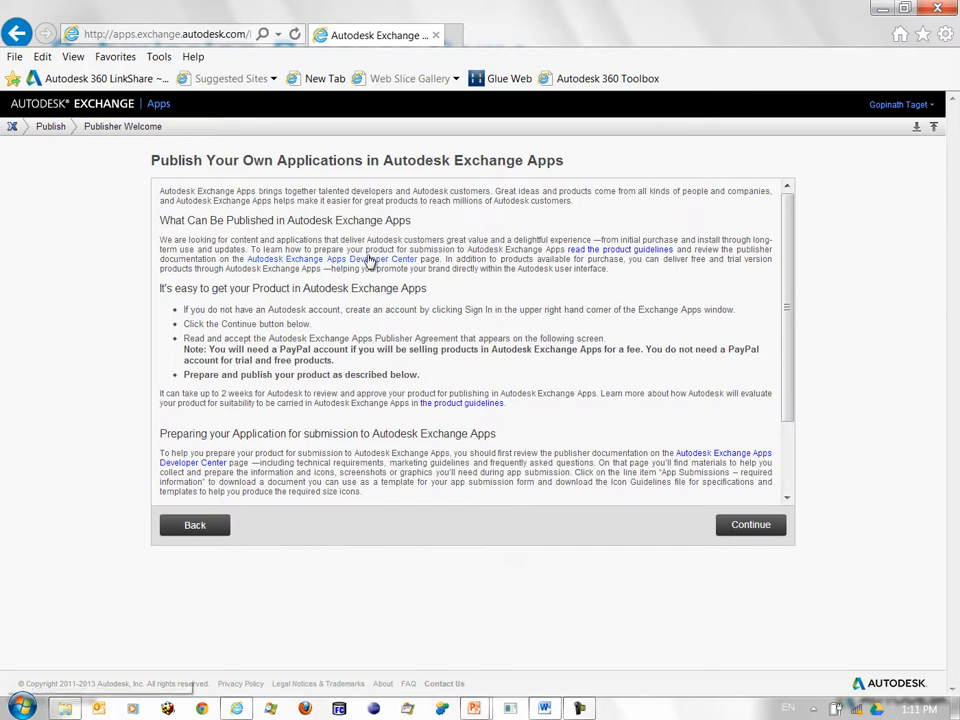
mouse_move(455, 338)
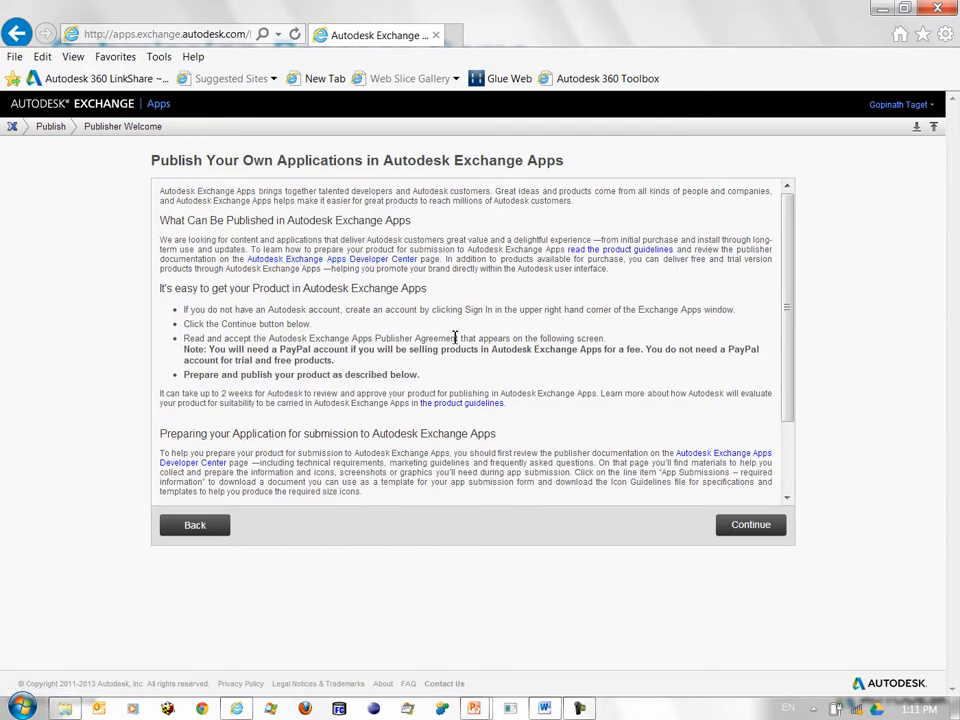
scroll("down", 3)
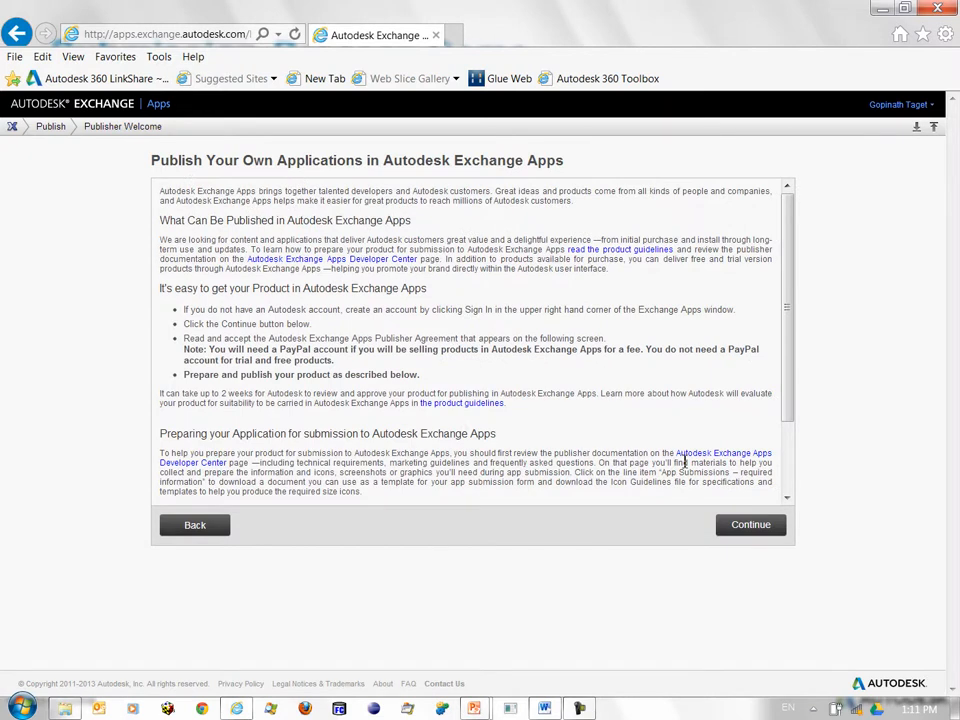
left_click(750, 525)
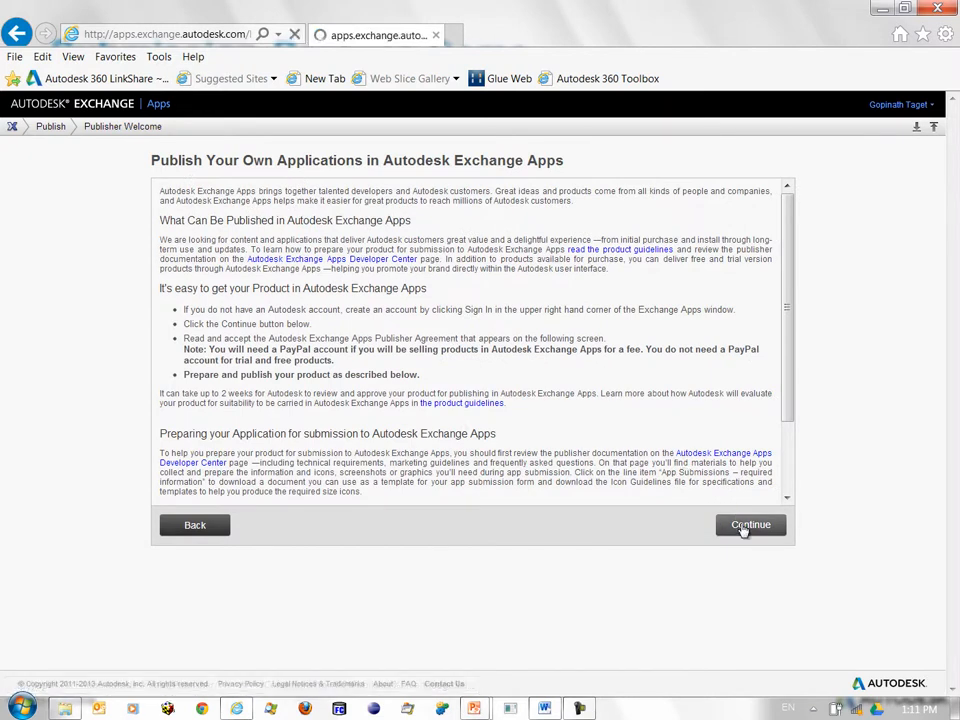
left_click(750, 525)
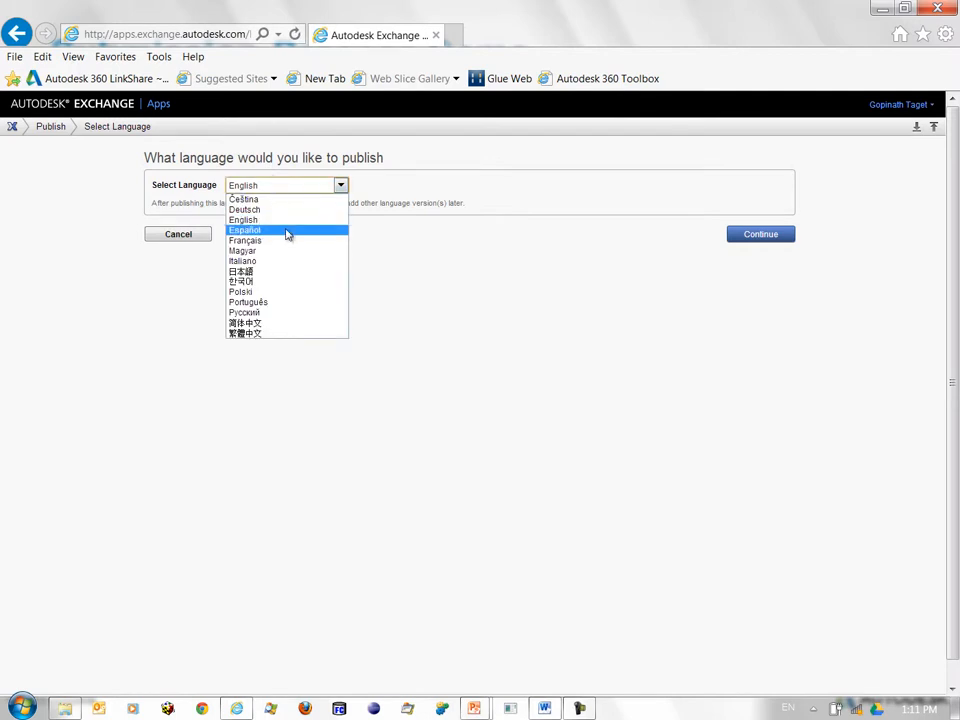
mouse_move(288, 222)
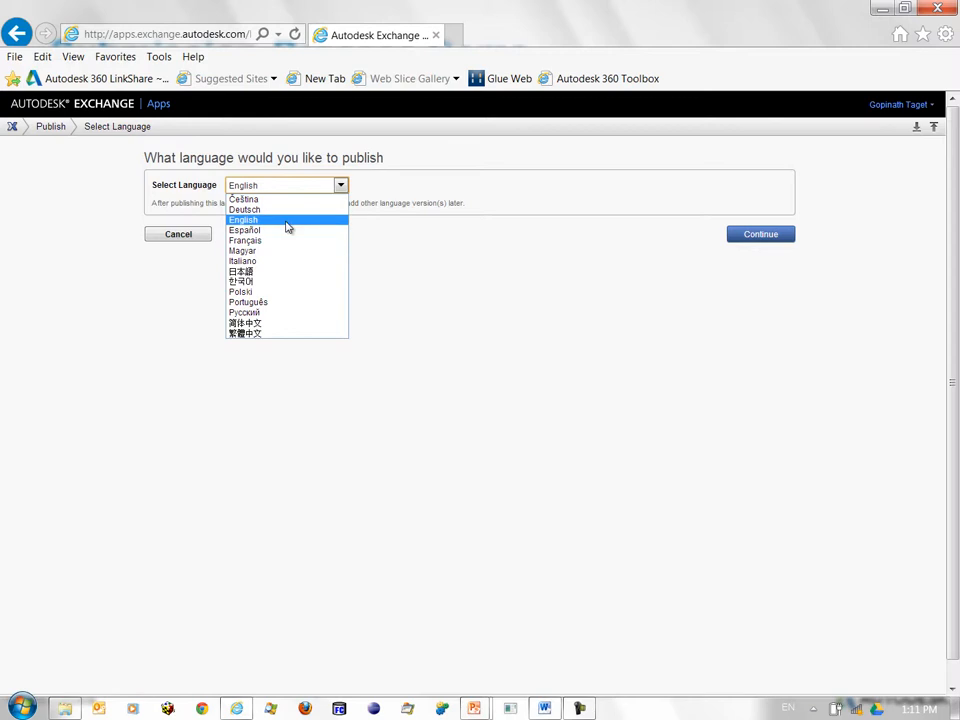
Choose English as the publishing language and continue to the app details form
left_click(244, 219)
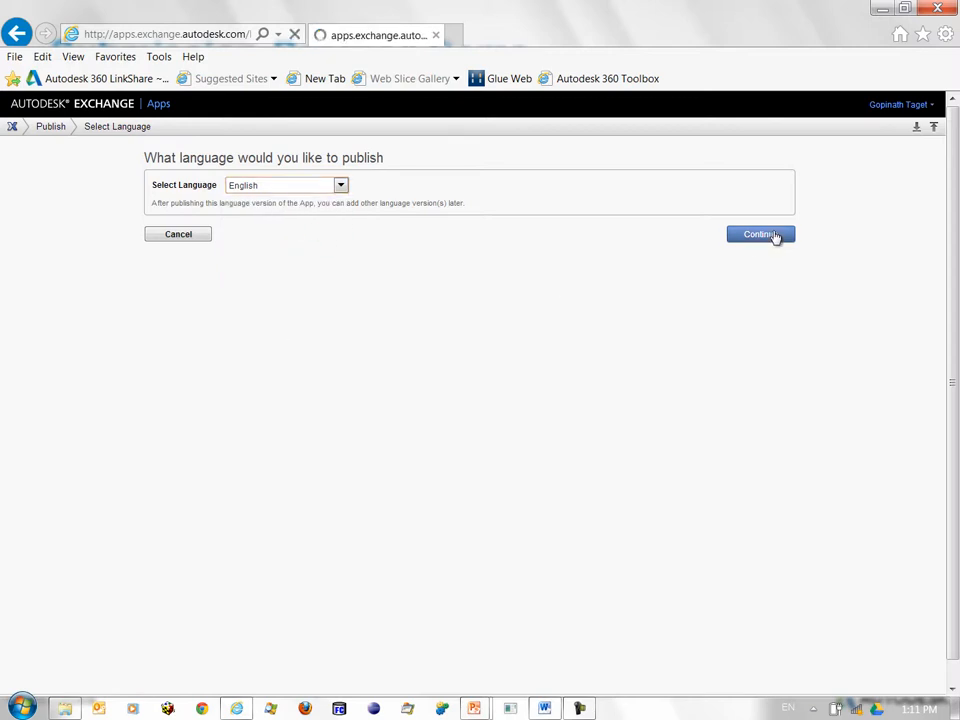
left_click(760, 234)
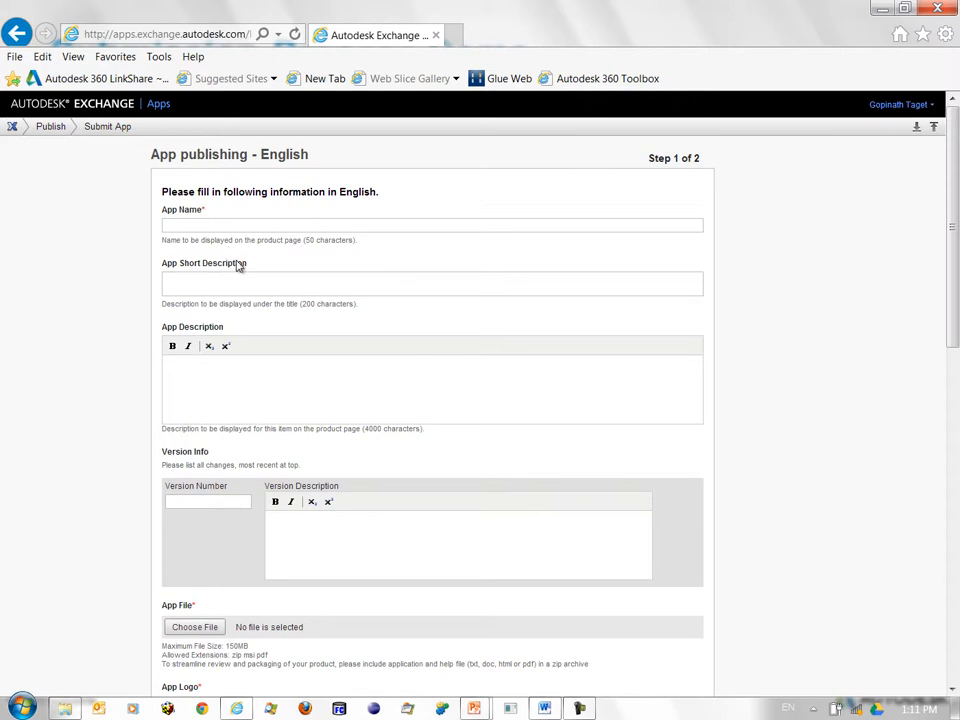
mouse_move(248, 325)
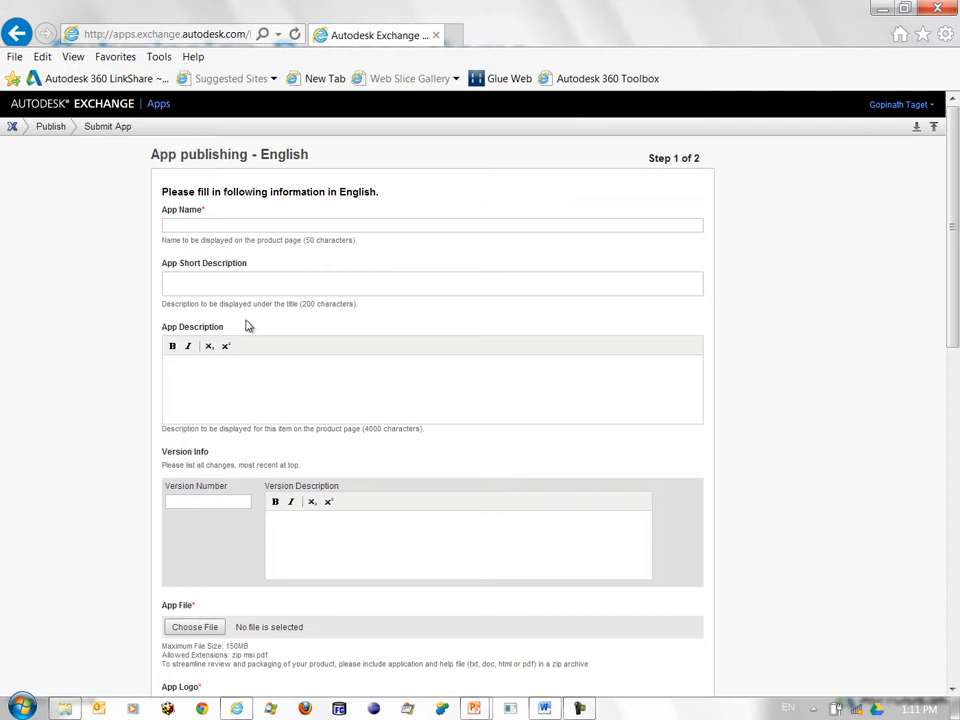
mouse_move(337, 453)
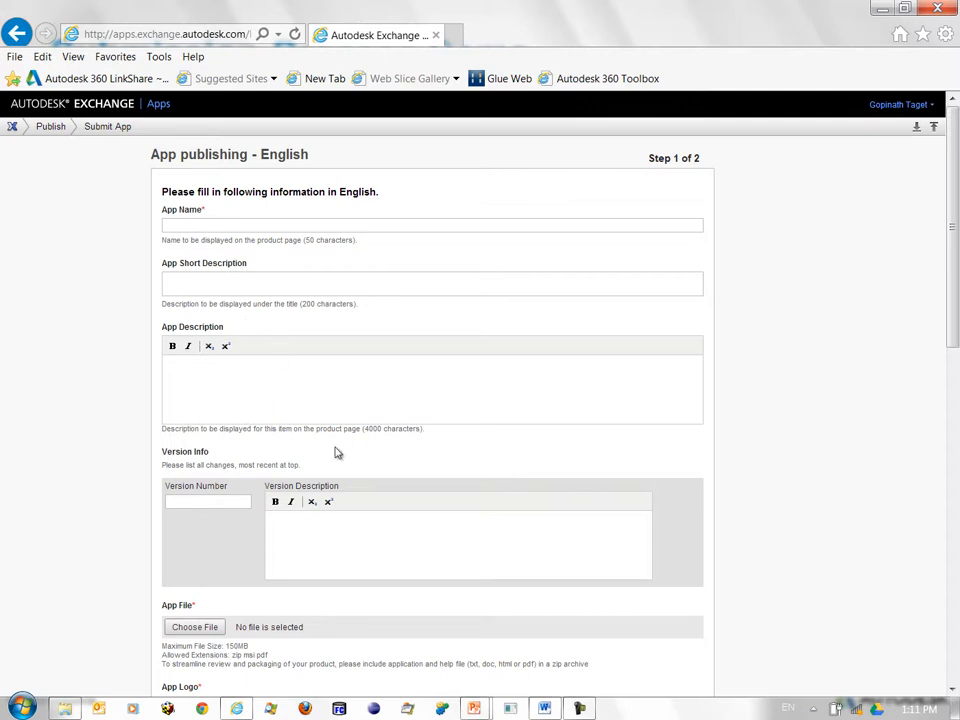
mouse_move(420, 458)
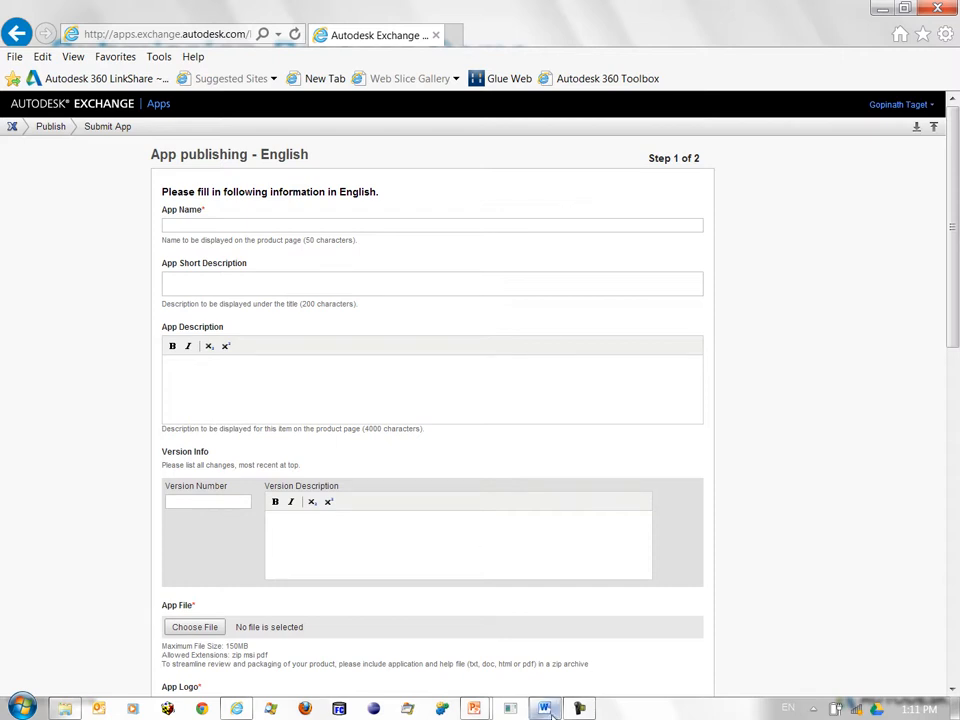
Switch to the Word reference document and go to its App Name section, MyFileUpgraderApp
left_click(540, 706)
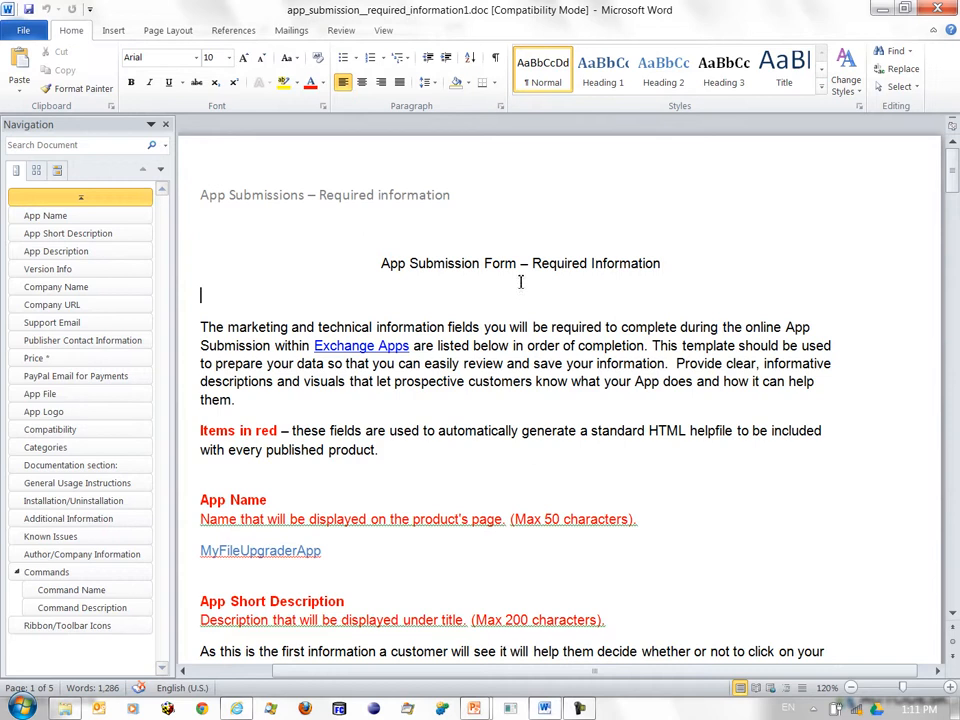
mouse_move(636, 263)
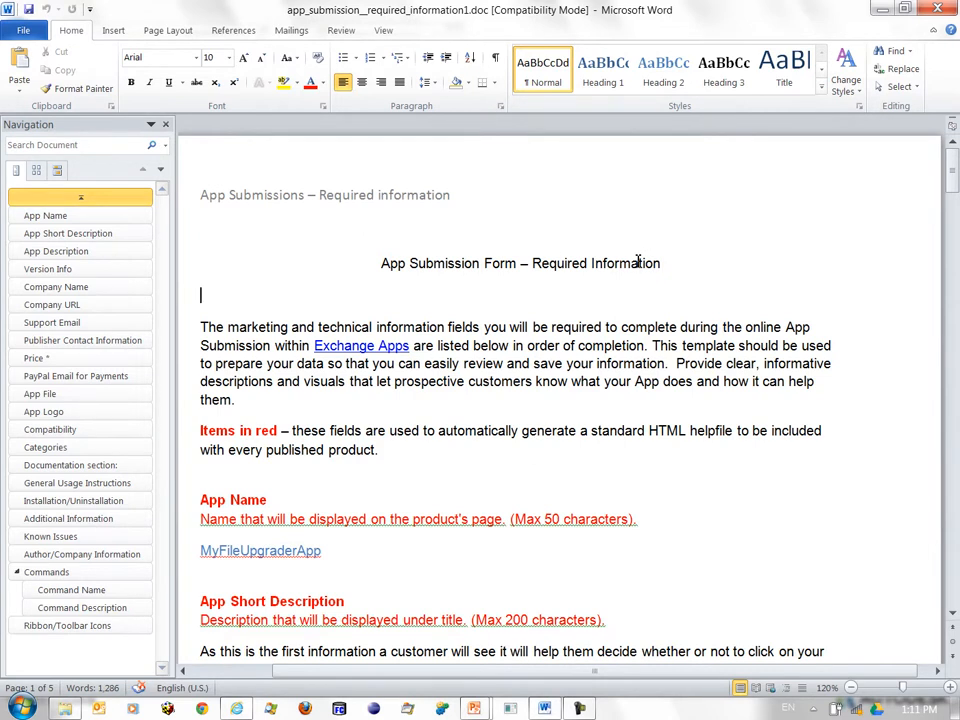
mouse_move(560, 365)
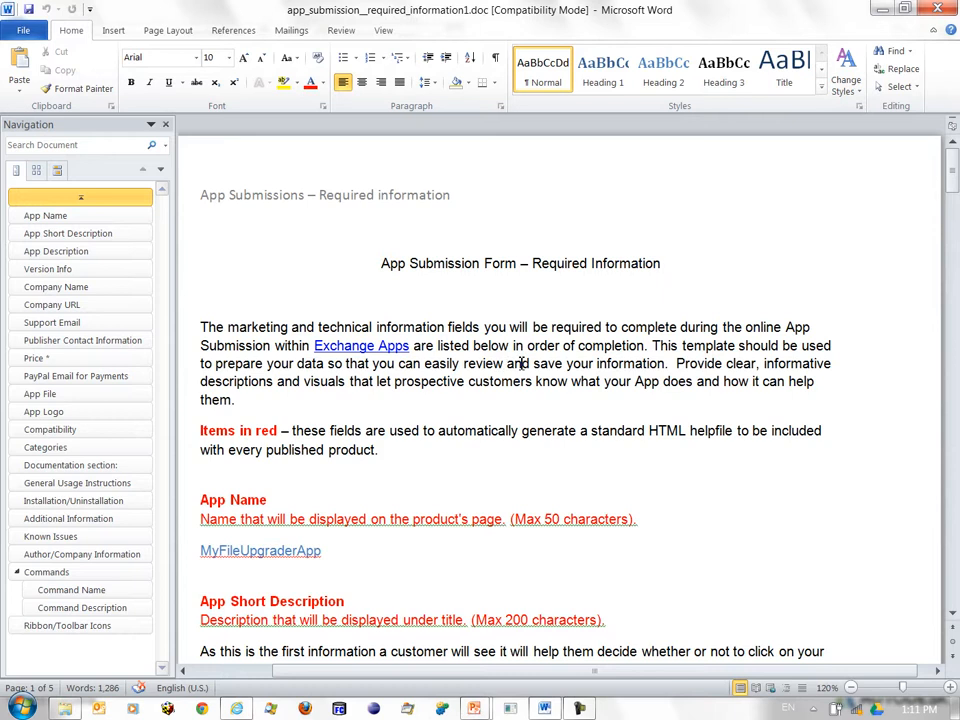
left_click(45, 215)
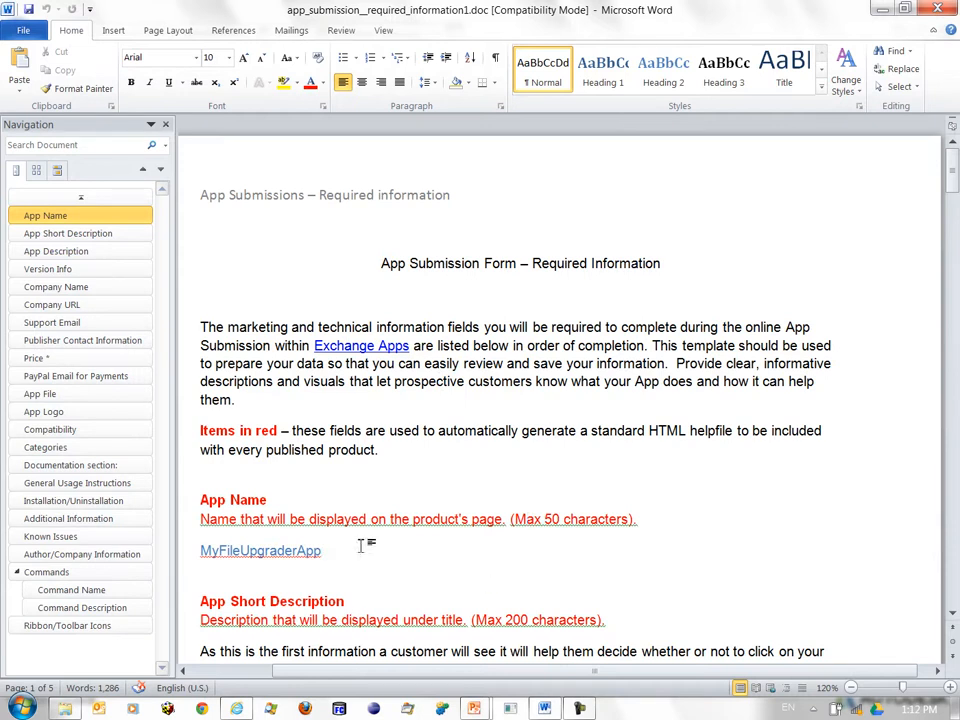
mouse_move(308, 550)
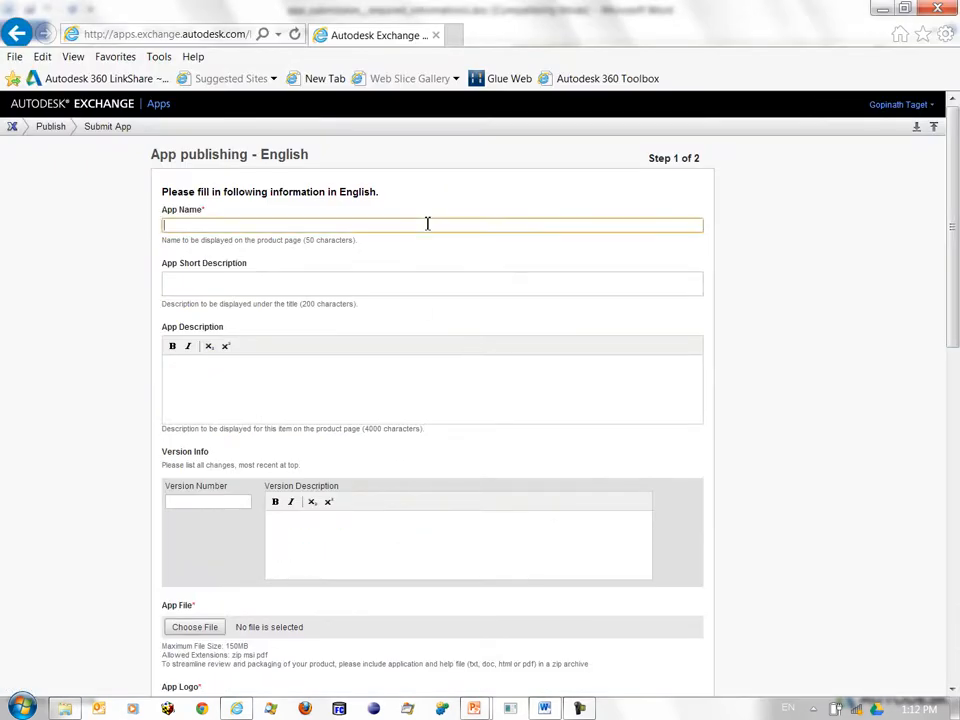
Enter the app name MyFileUpgrader and copy in the short description from the Word document
type("My File")
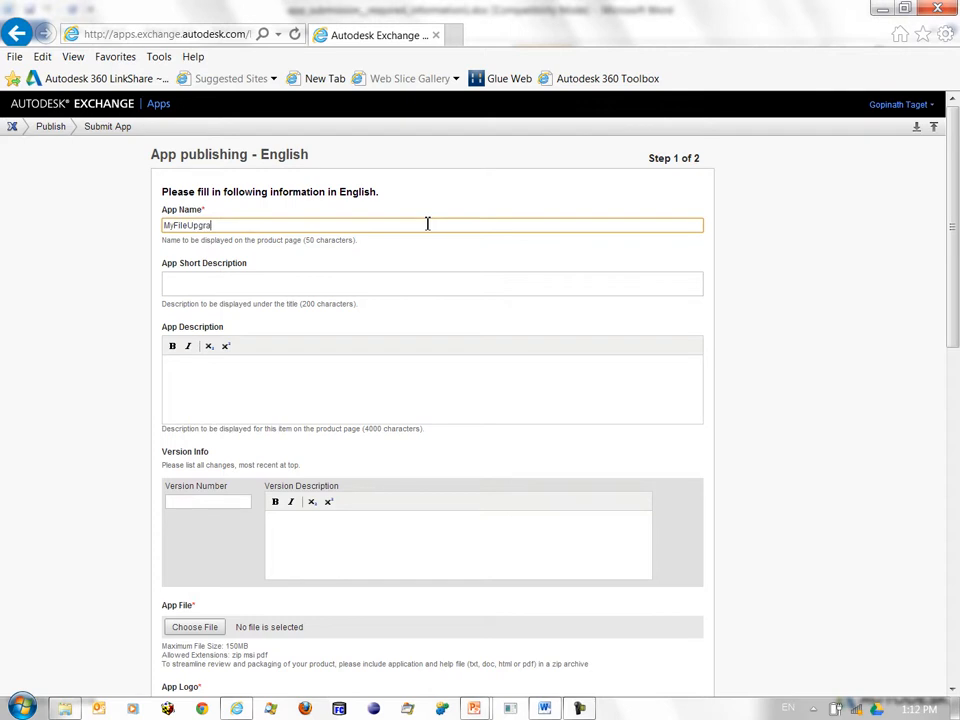
type("der")
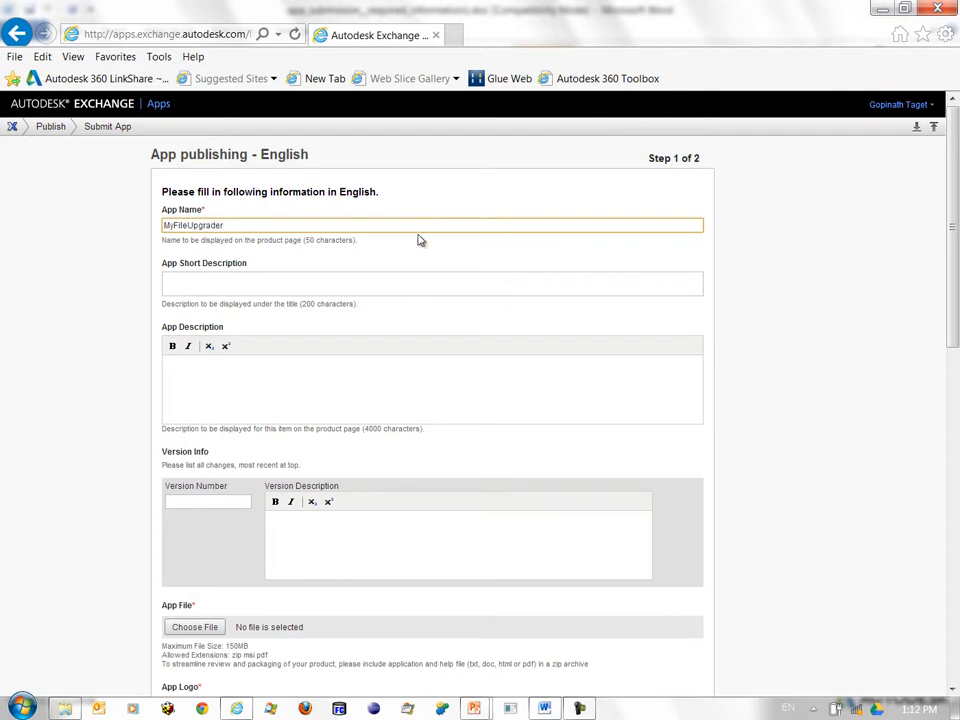
left_click(539, 706)
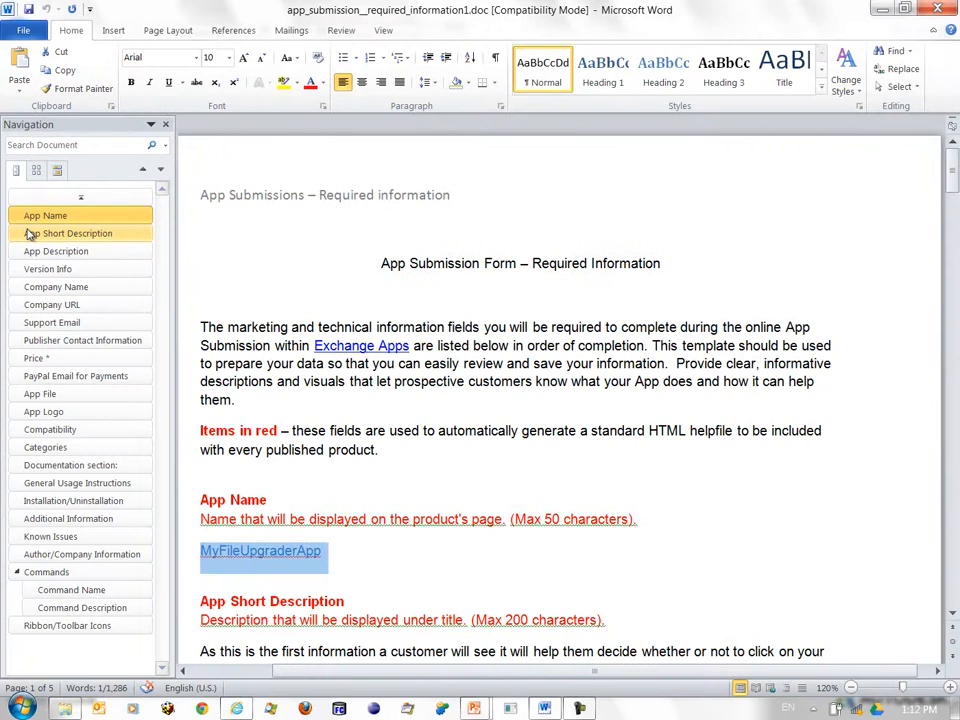
left_click(76, 233)
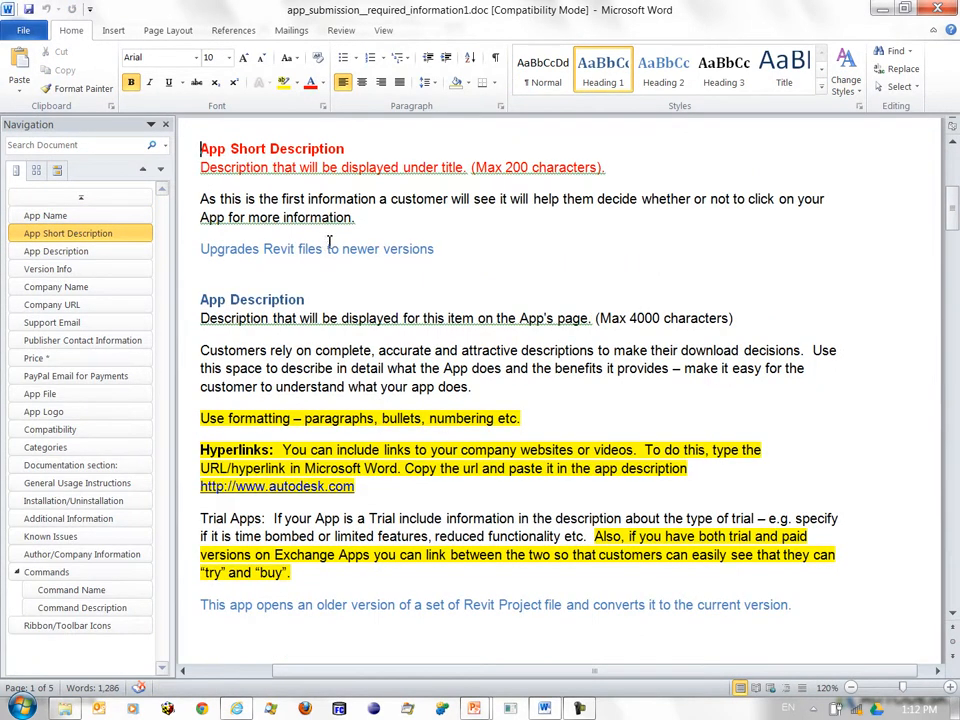
double_click(332, 248)
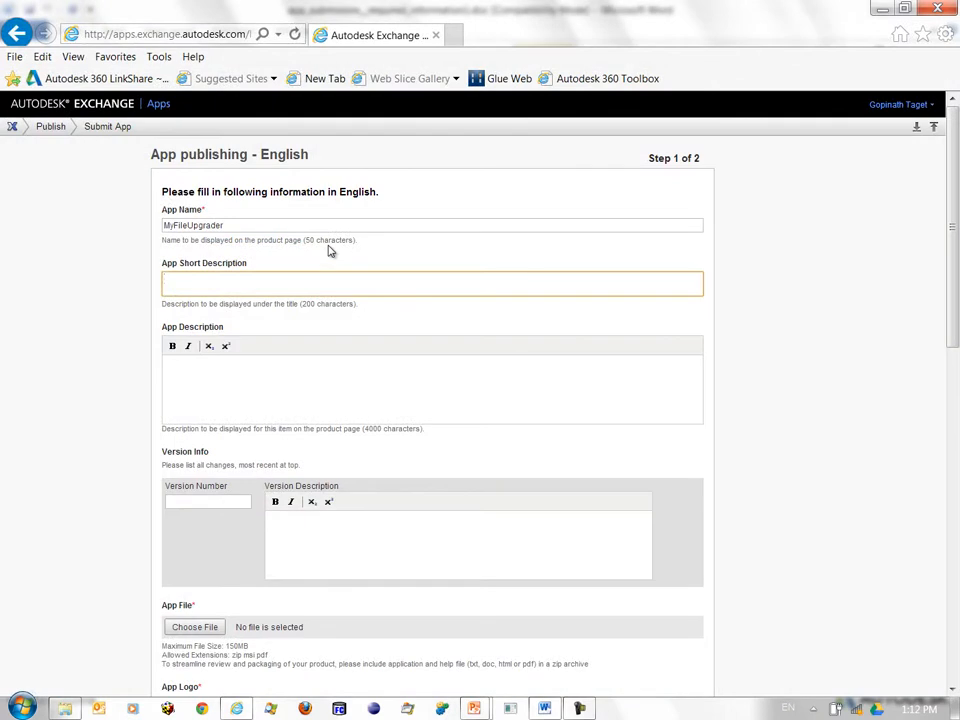
left_click(540, 705)
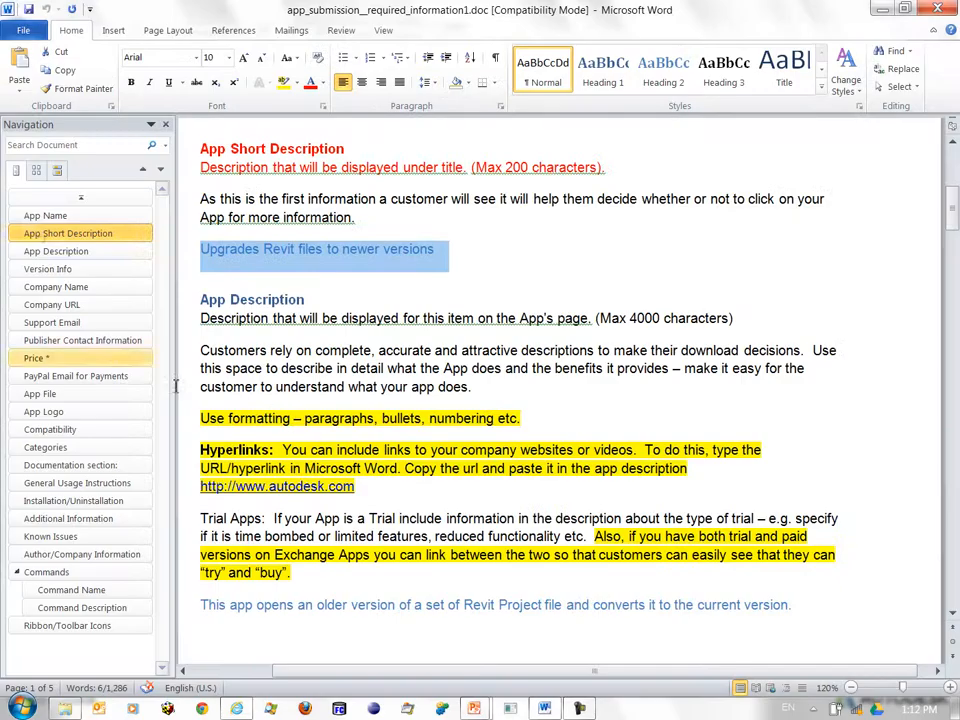
left_click(55, 251)
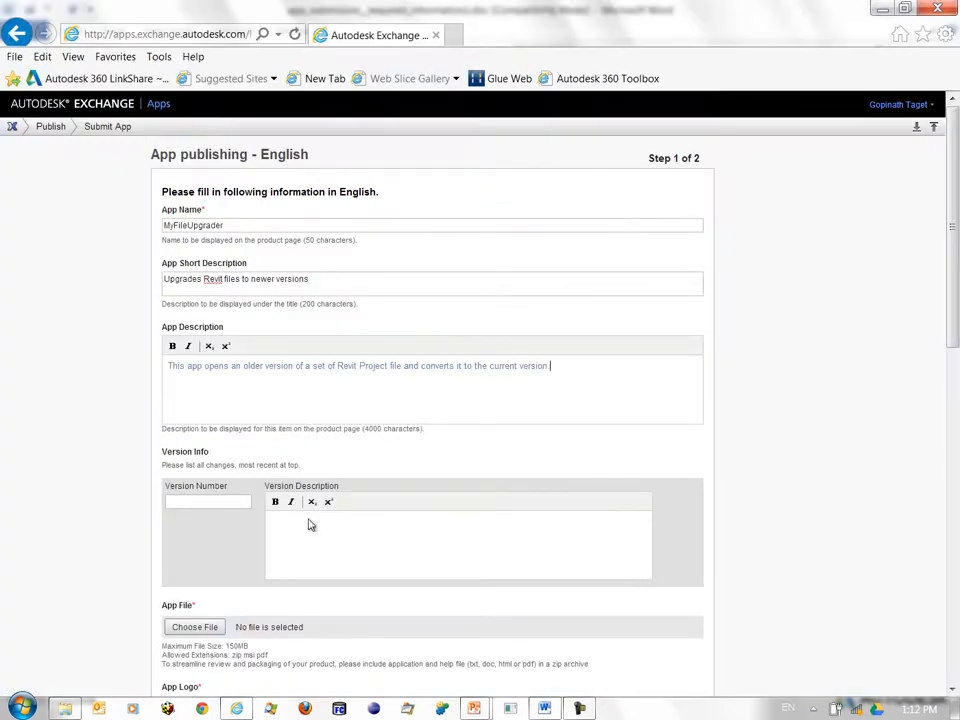
Enter version 1.0.0 with the version description 'Initial version'
left_click(207, 502)
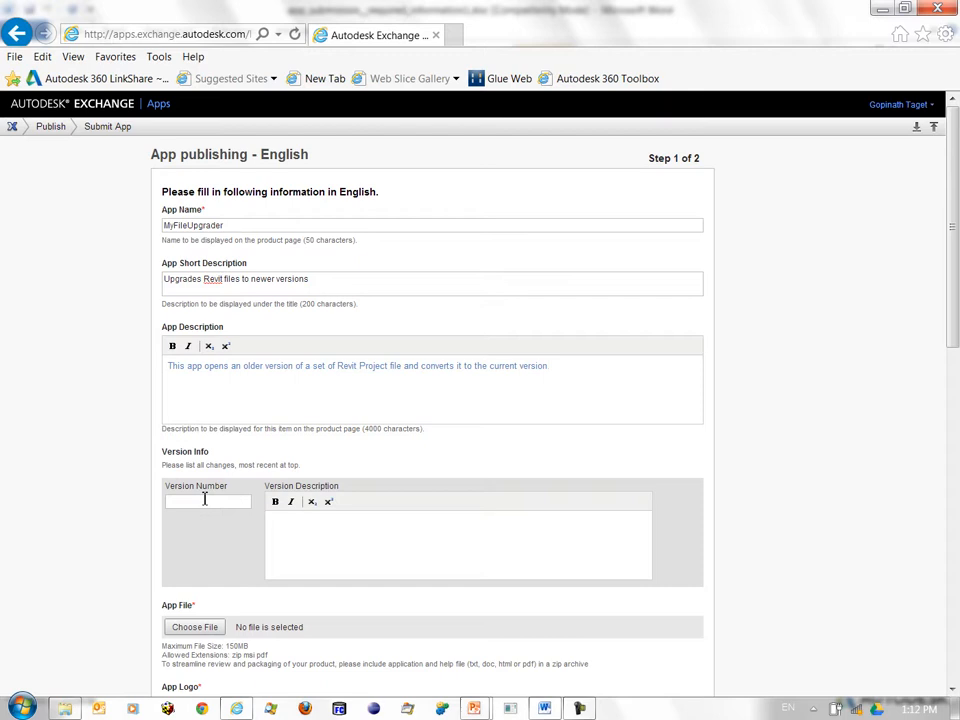
type("1.0.0")
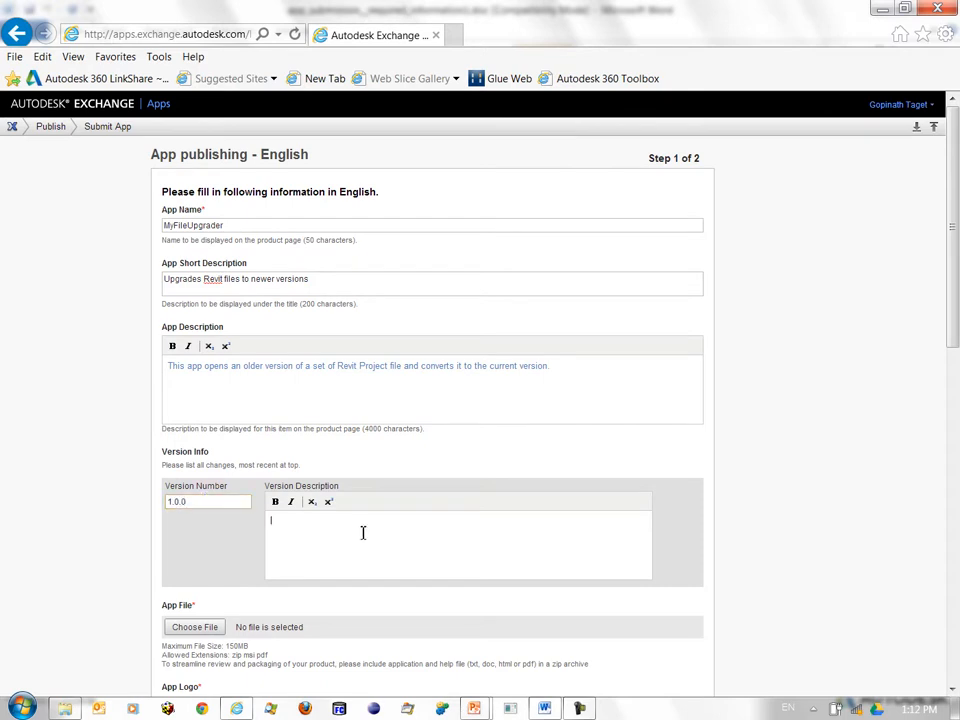
type("In")
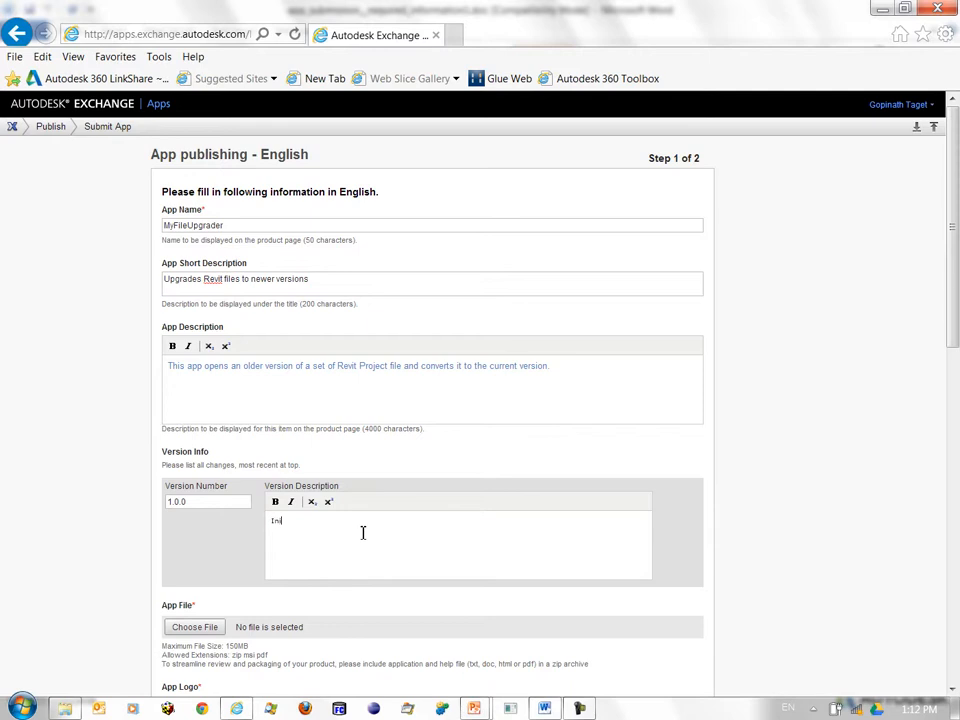
type("Initial version")
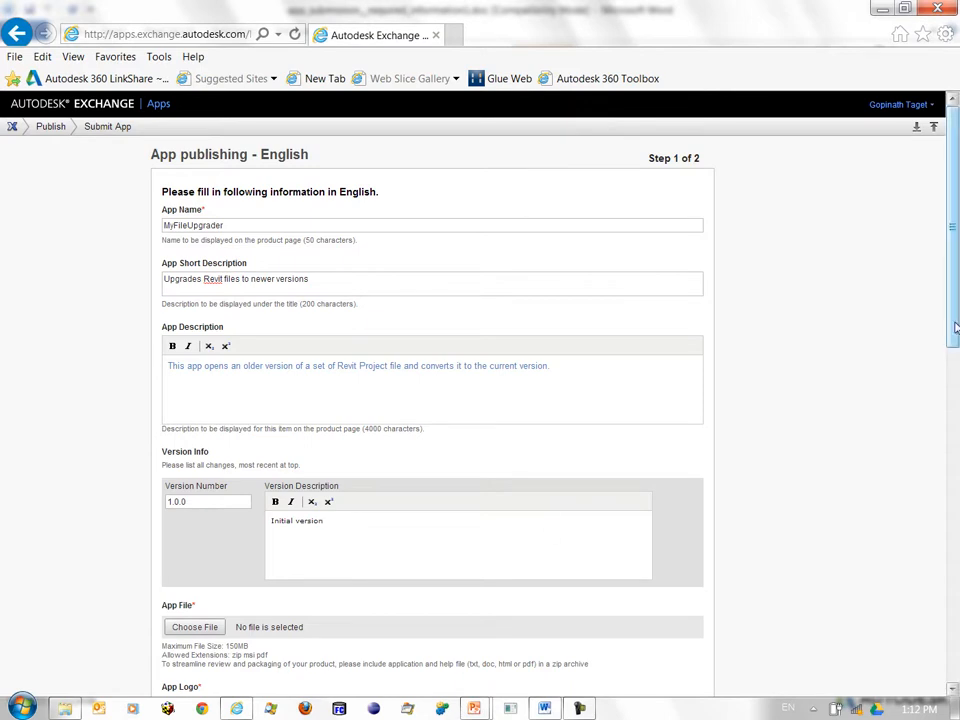
Bring up the file chooser for the App File from the File Upgrader folder
scroll("down", 3)
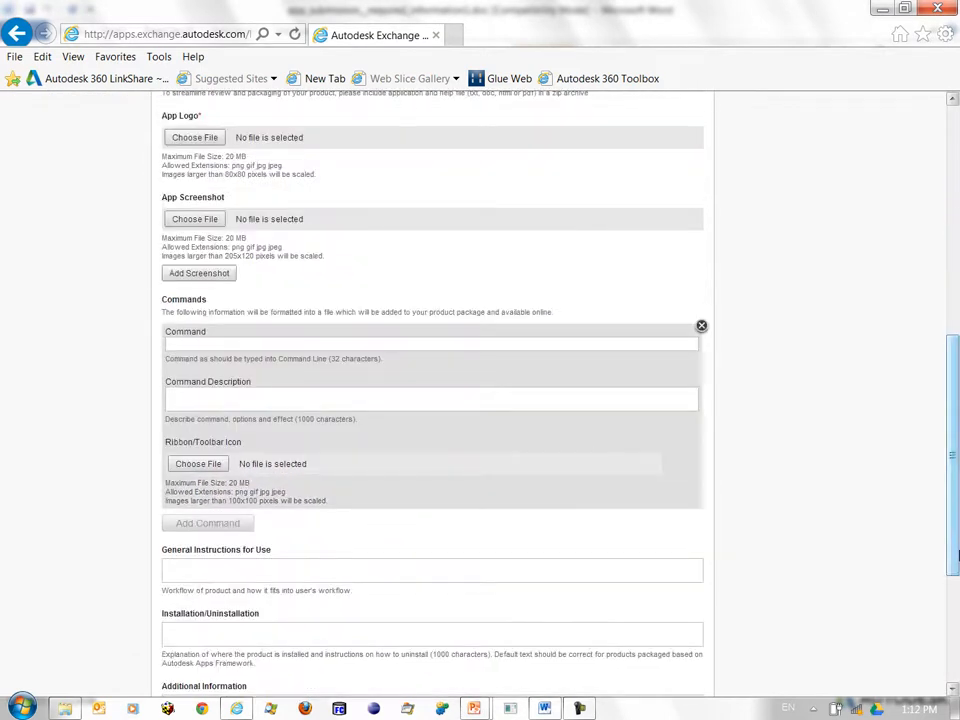
scroll("up", 3)
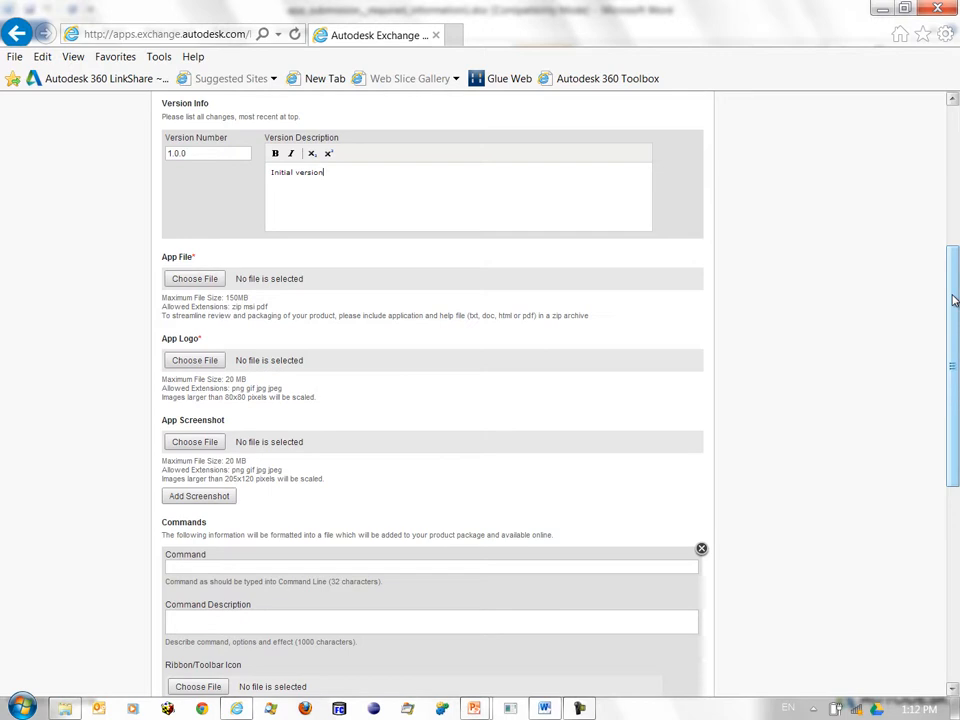
mouse_move(850, 331)
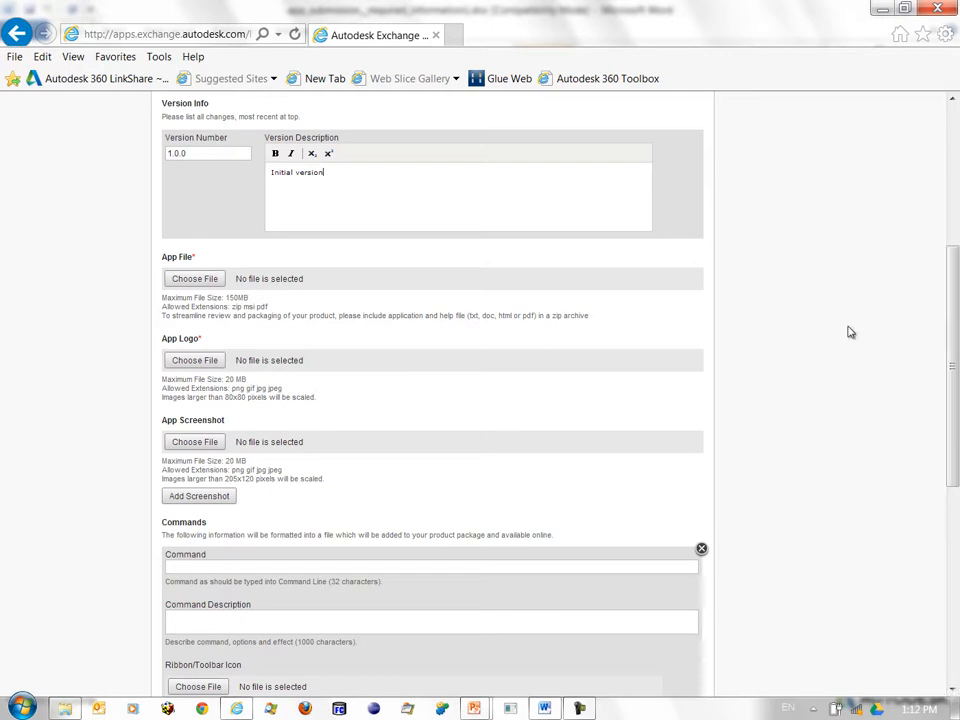
mouse_move(211, 277)
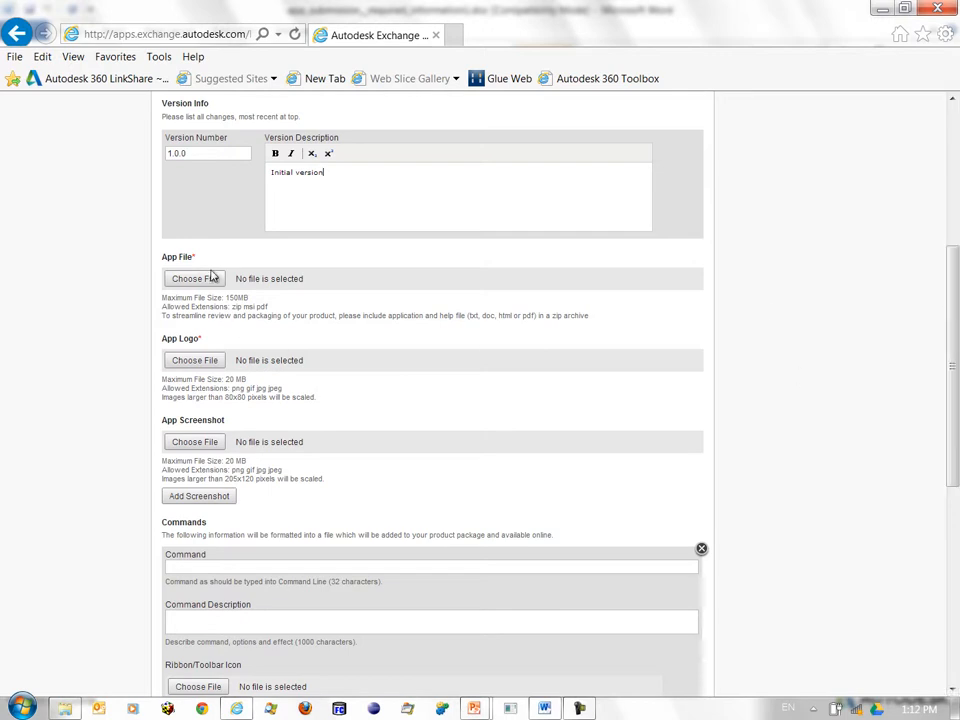
left_click(194, 278)
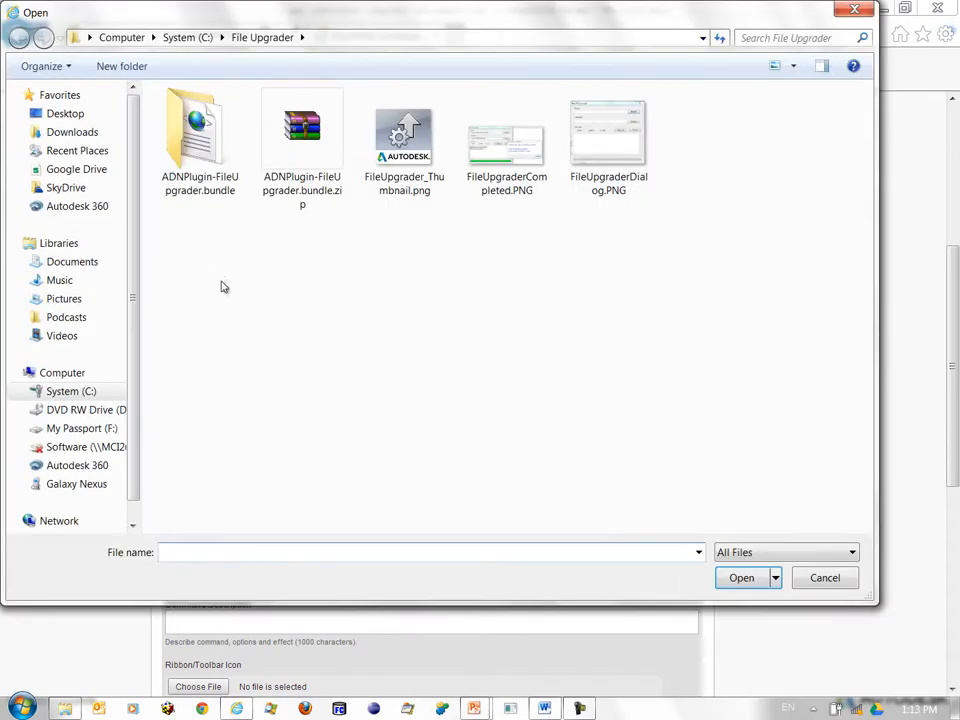
Attach ADNPlugin-FileUpgrader.bundle.zip as App File and FileUpgrader_Thumbnail.png as App Logo
left_click(200, 135)
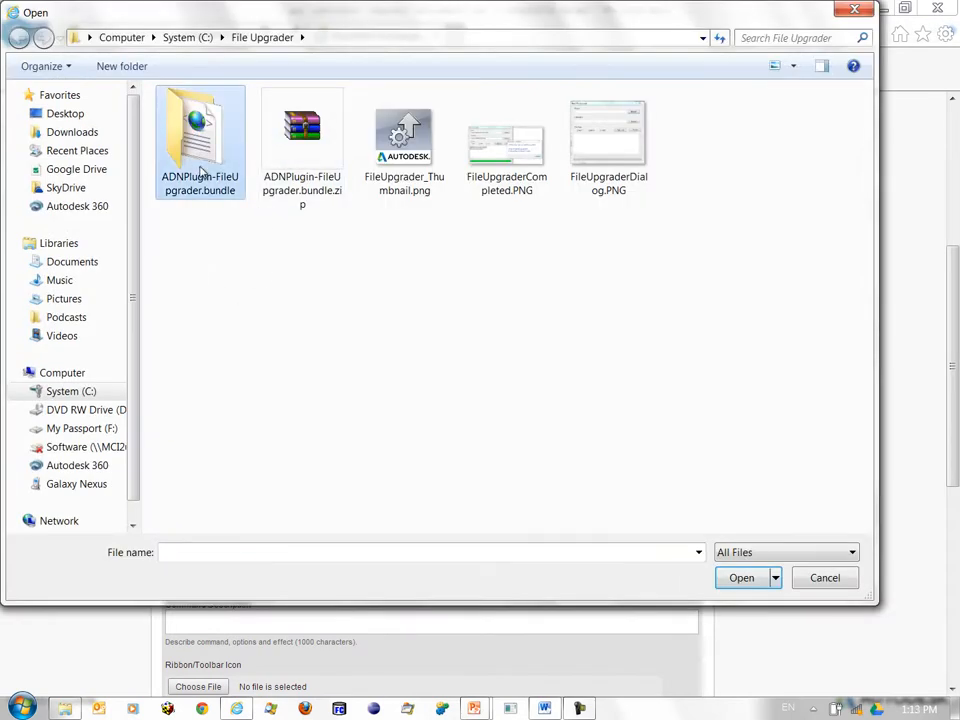
left_click(404, 135)
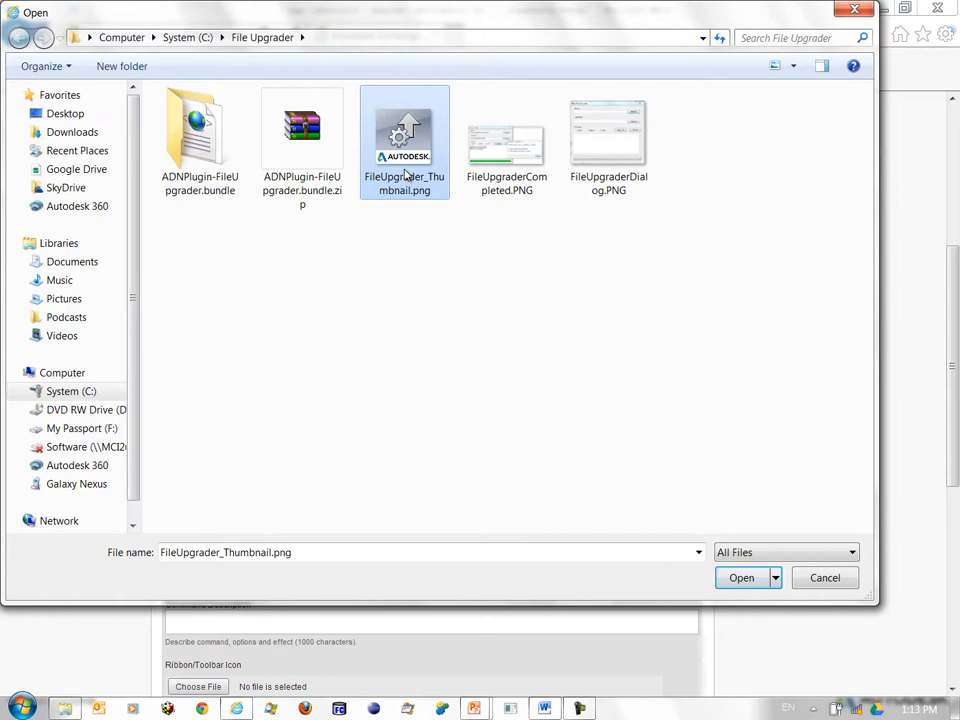
left_click(608, 135)
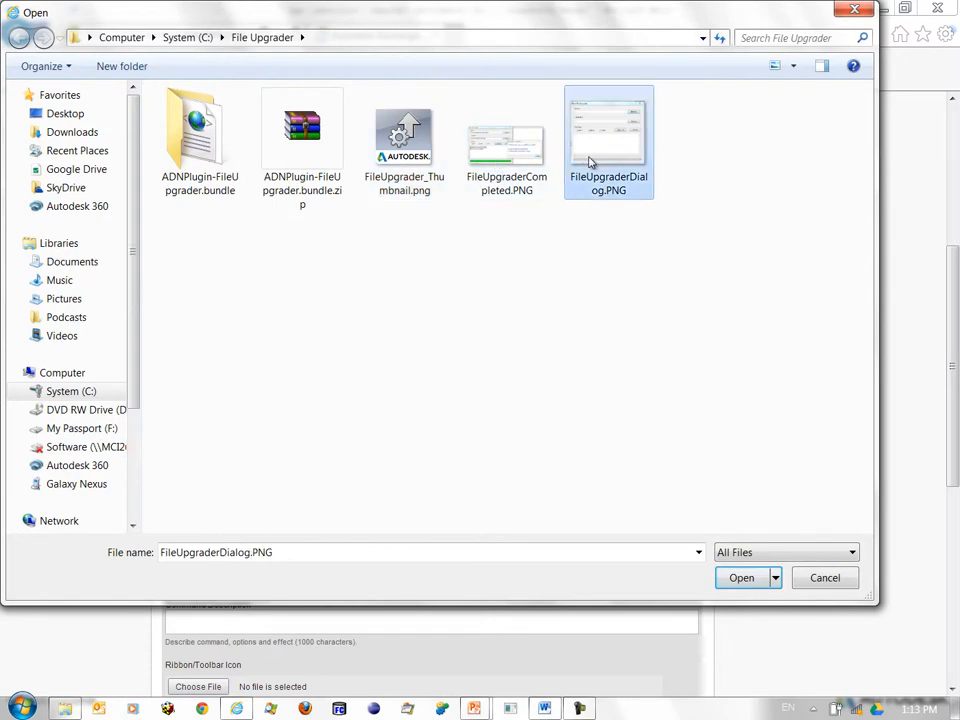
left_click(302, 130)
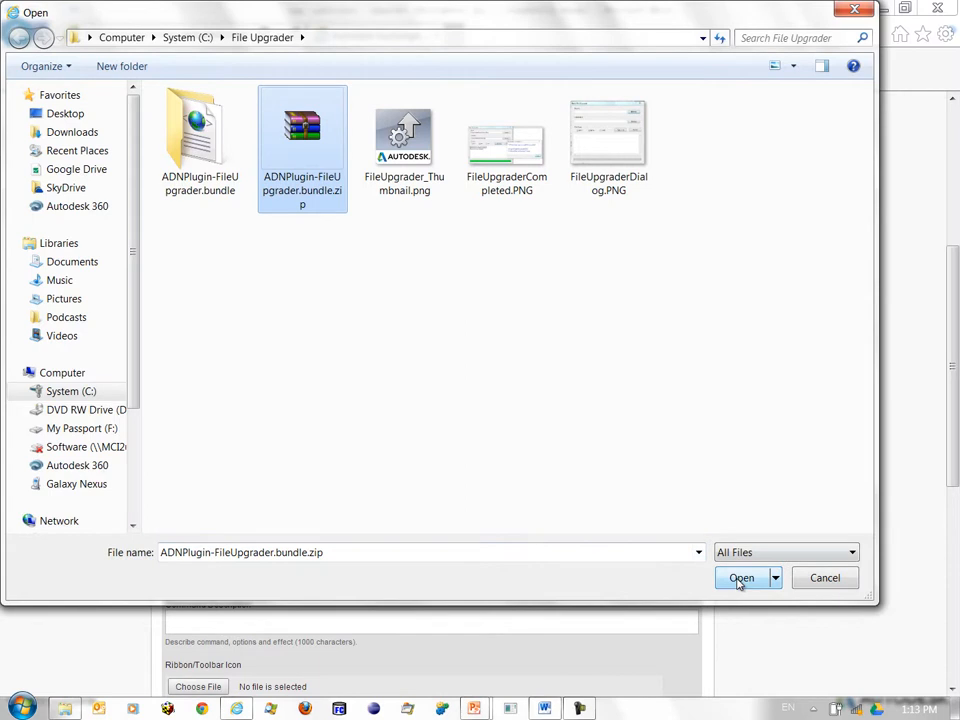
left_click(740, 577)
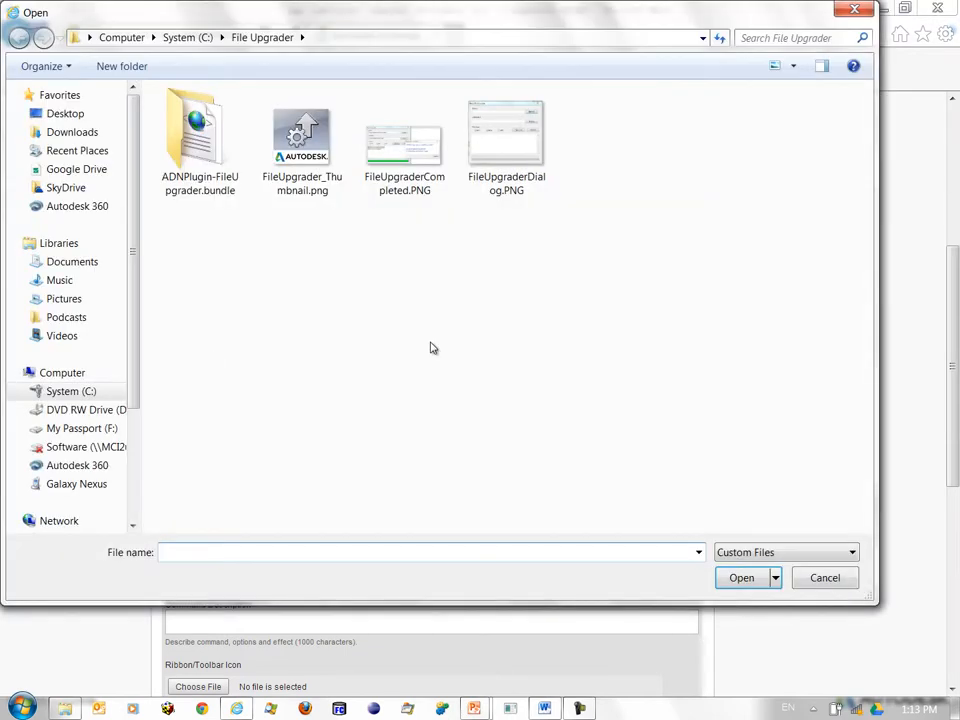
left_click(740, 577)
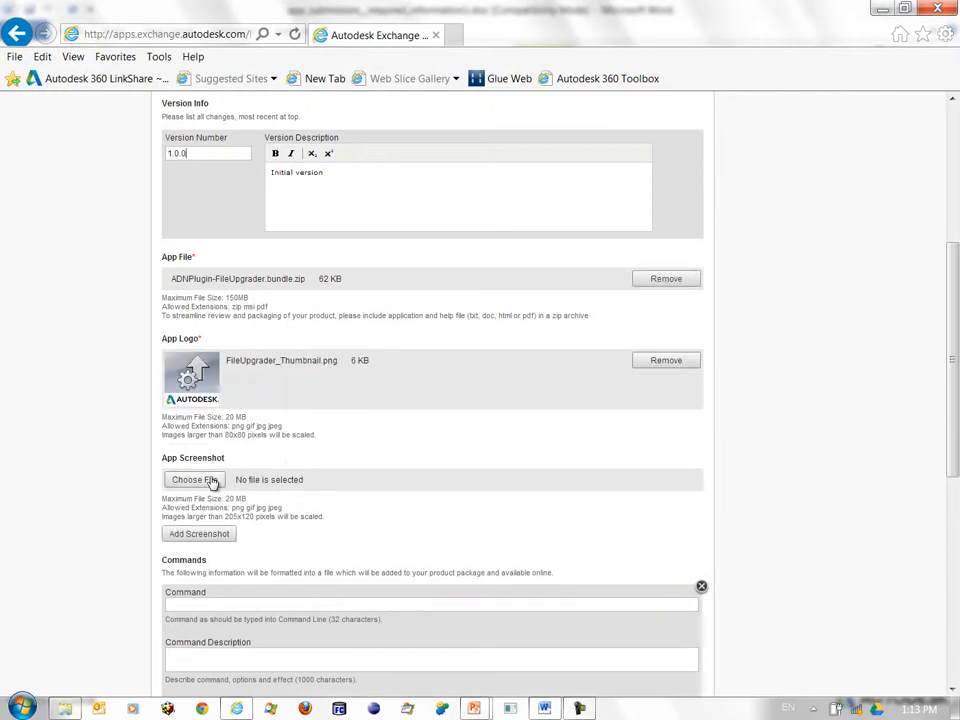
Attach screenshots FileUpgraderCompleted.PNG and FileUpgraderDialog.PNG
left_click(193, 480)
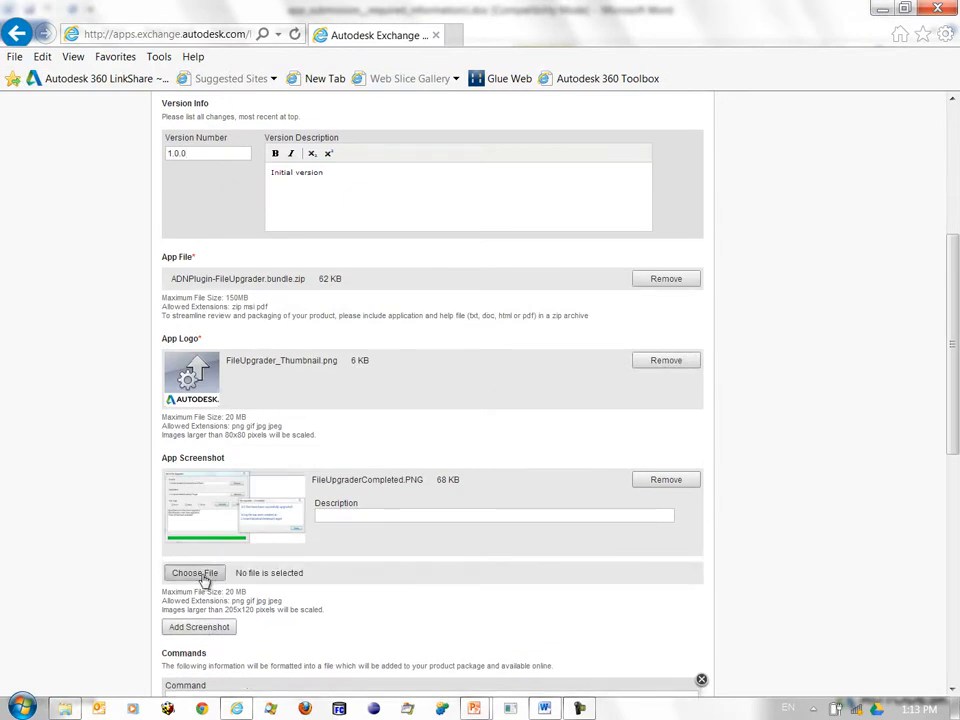
left_click(195, 573)
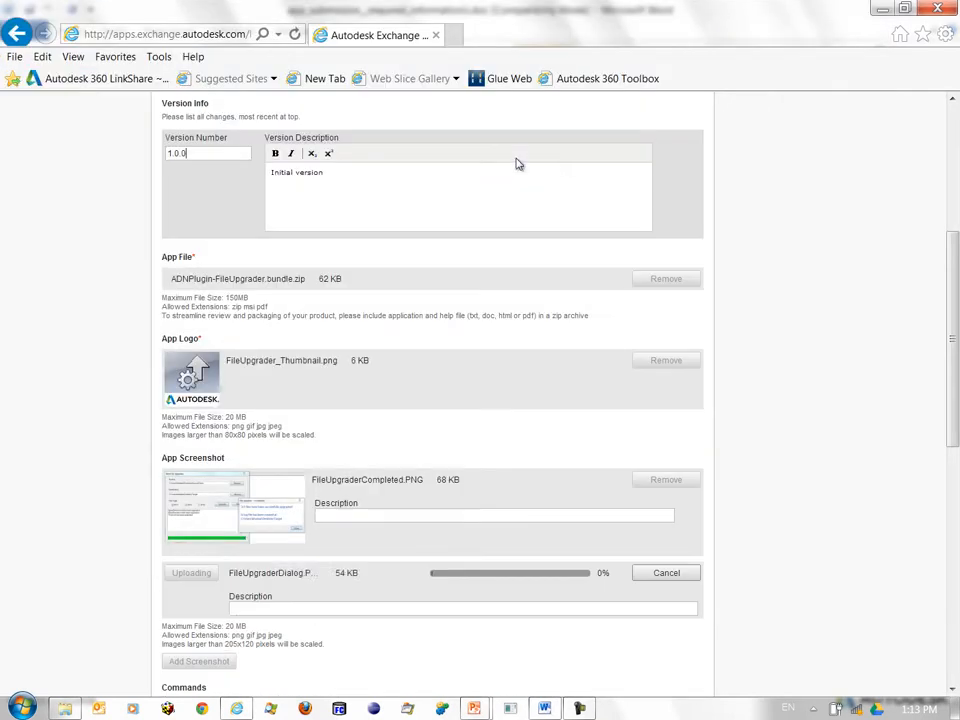
scroll("down", 3)
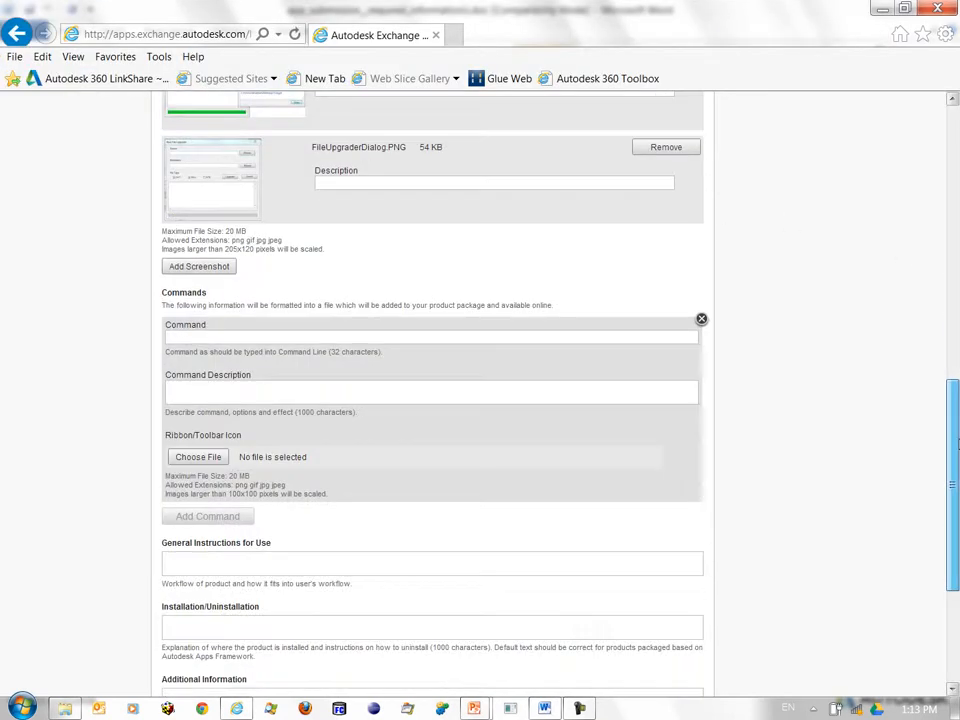
Enter 'File Upgrader' as the command name
scroll("down", 3)
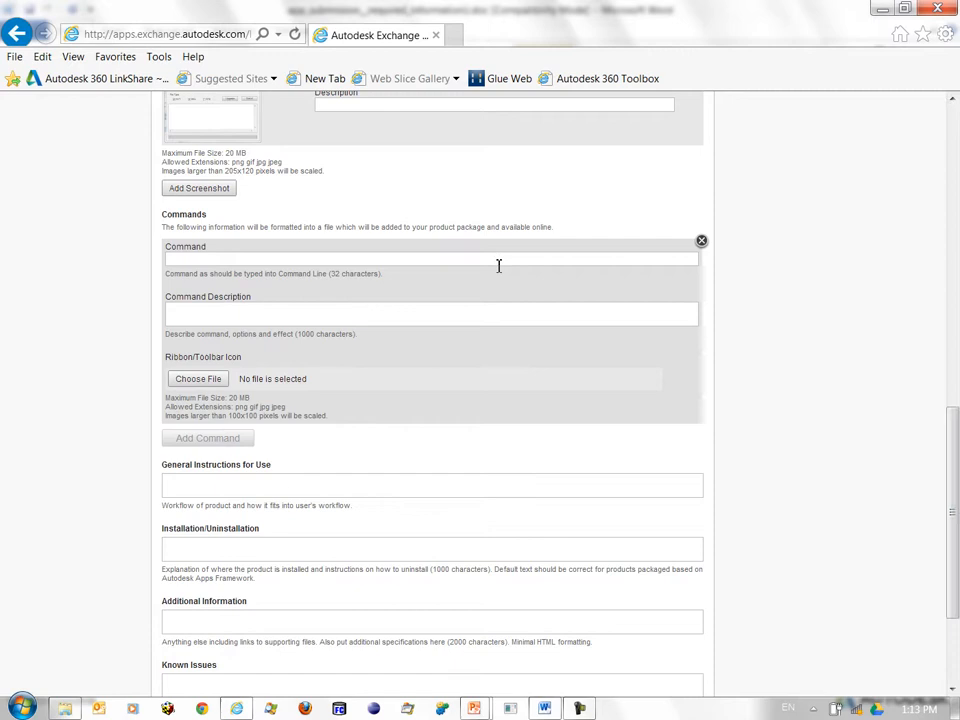
left_click(430, 259)
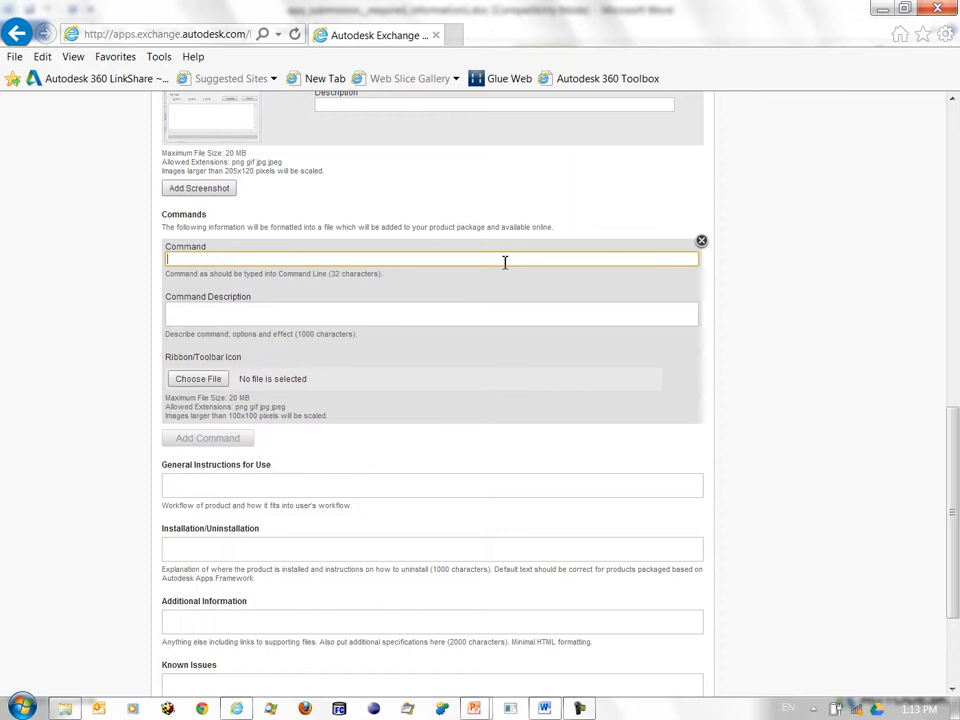
type("F")
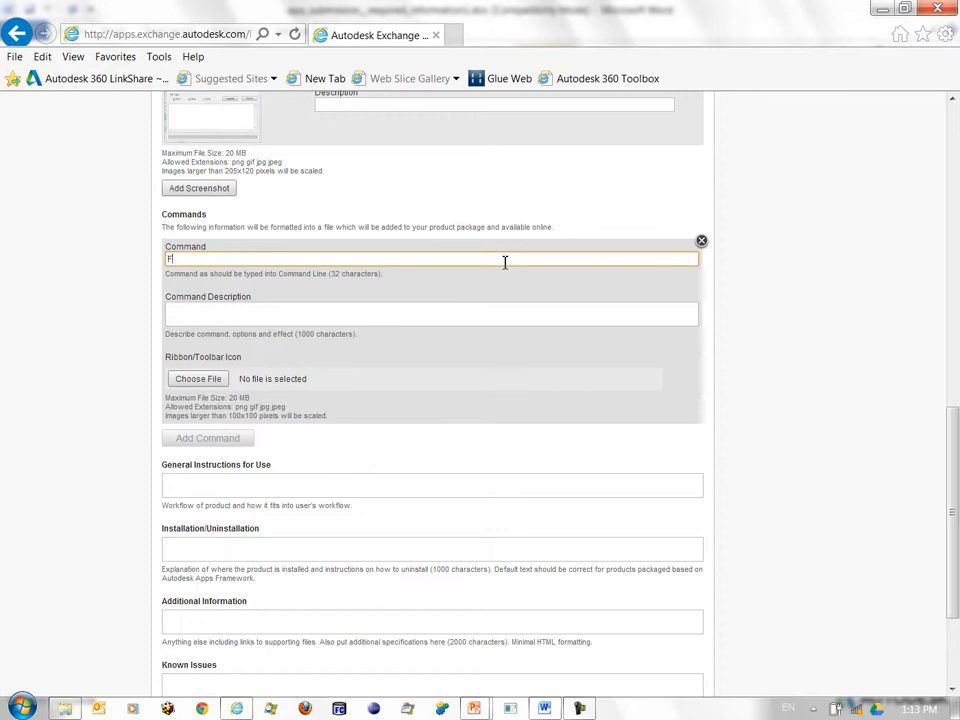
type("ile Upgrader")
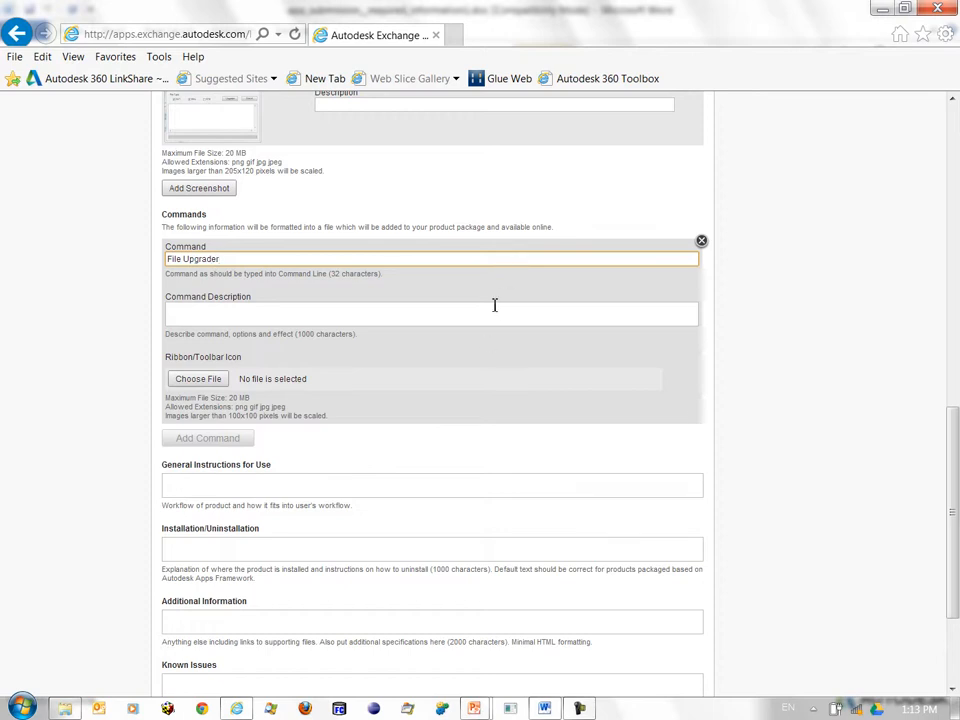
Describe the command as 'Click this button to upgrade your projects'
type("Click this but")
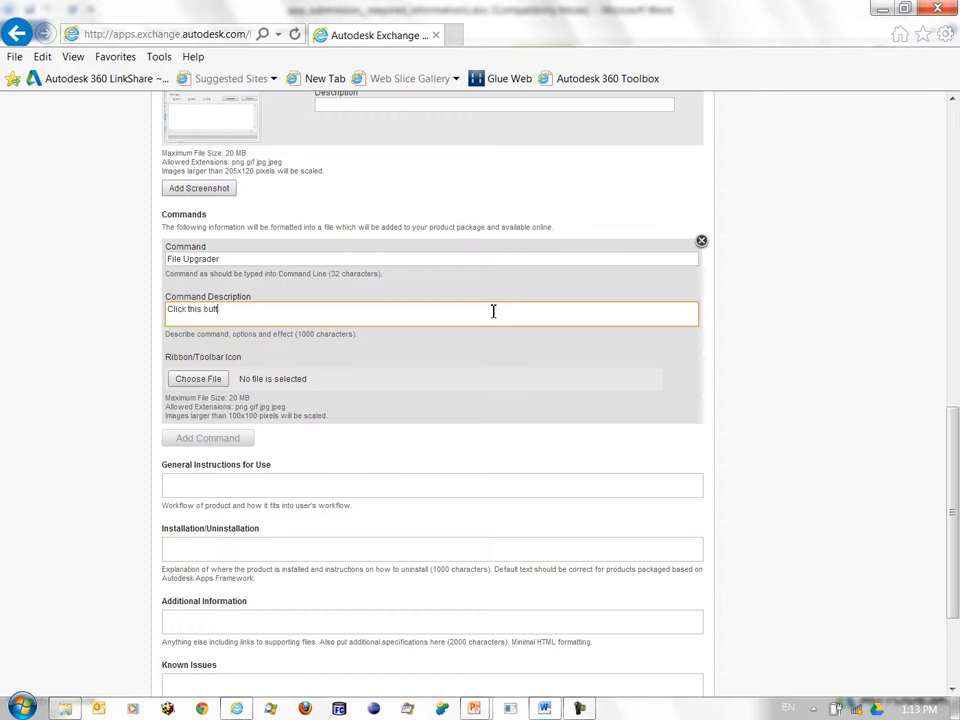
type("ton to upgrade your proj")
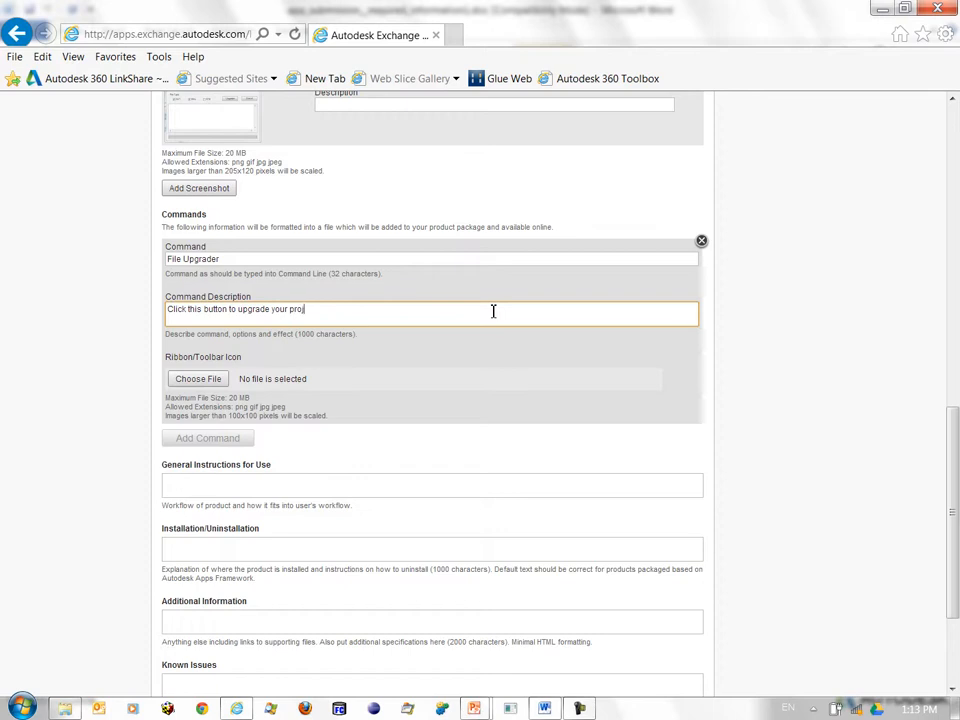
type("ects")
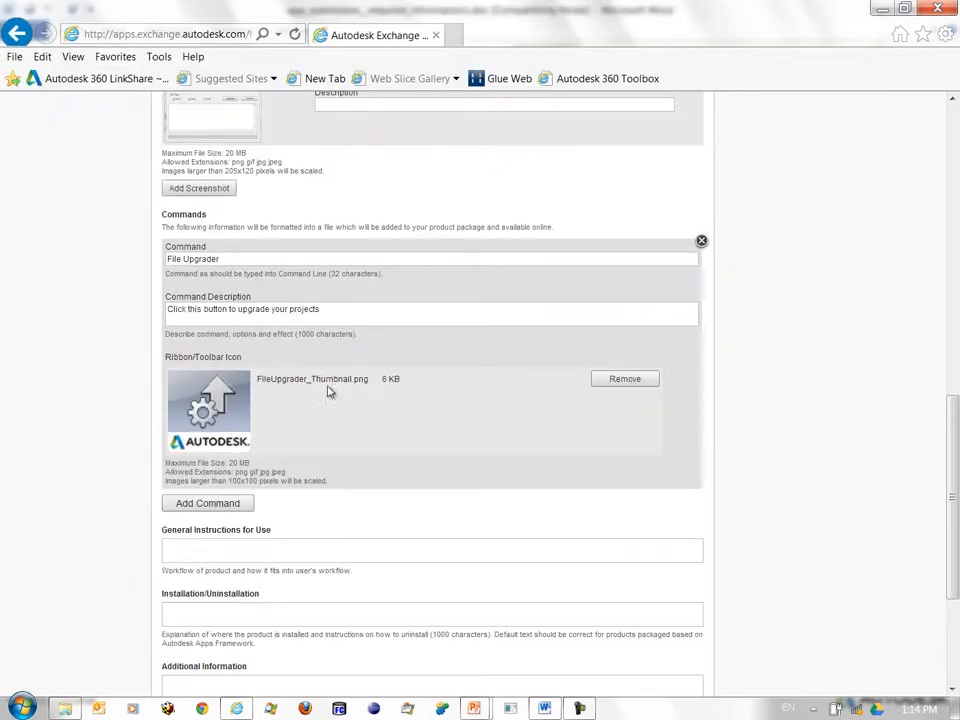
mouse_move(715, 447)
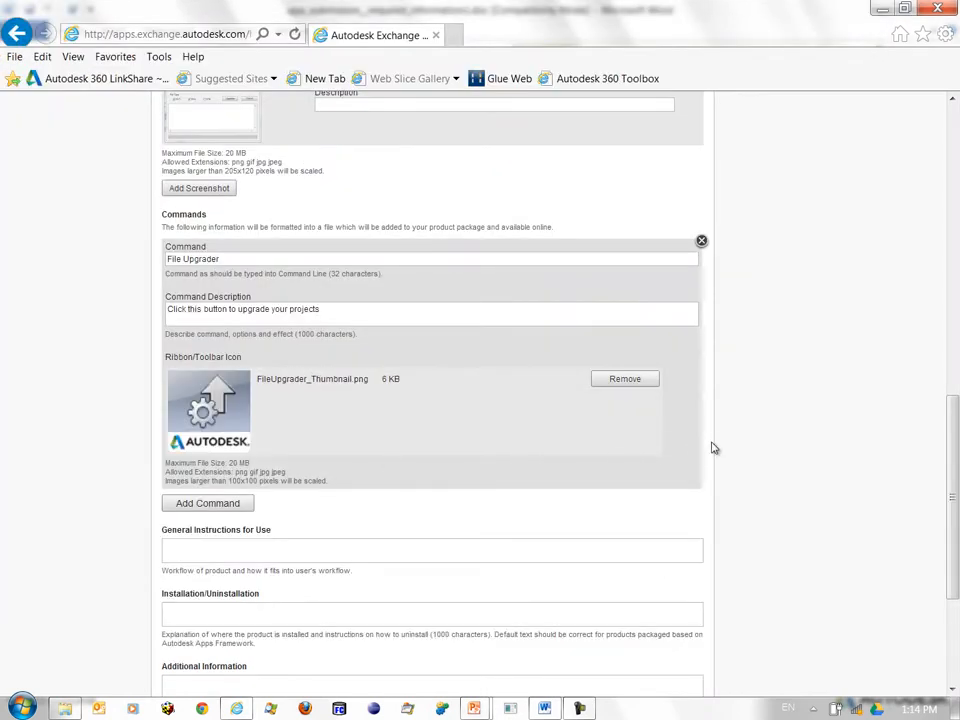
left_click(432, 551)
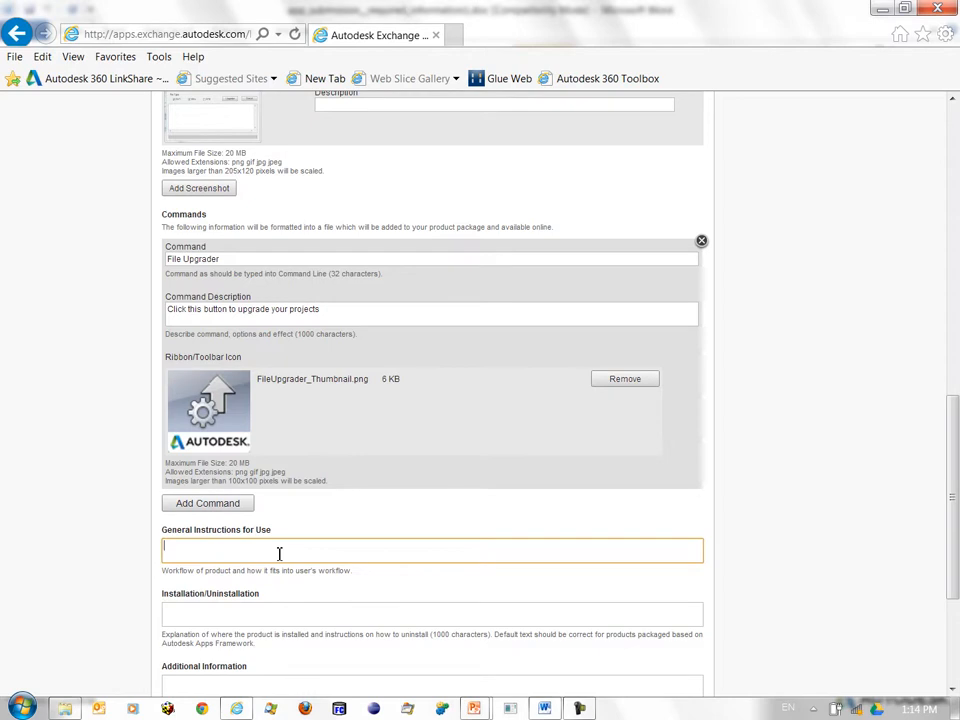
Enter the usage instructions 'Click the button to upgrade your project files'
type("Click the")
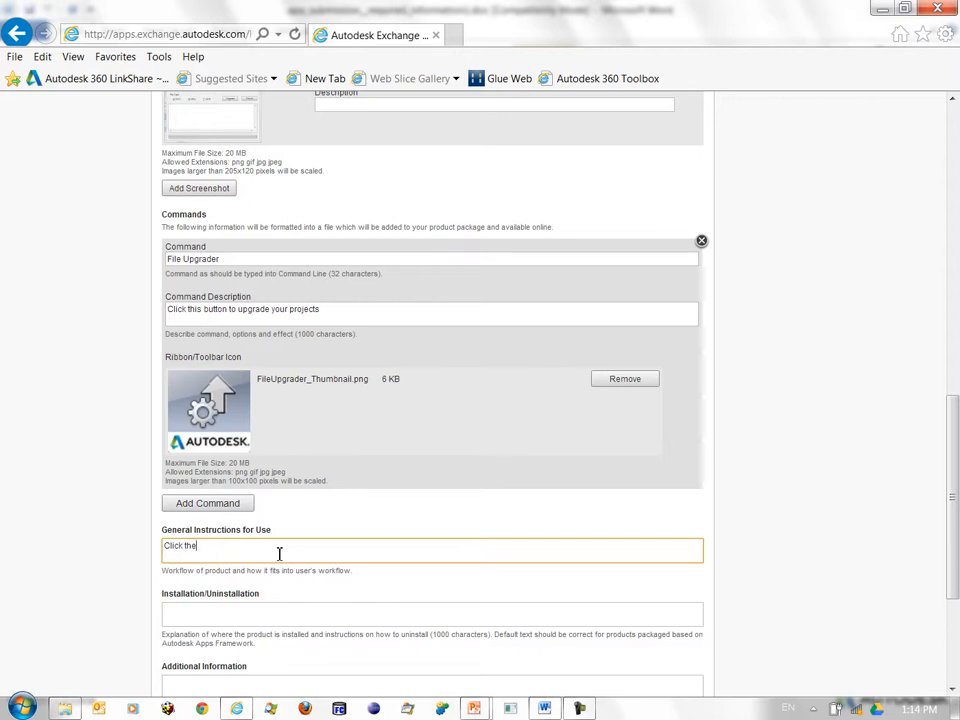
type("button to u")
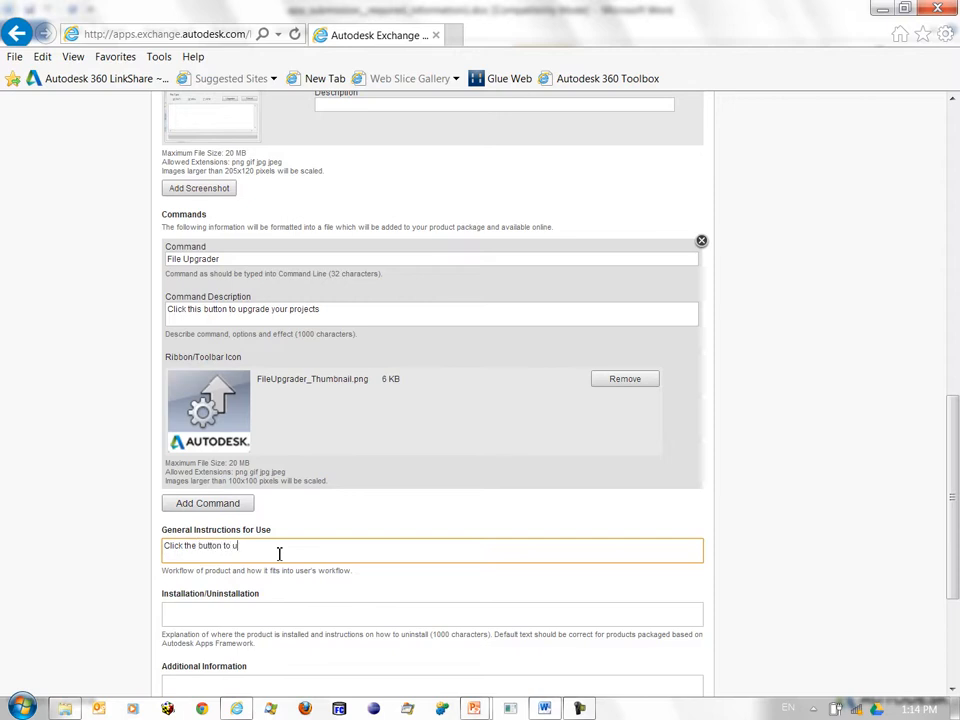
type("pgrade your")
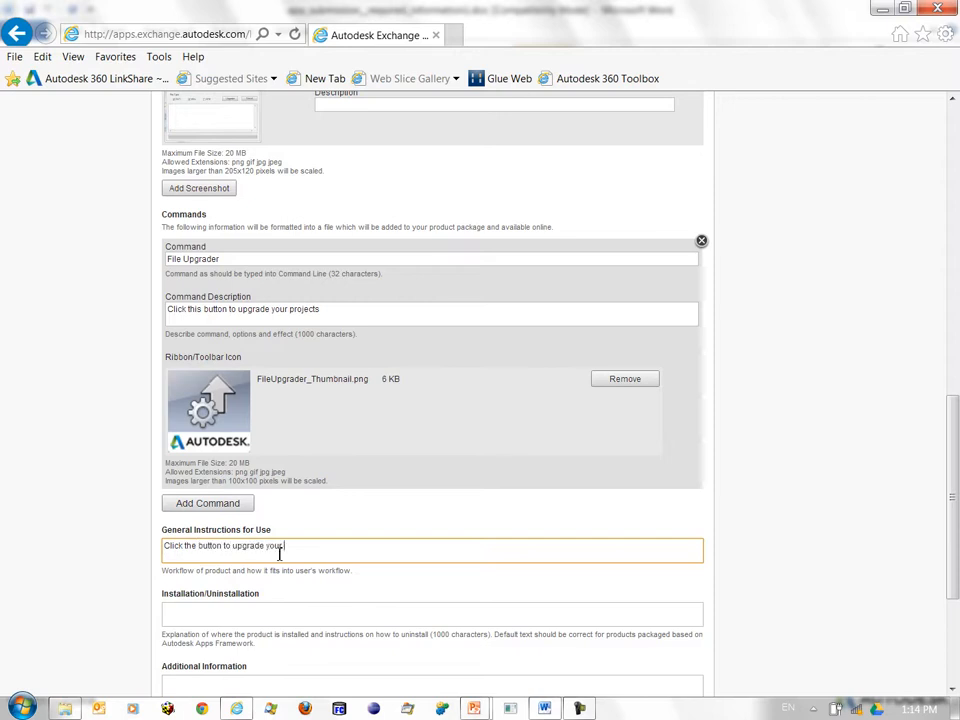
type("project file")
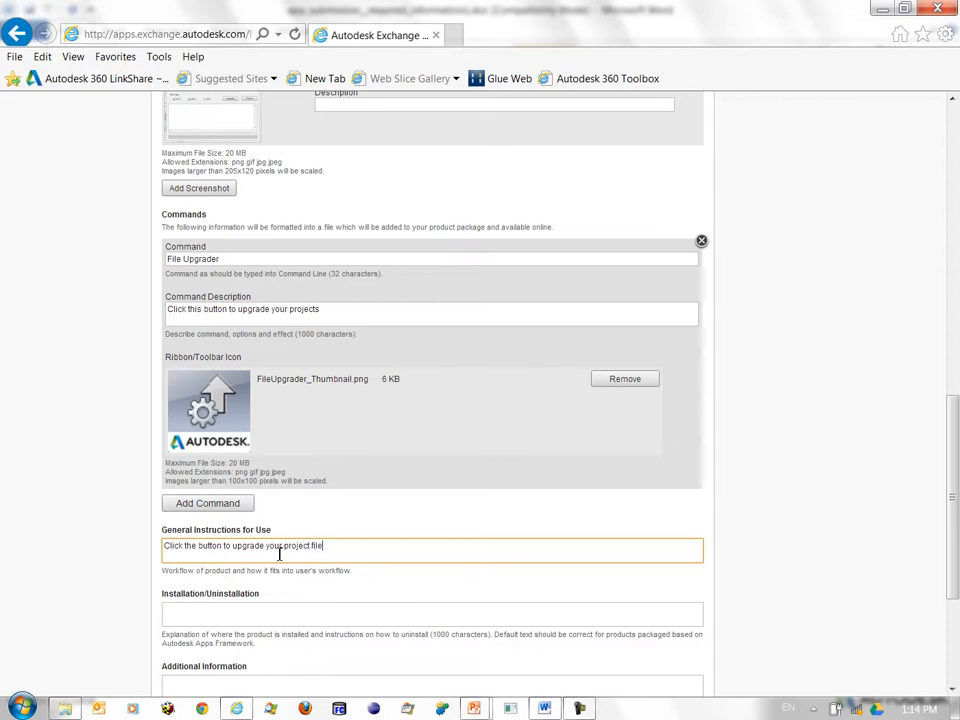
type("s")
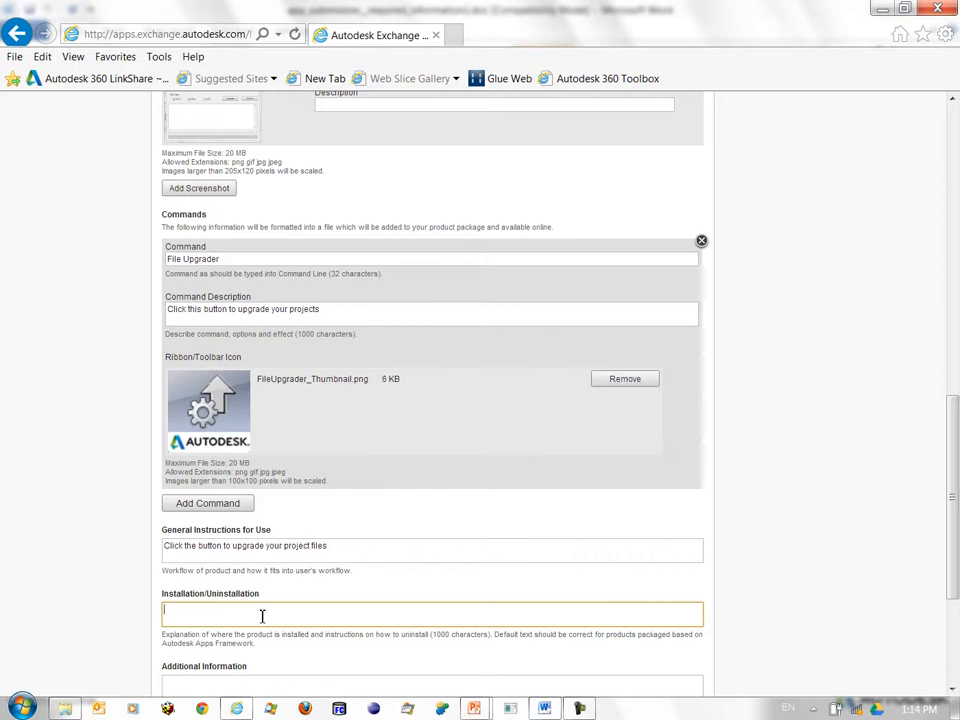
Enter installation text: download the installer from the store to install and uninstall
type("Dow")
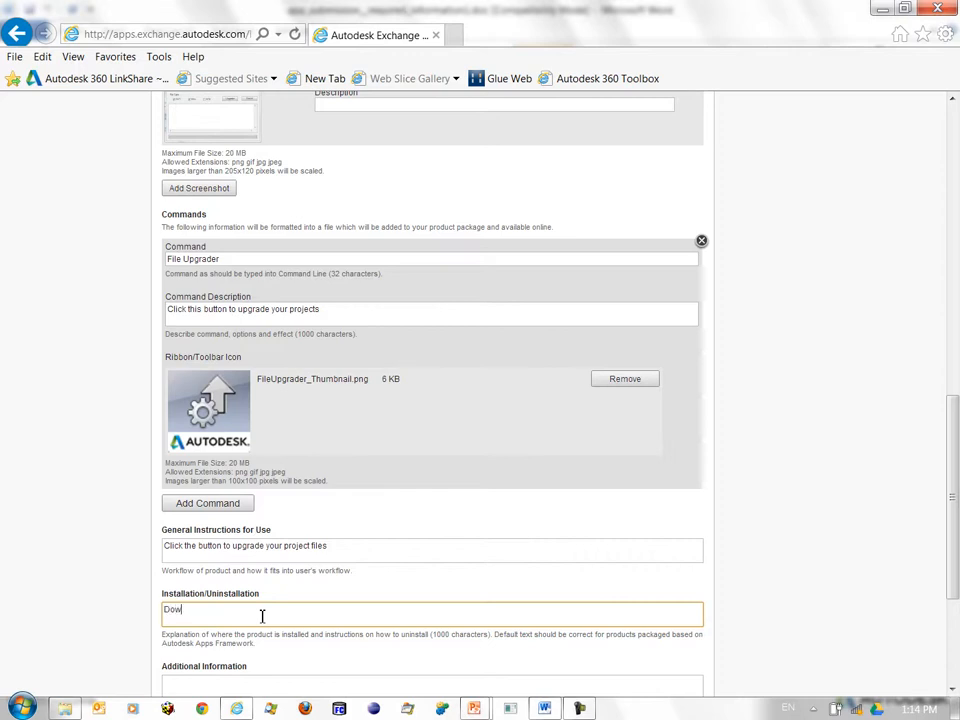
type("nload the installer from the store and use it to")
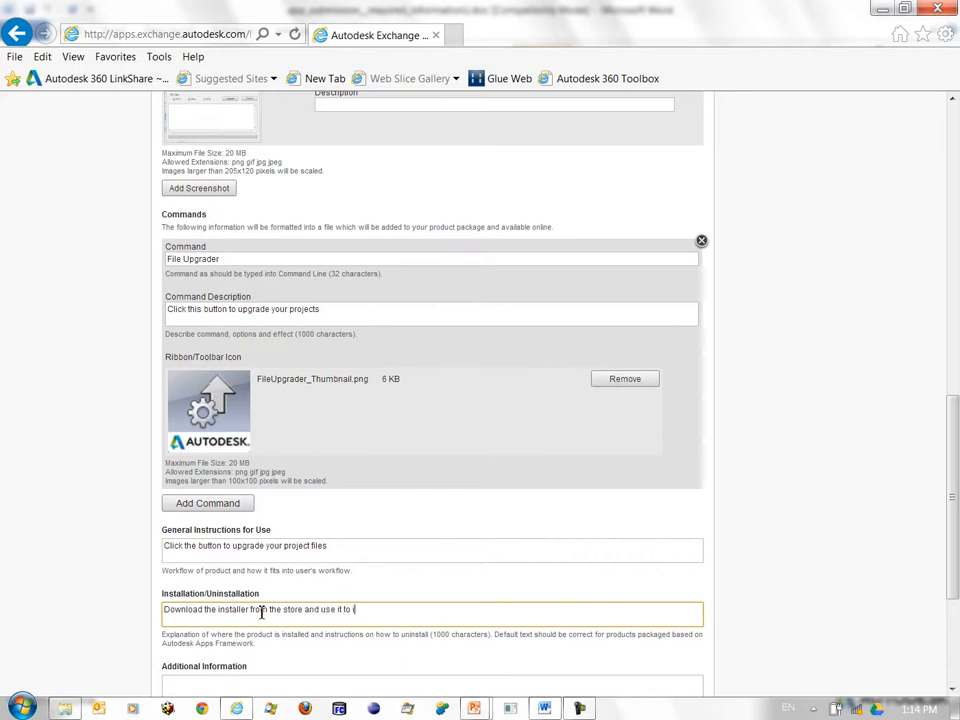
type("install and u")
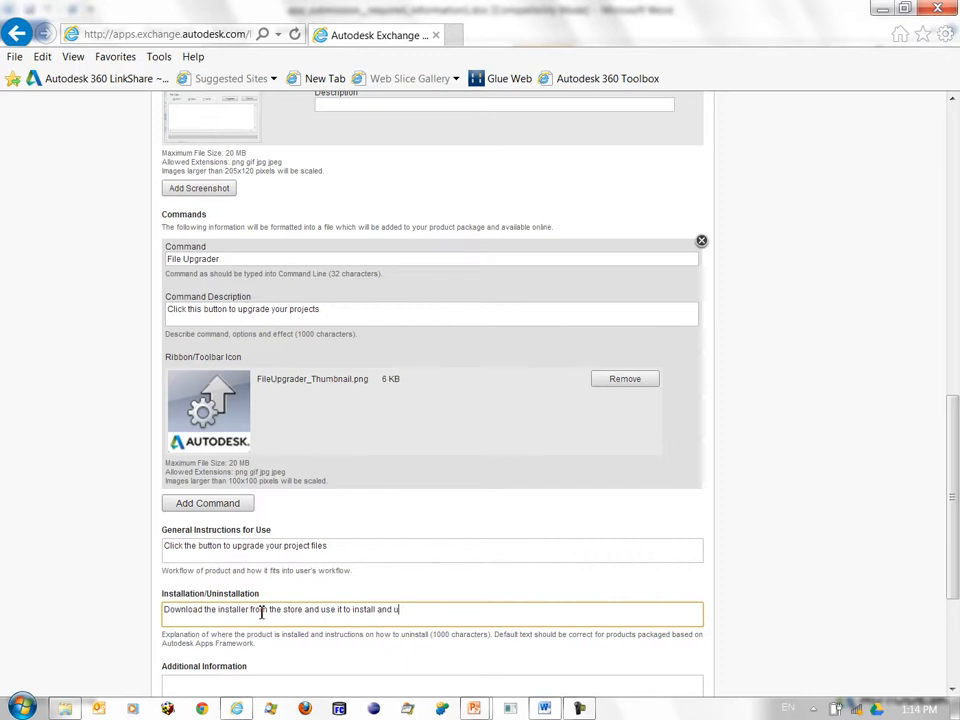
type("ninstall.")
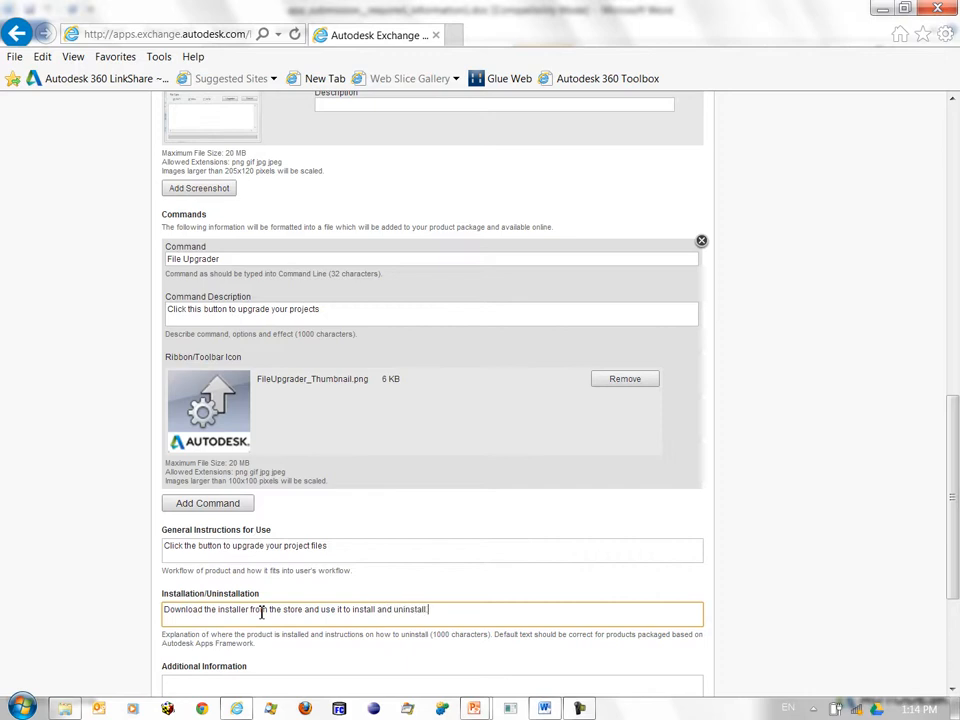
mouse_move(930, 612)
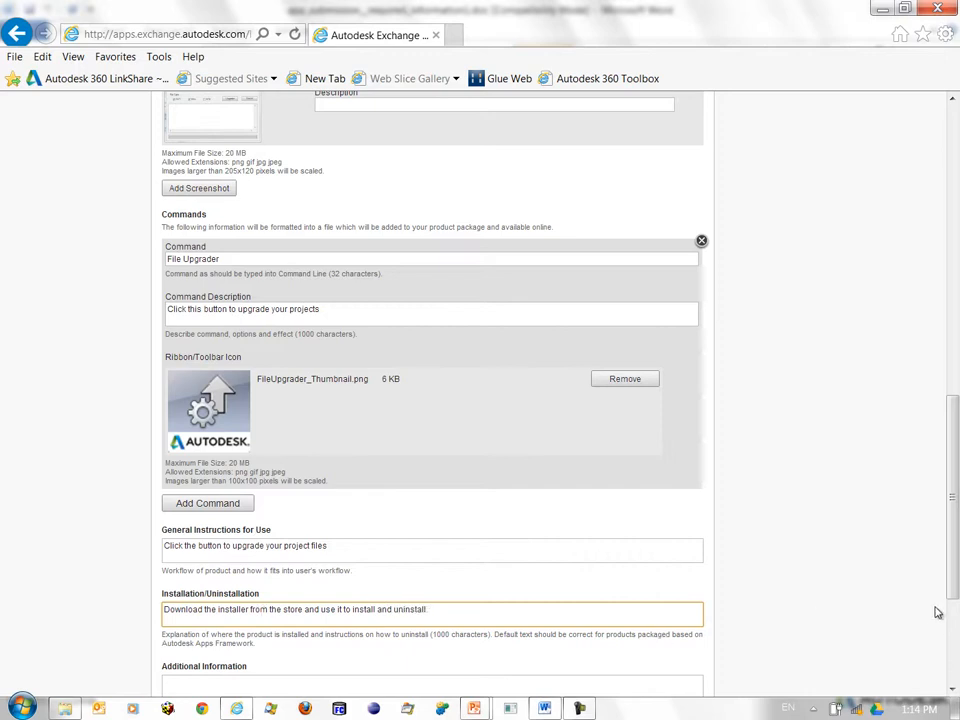
scroll("down", 3)
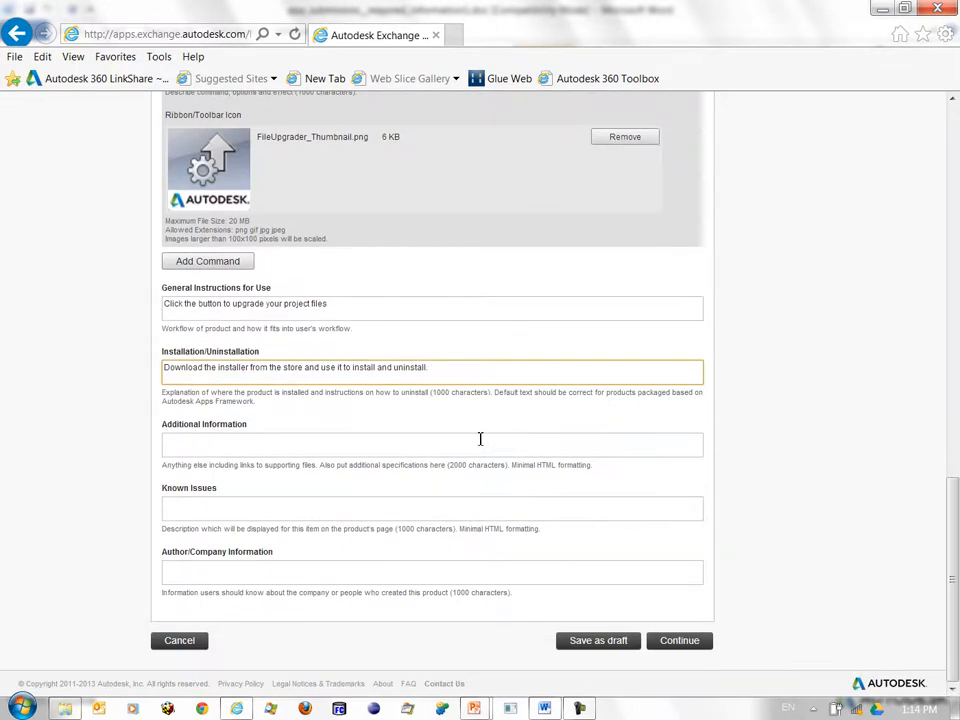
Enter 'Autodesk Inc.' as the Author/Company Information and continue to step 2
left_click(431, 444)
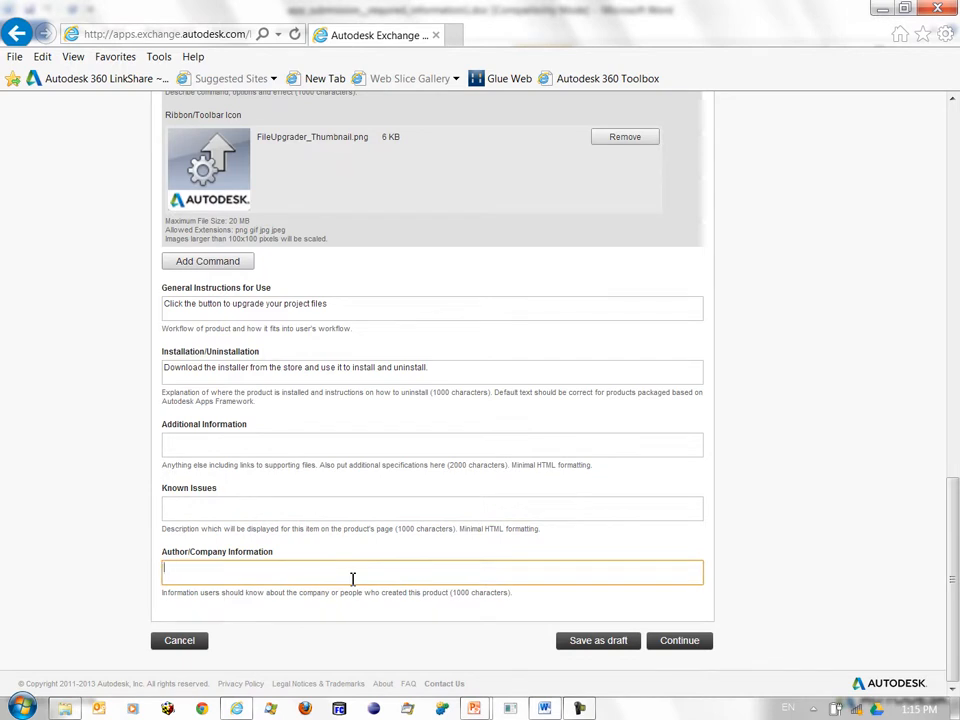
type("Autodesk")
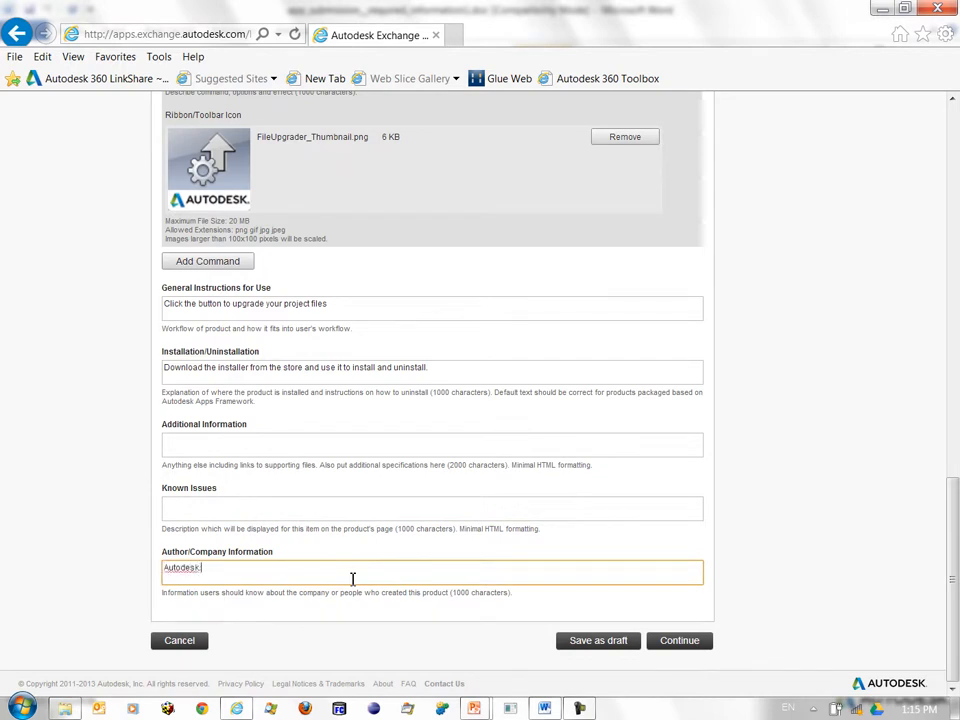
type("Inc.")
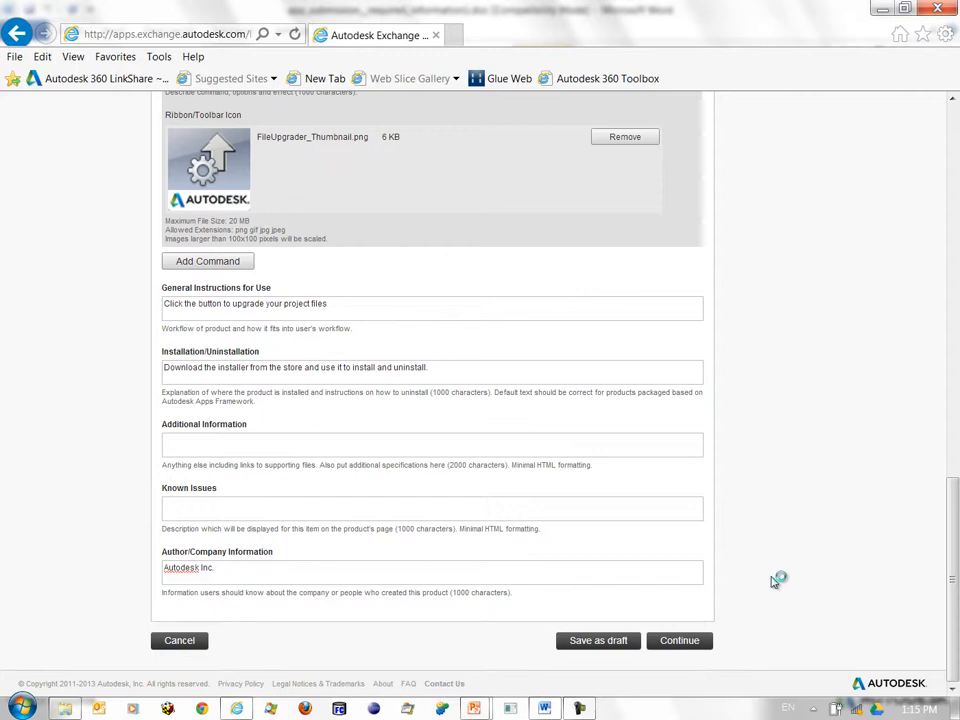
left_click(679, 640)
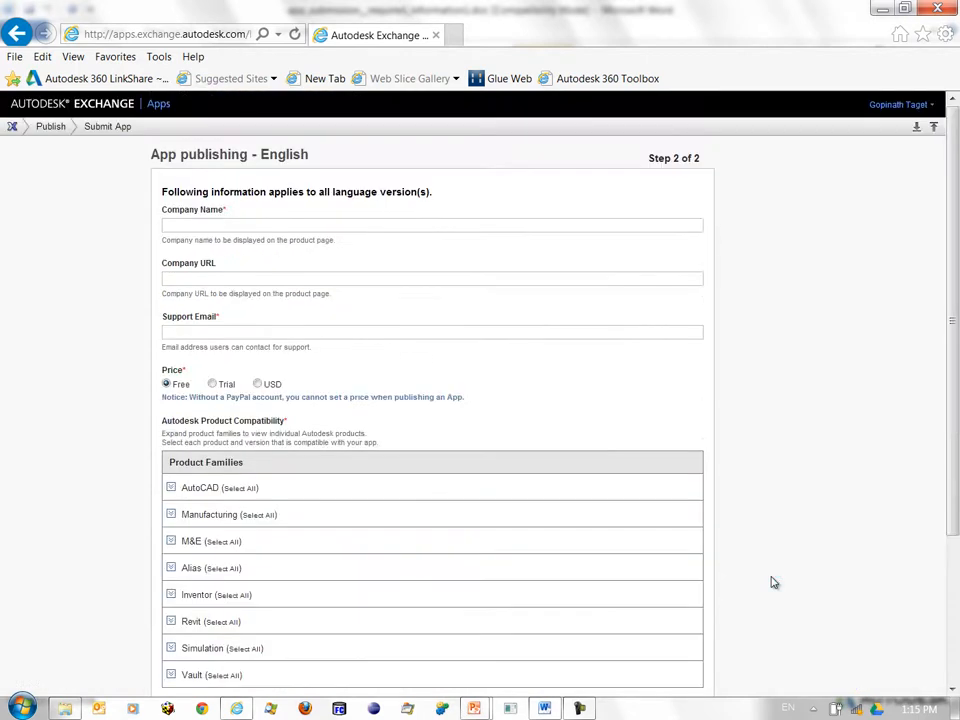
mouse_move(838, 565)
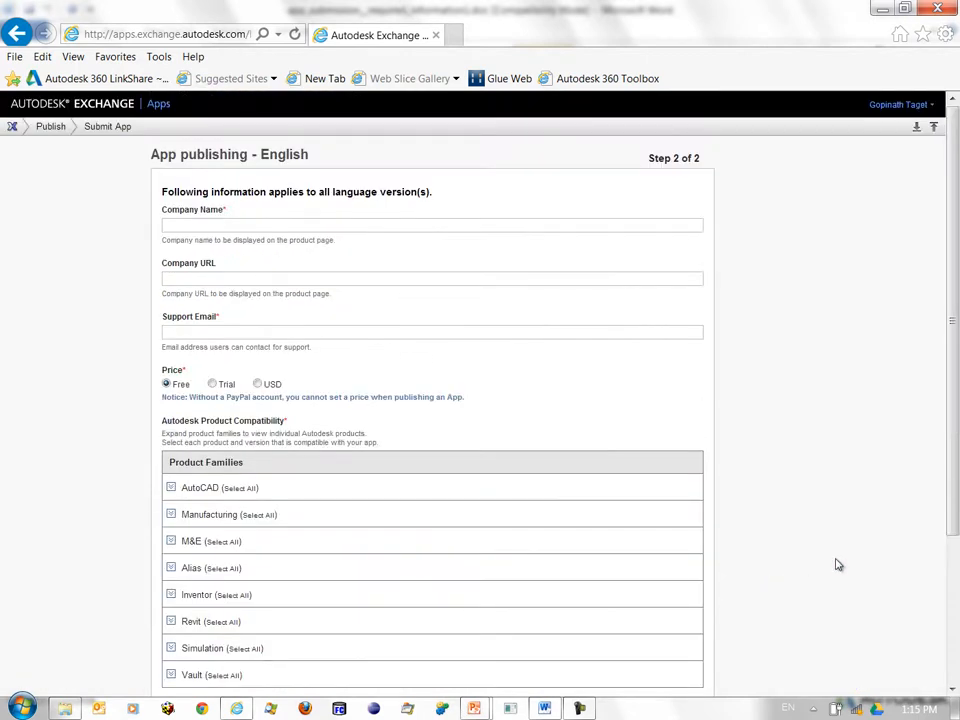
mouse_move(601, 425)
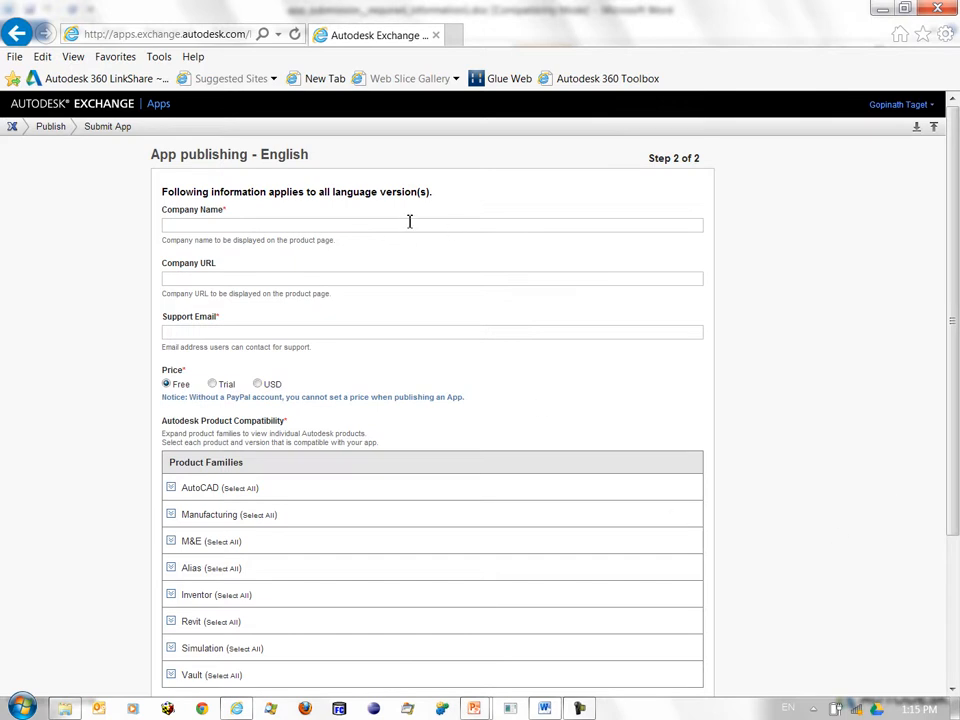
type("Autodesk Inc")
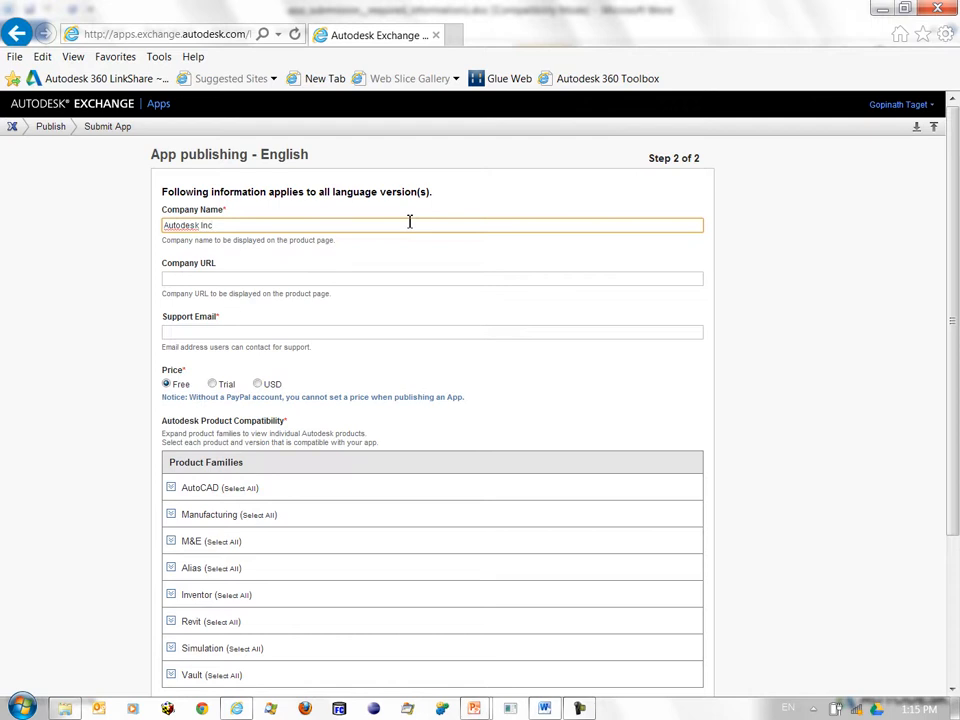
mouse_move(282, 283)
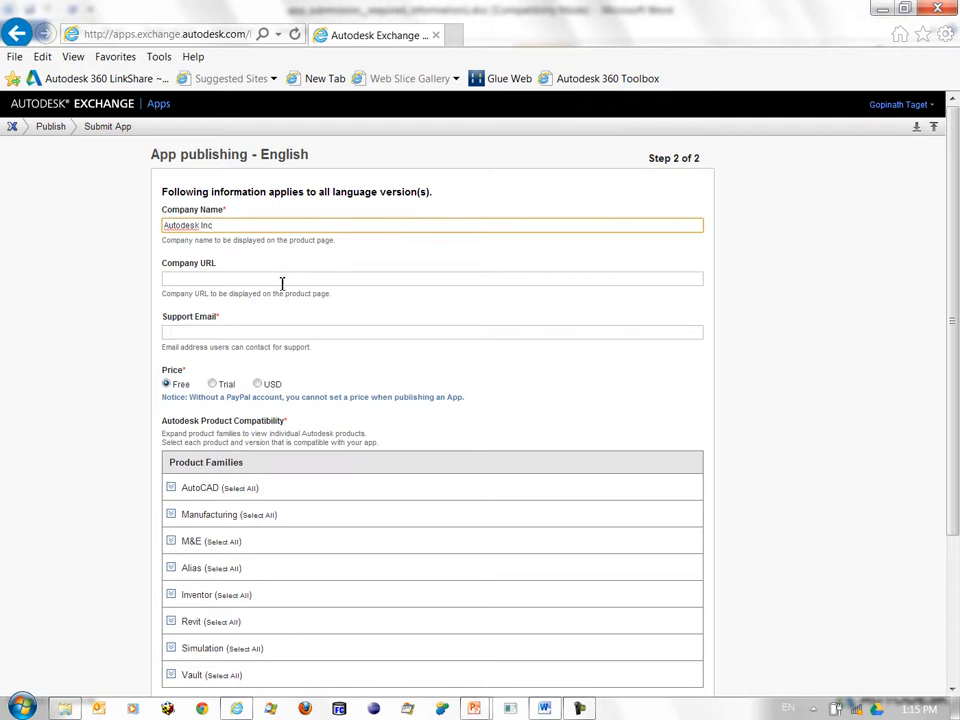
type("http://")
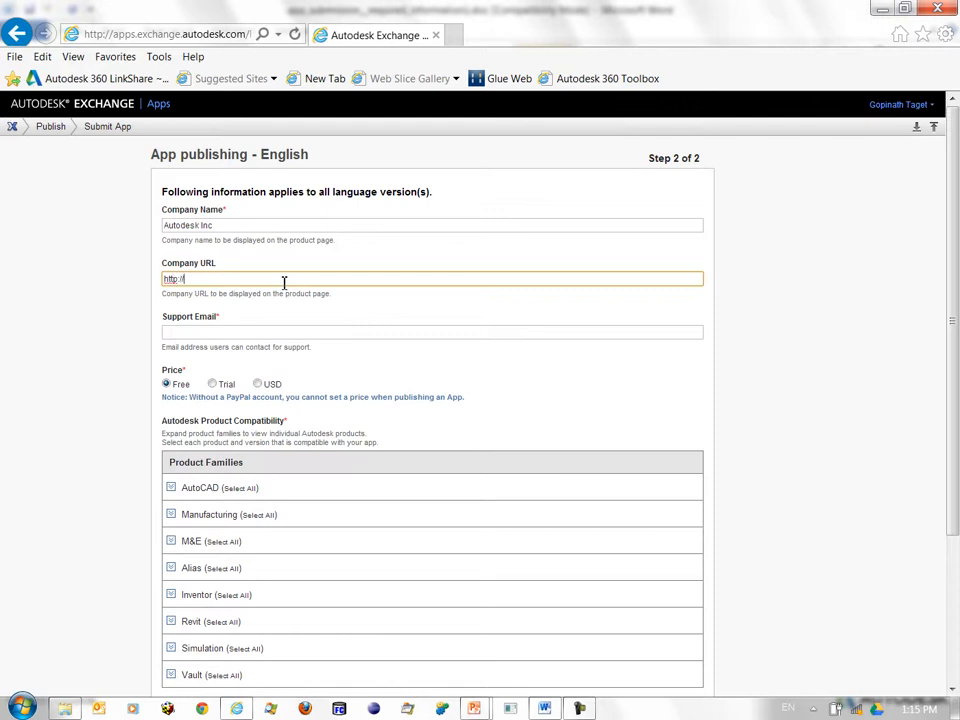
type("www.")
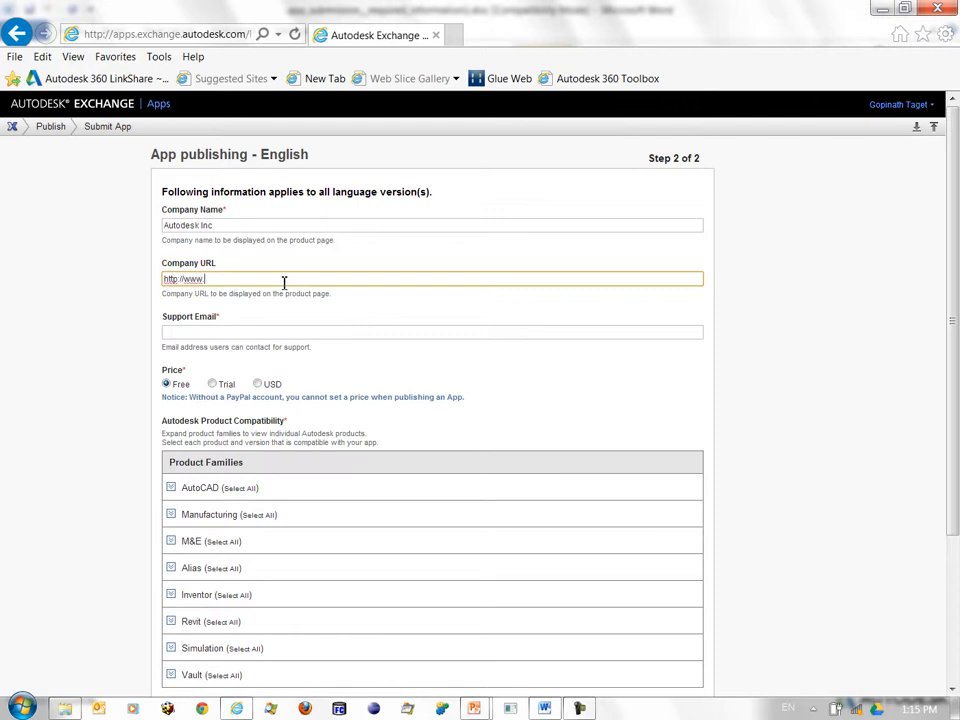
type("autodesk.com")
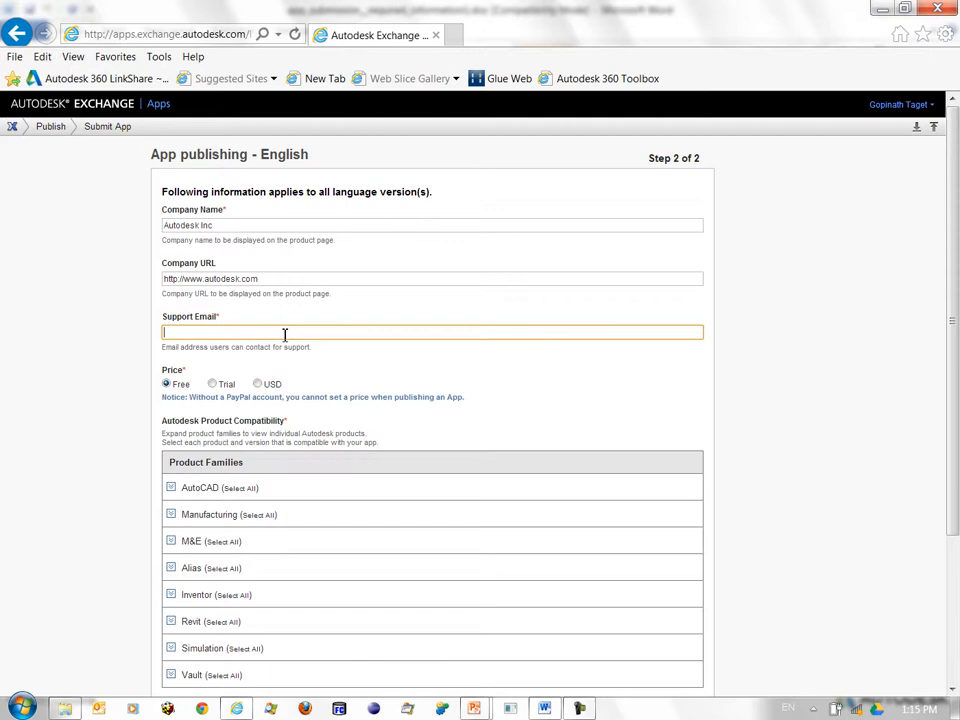
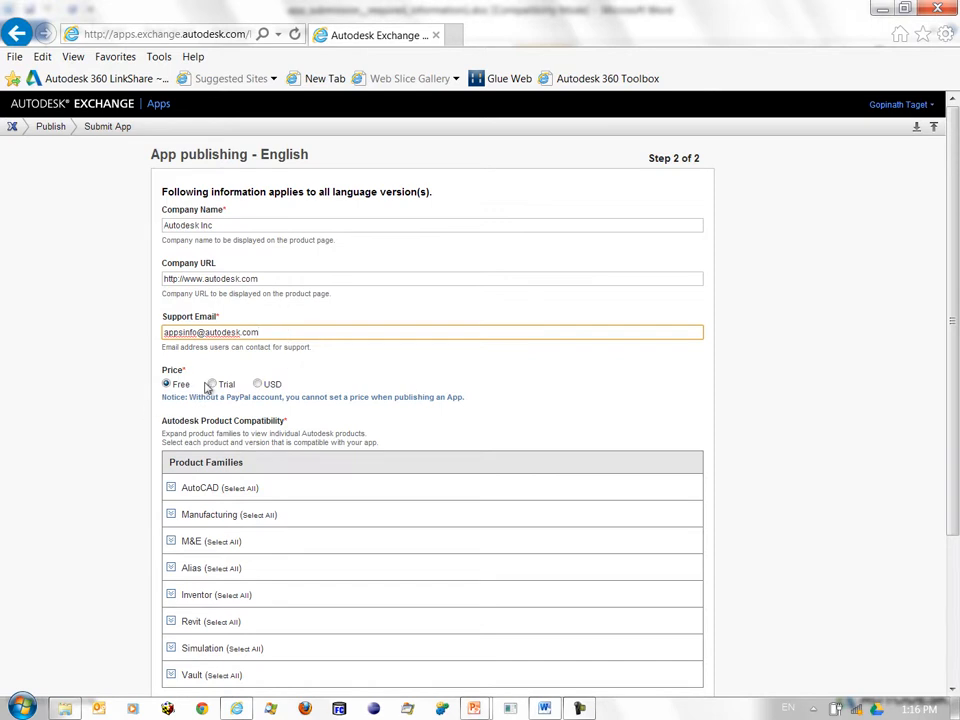
mouse_move(238, 391)
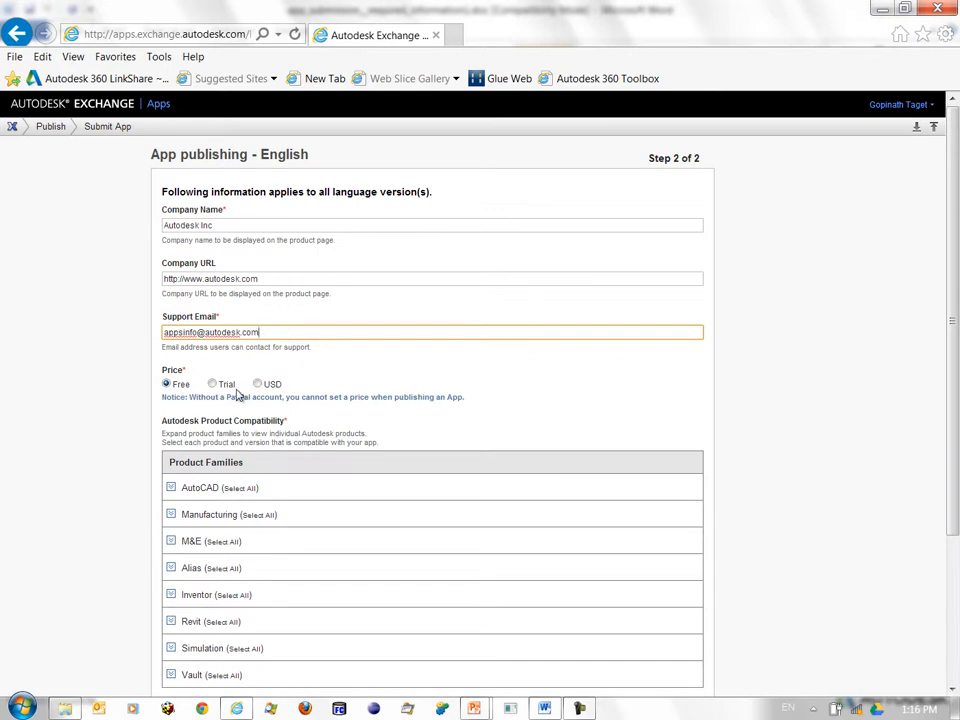
mouse_move(189, 390)
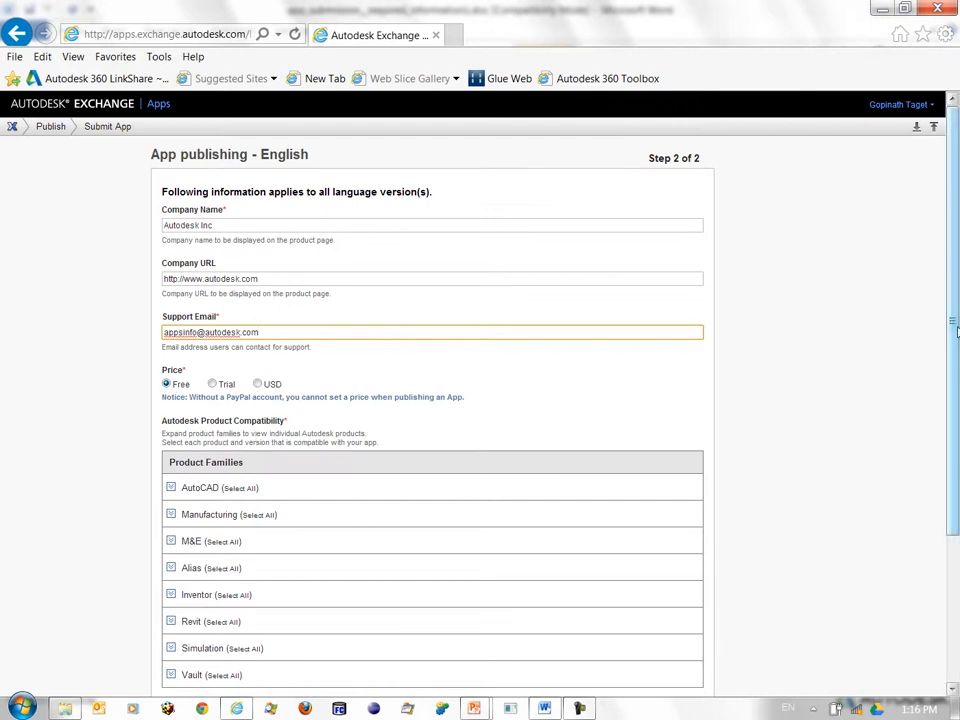
Mark the app as compatible with Revit 2014 products
scroll("down", 3)
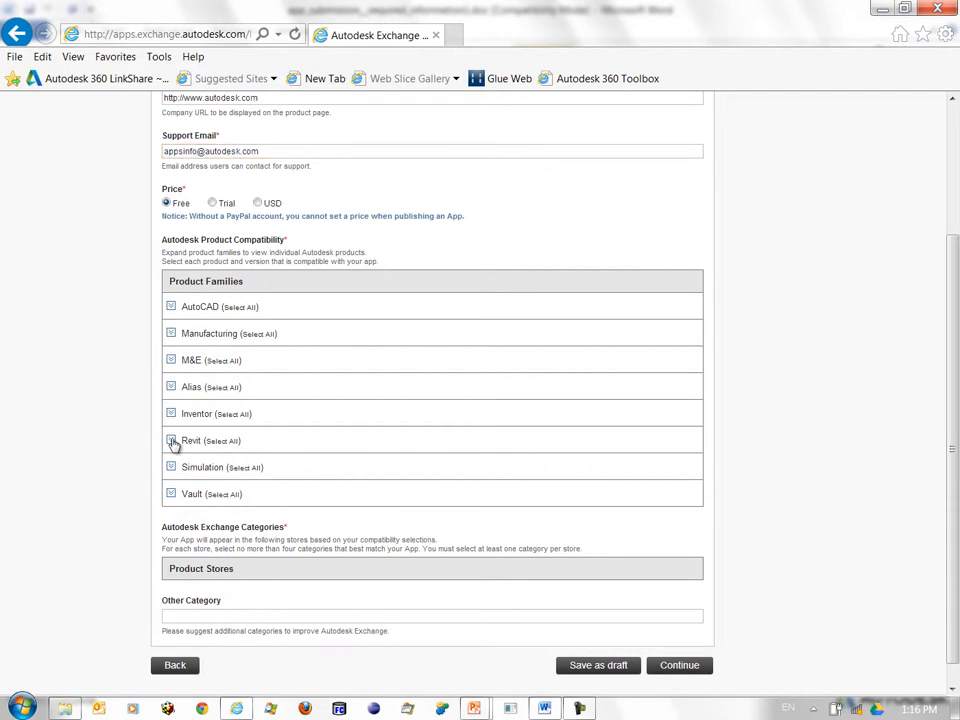
left_click(167, 440)
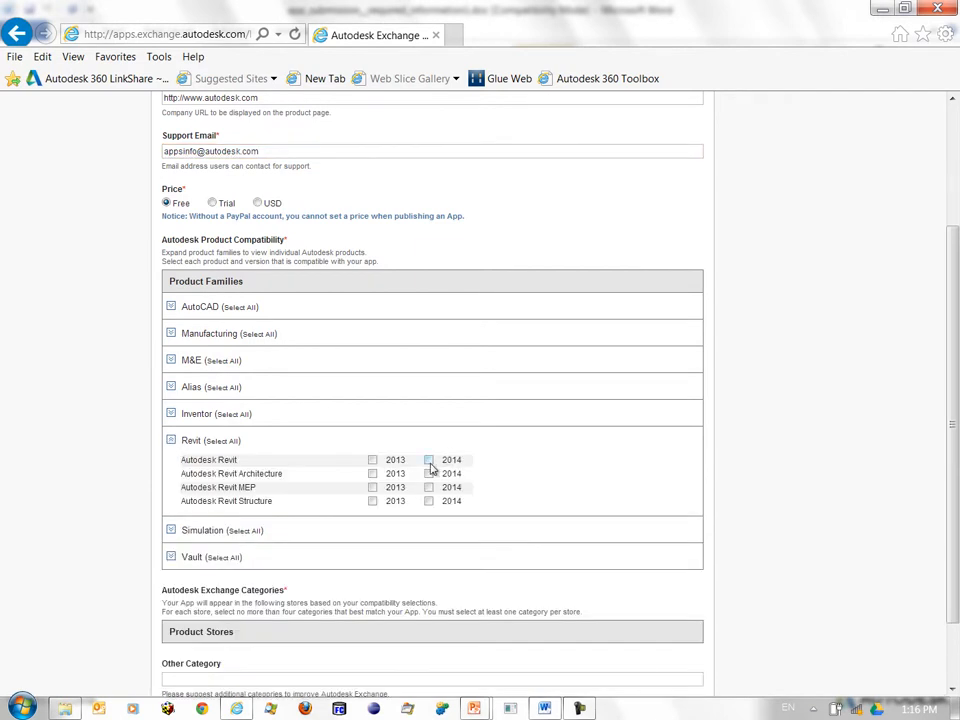
left_click(429, 459)
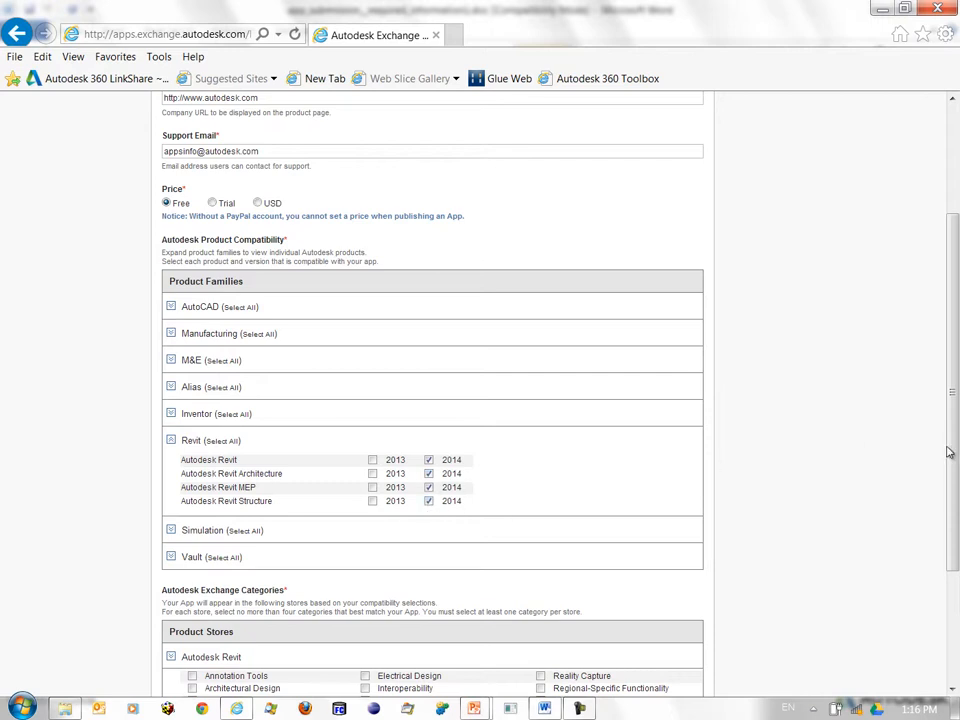
Select the Architectural, Mechanical and Plumbing Design categories for the app
scroll("down", 3)
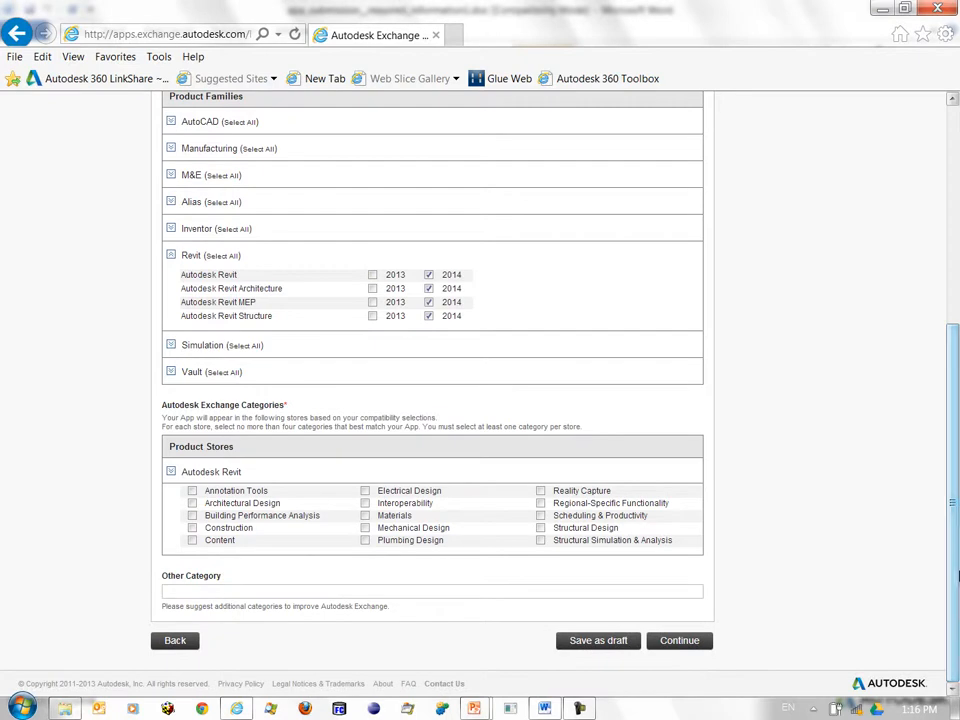
mouse_move(229, 492)
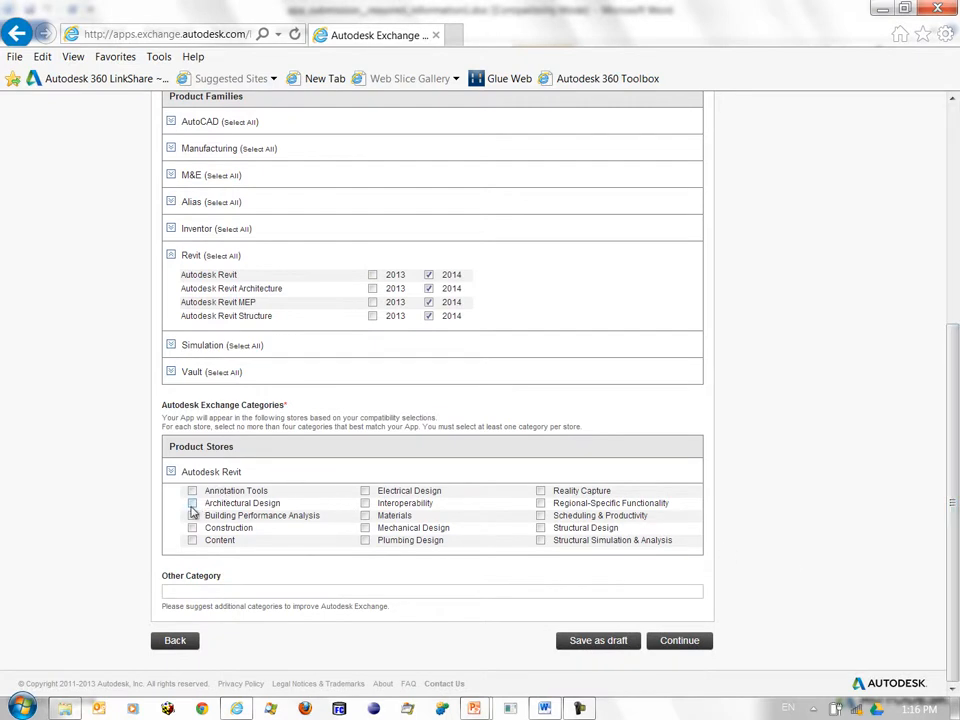
left_click(192, 503)
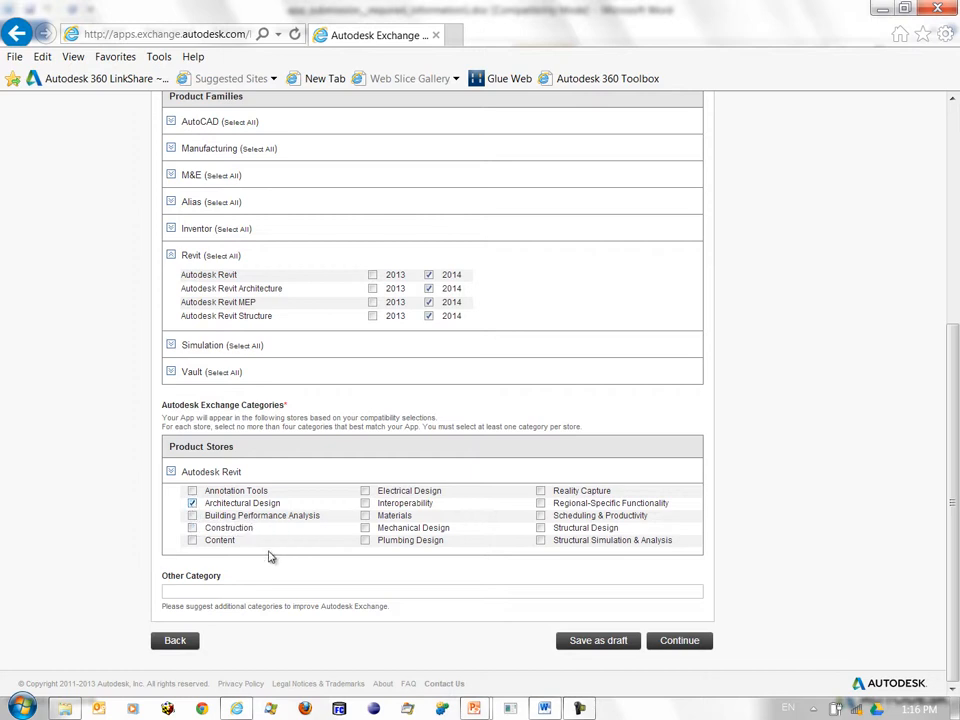
mouse_move(366, 540)
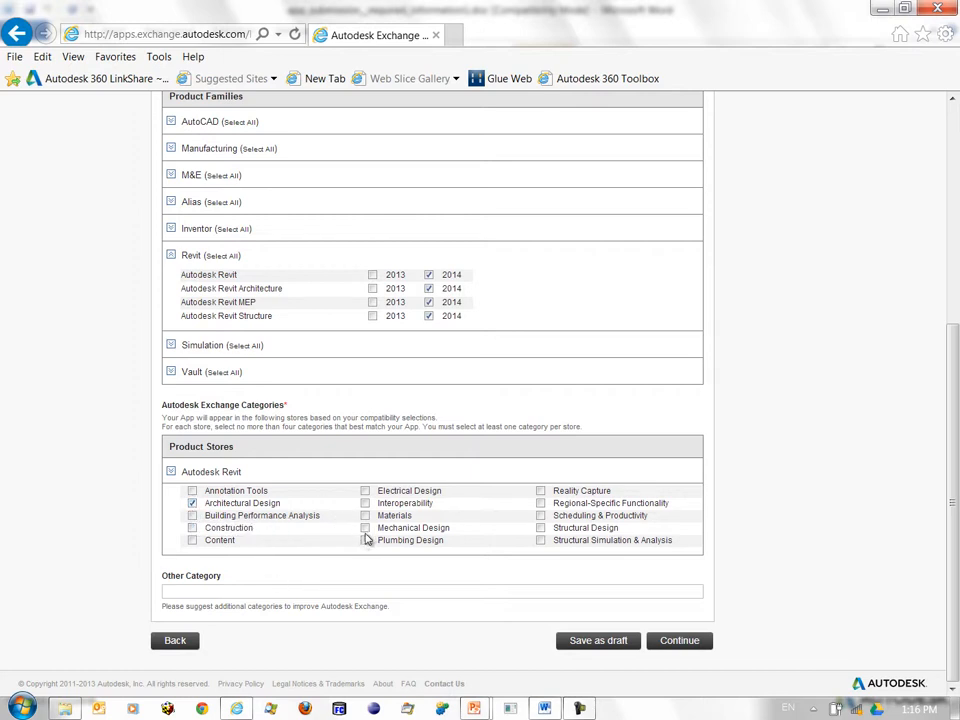
left_click(365, 540)
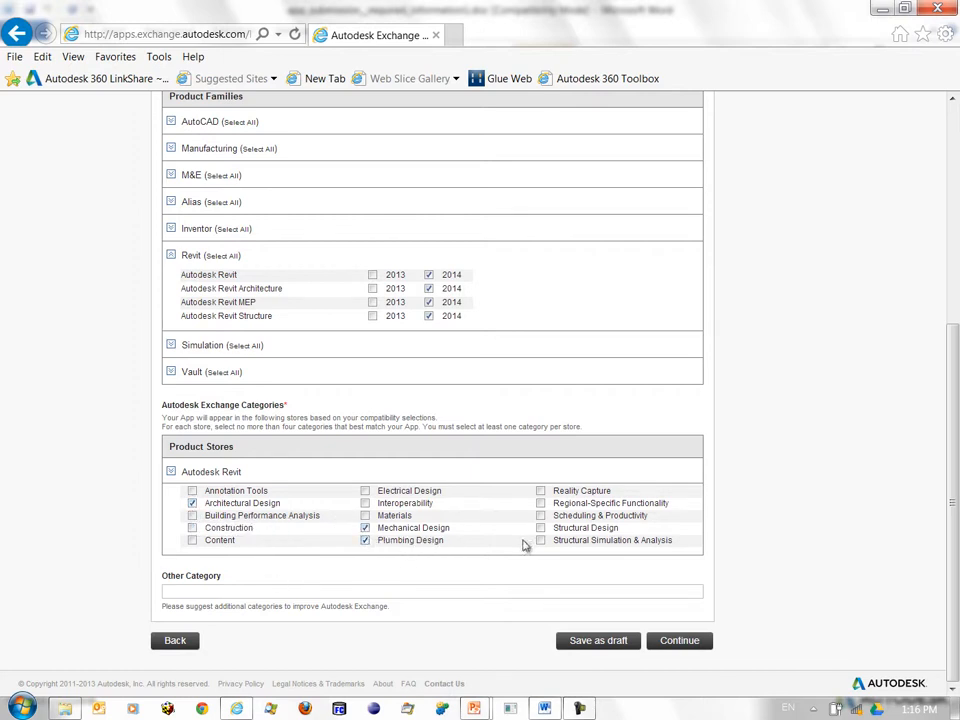
left_click(541, 527)
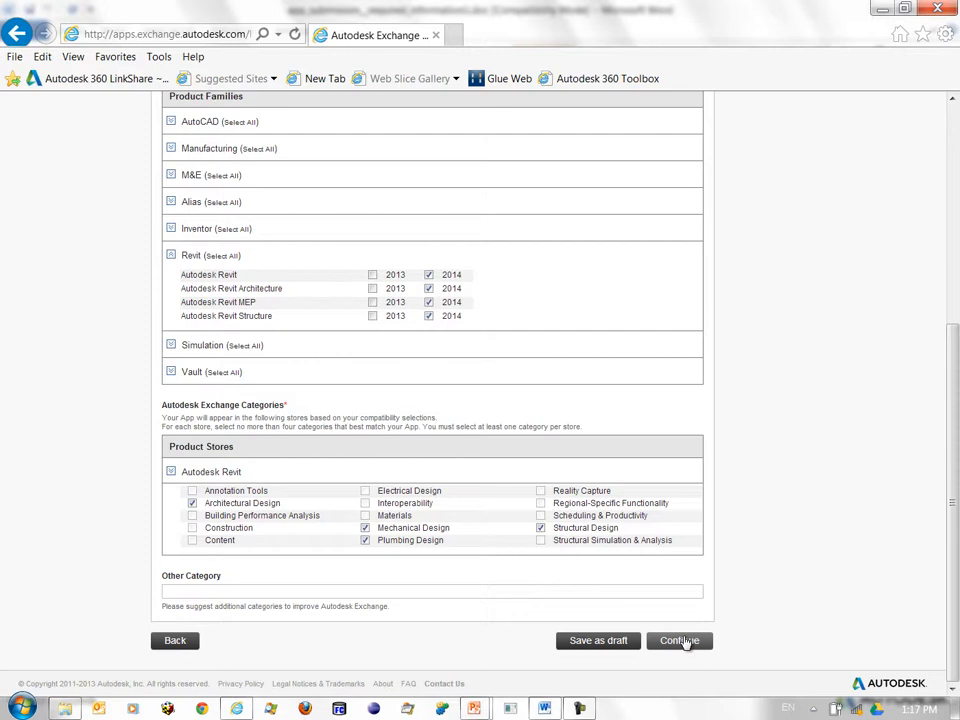
Open the MyFileUpgrader app summary and preview its store listing
left_click(678, 640)
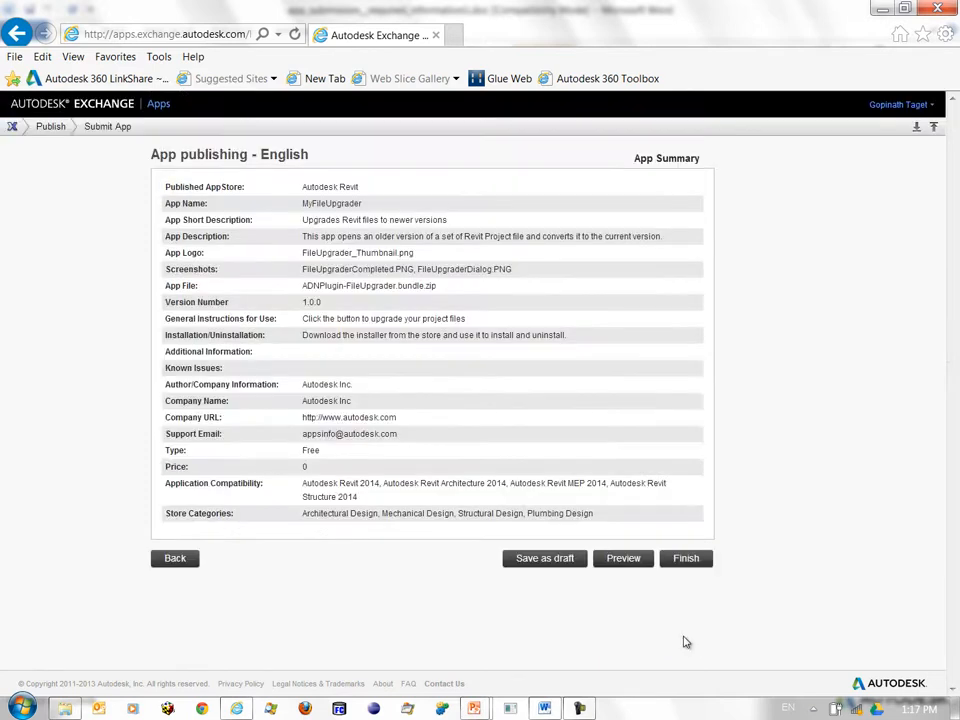
mouse_move(842, 468)
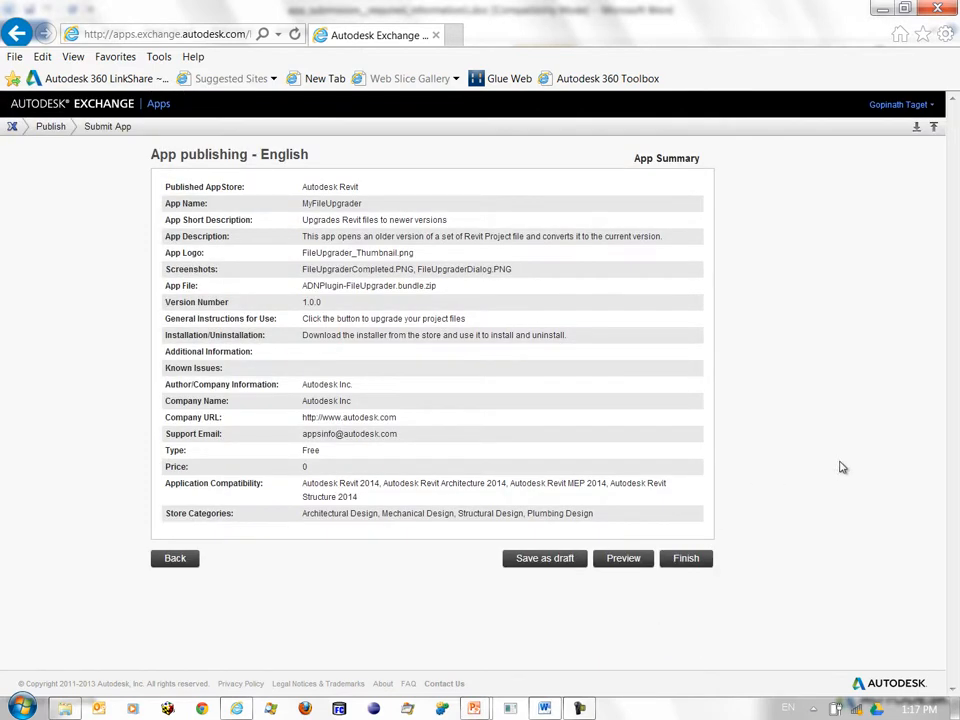
mouse_move(436, 432)
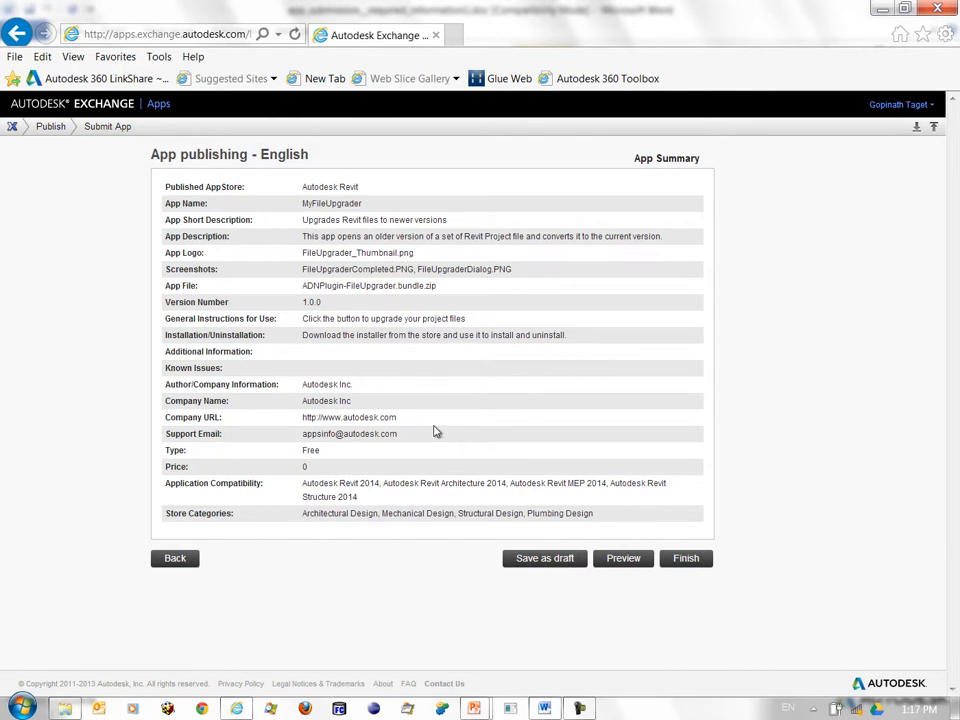
mouse_move(527, 496)
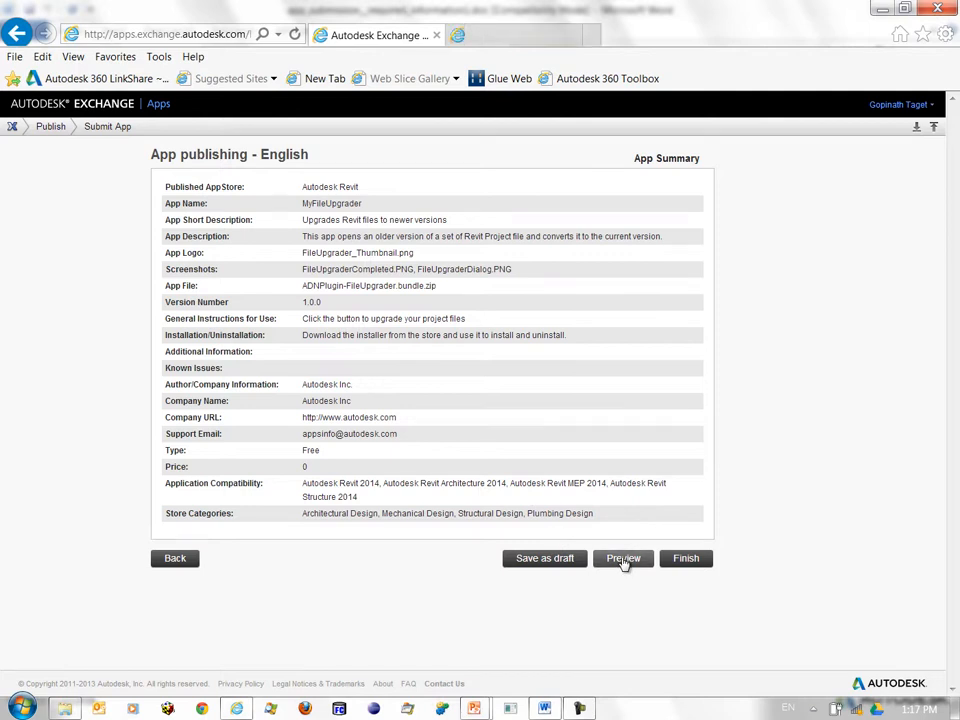
left_click(622, 558)
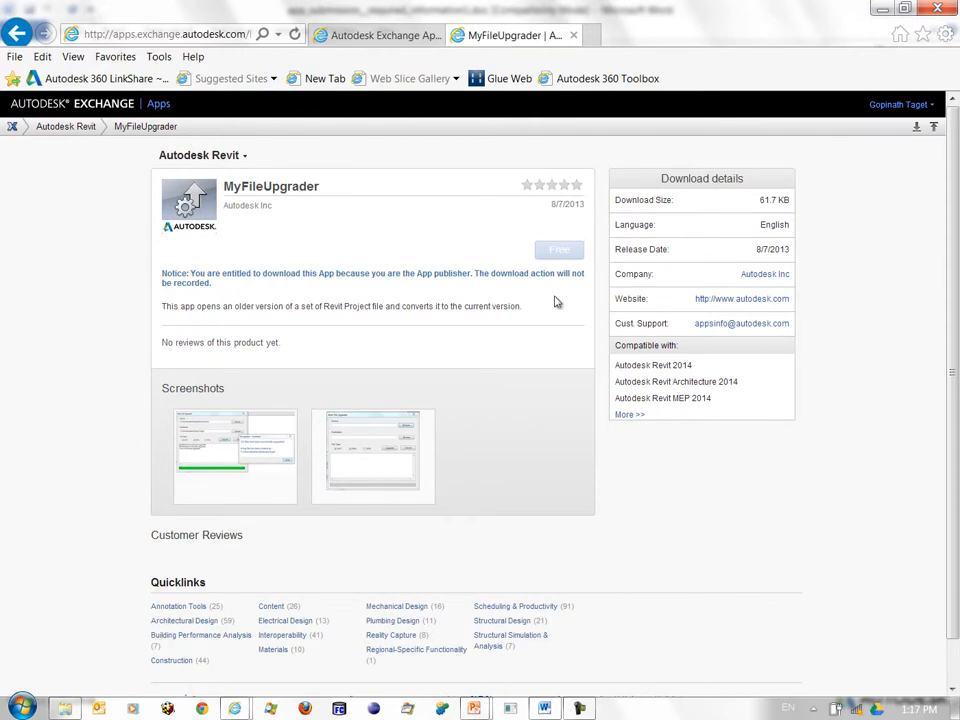
mouse_move(572, 34)
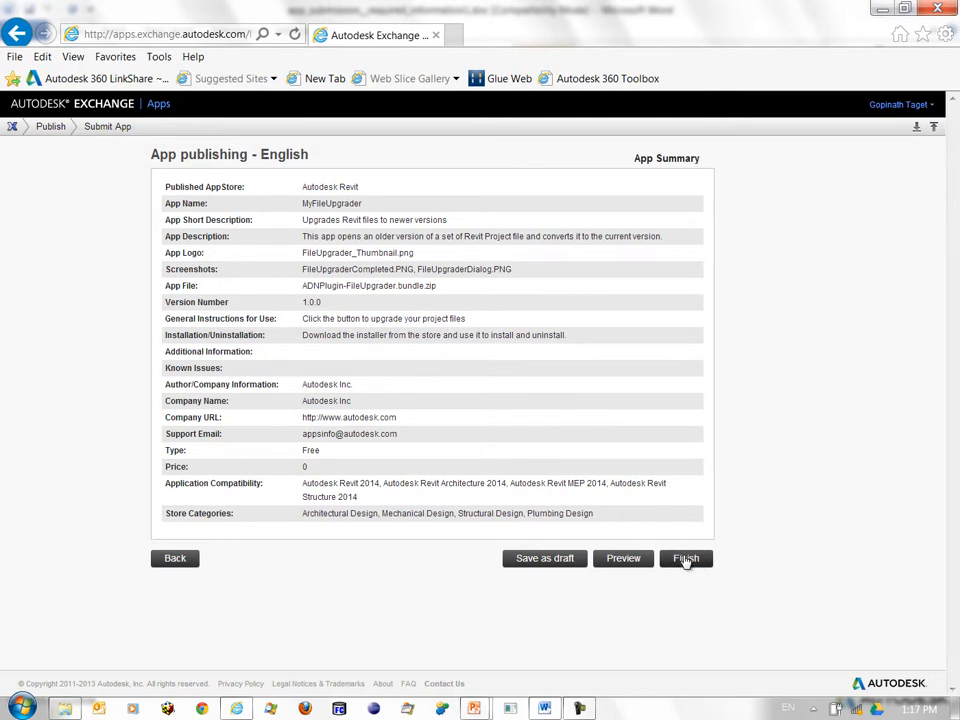
left_click(685, 558)
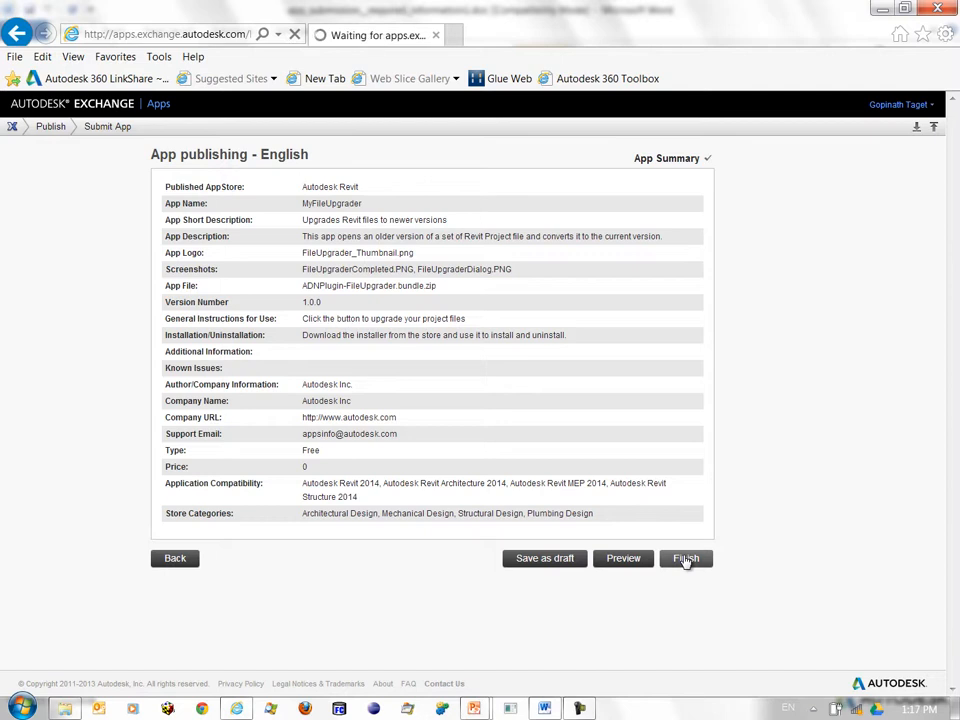
left_click(686, 558)
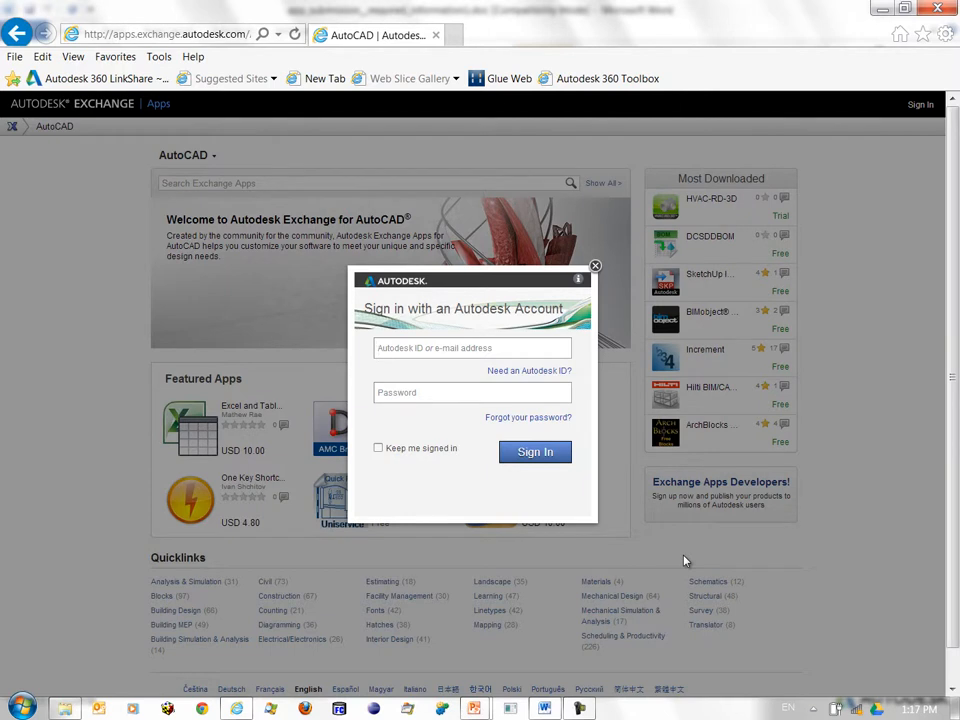
left_click(473, 347)
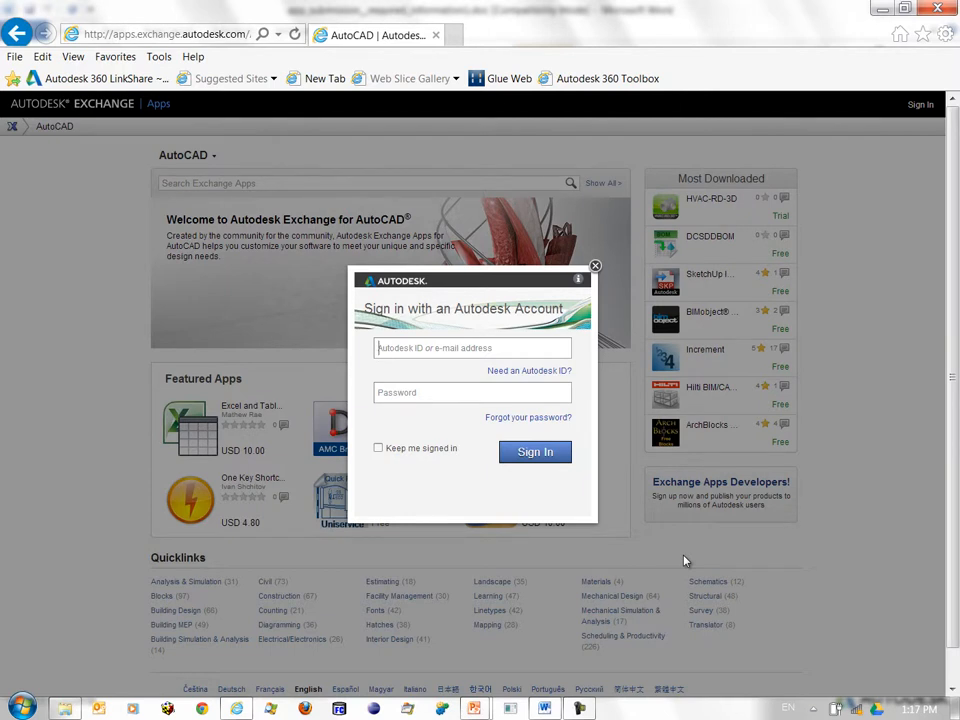
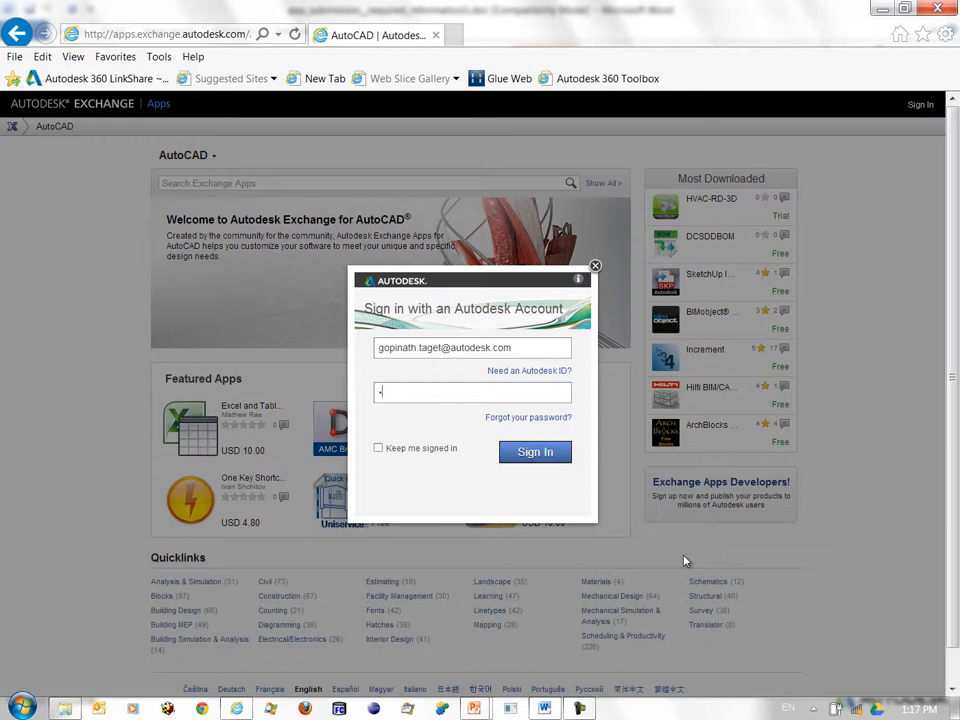
type("password")
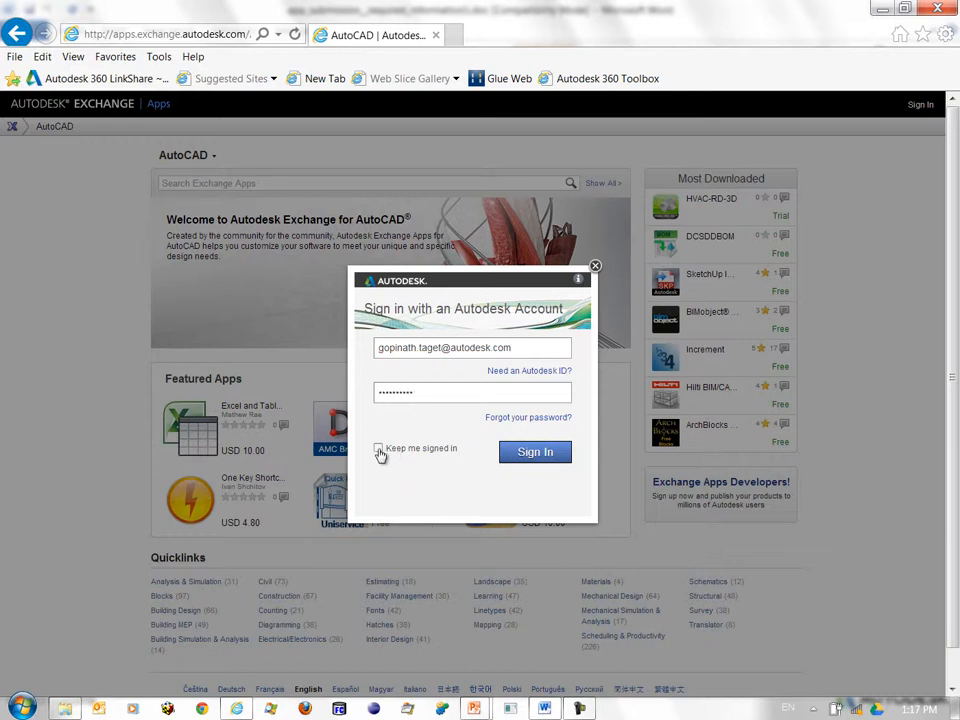
left_click(535, 451)
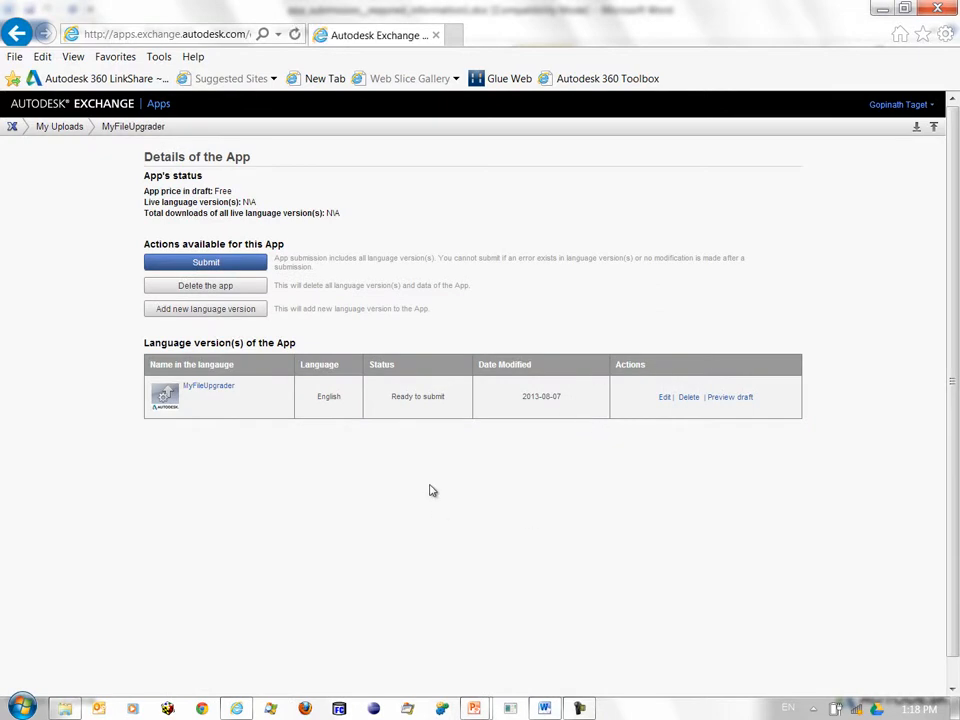
mouse_move(544, 322)
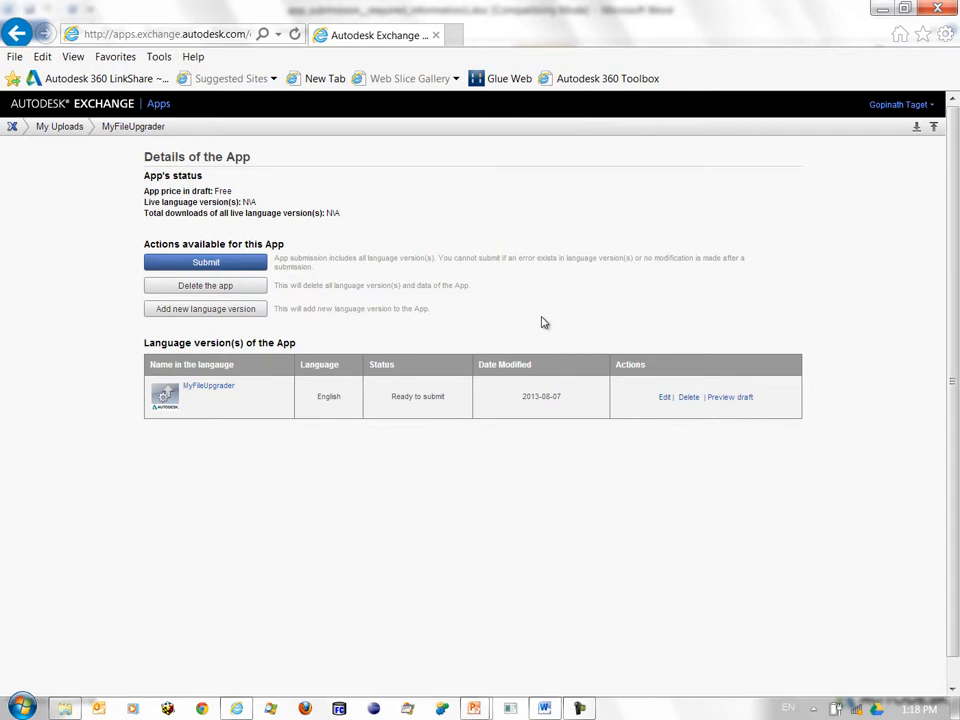
mouse_move(251, 398)
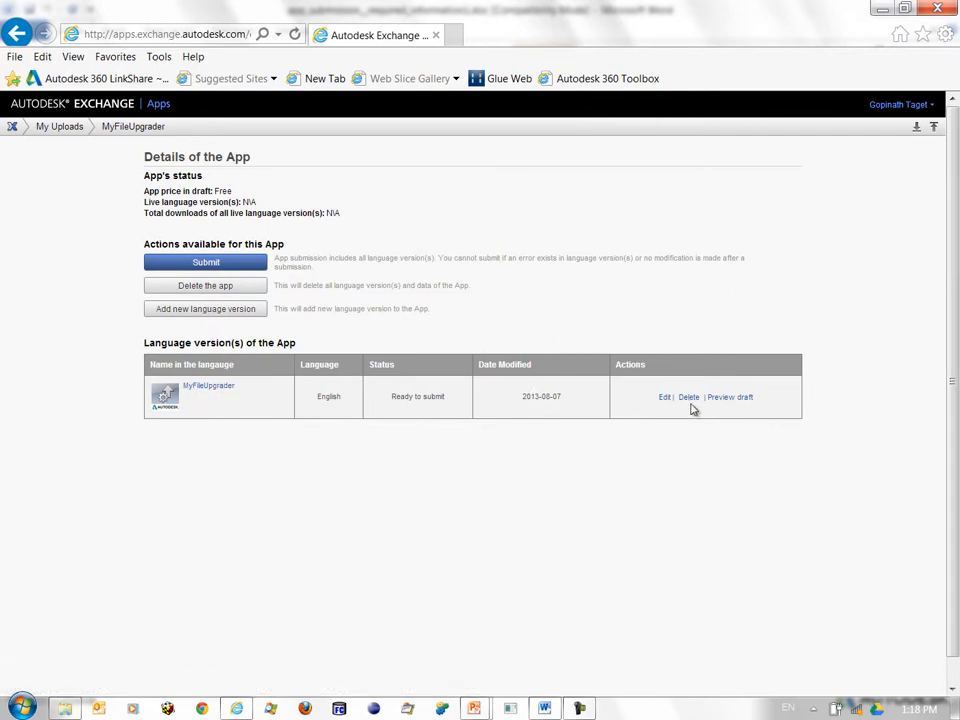
mouse_move(696, 403)
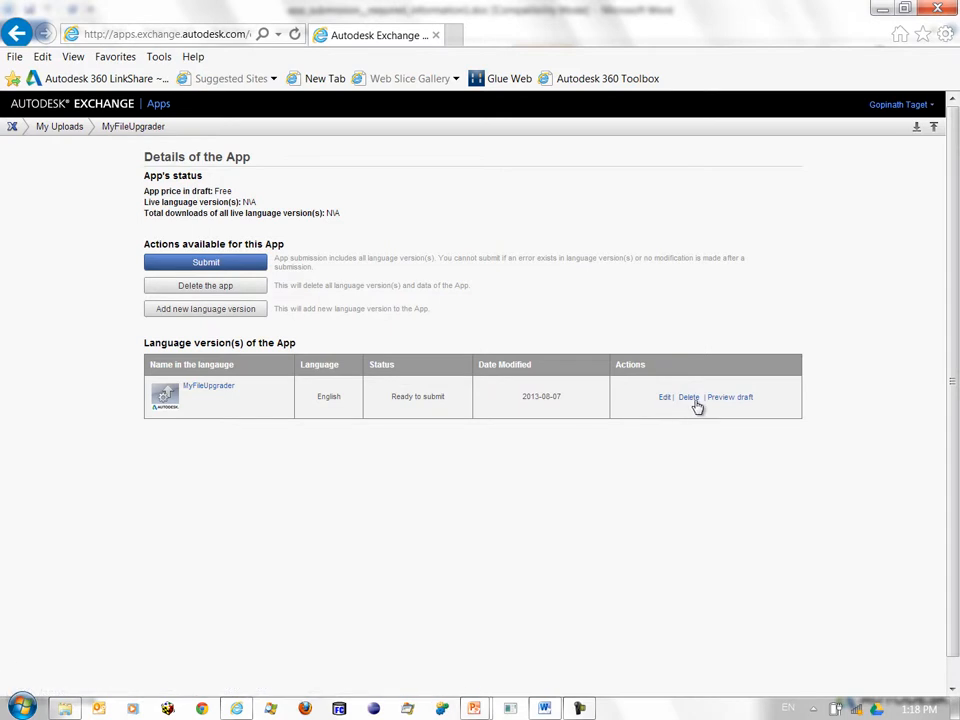
mouse_move(732, 404)
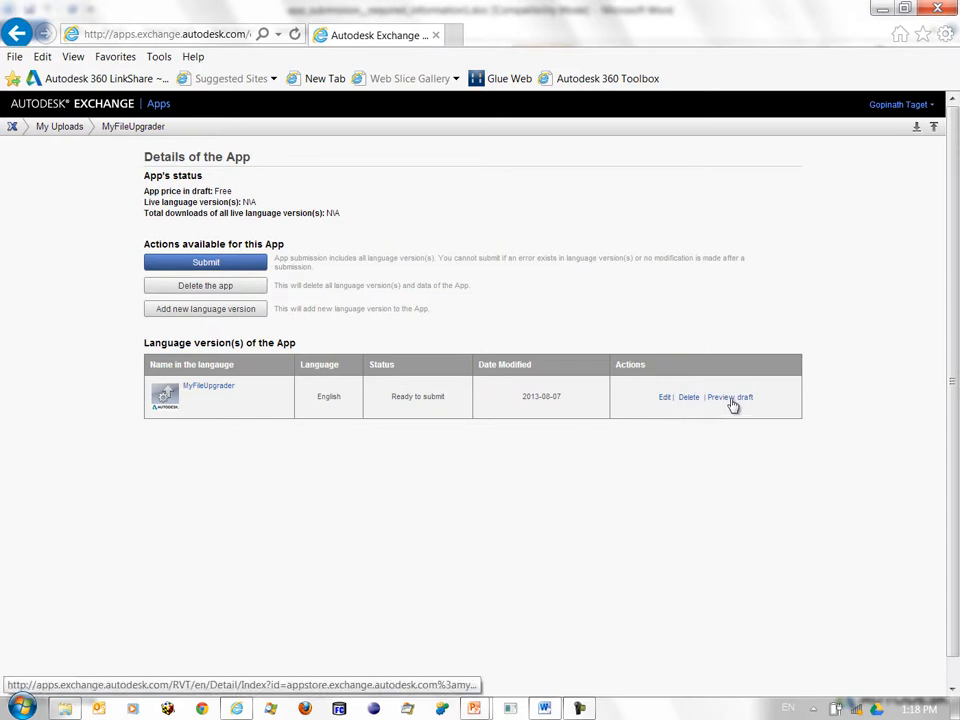
mouse_move(248, 289)
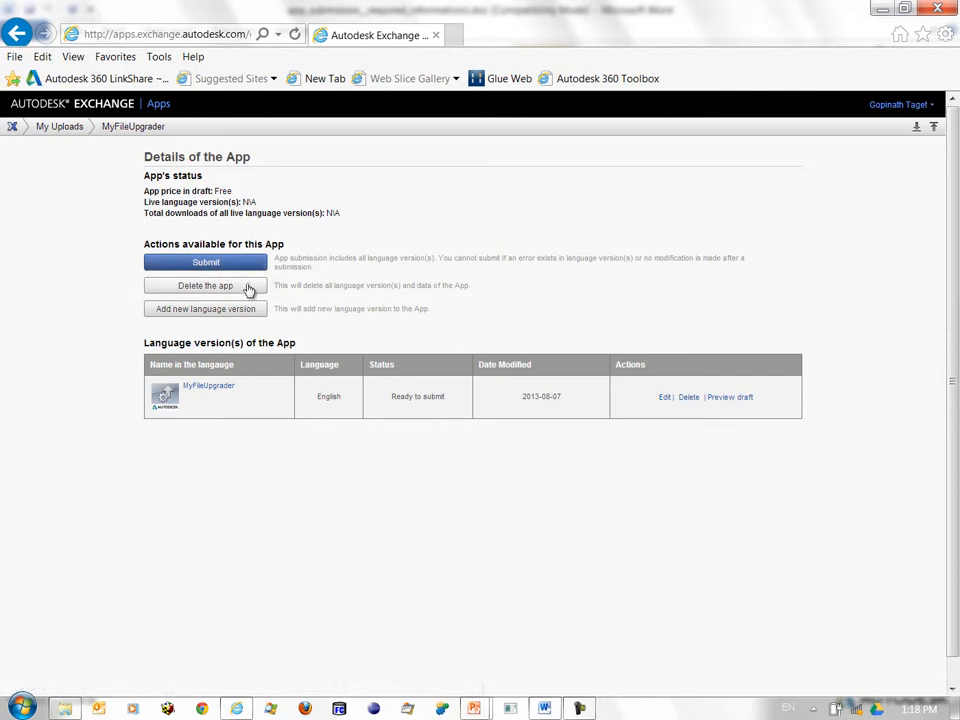
mouse_move(207, 287)
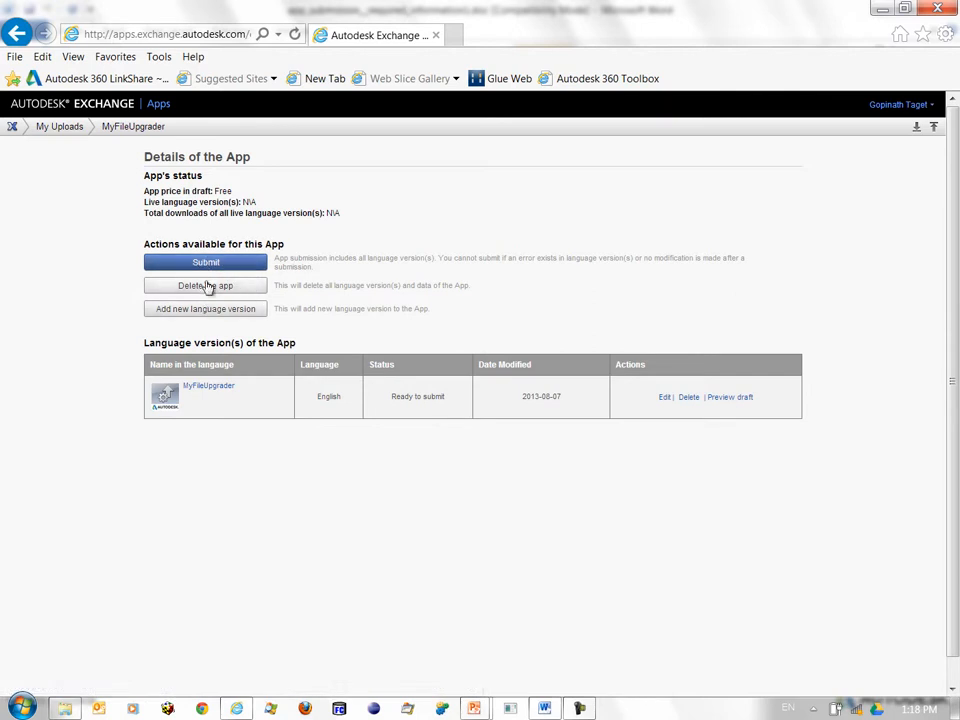
mouse_move(205, 308)
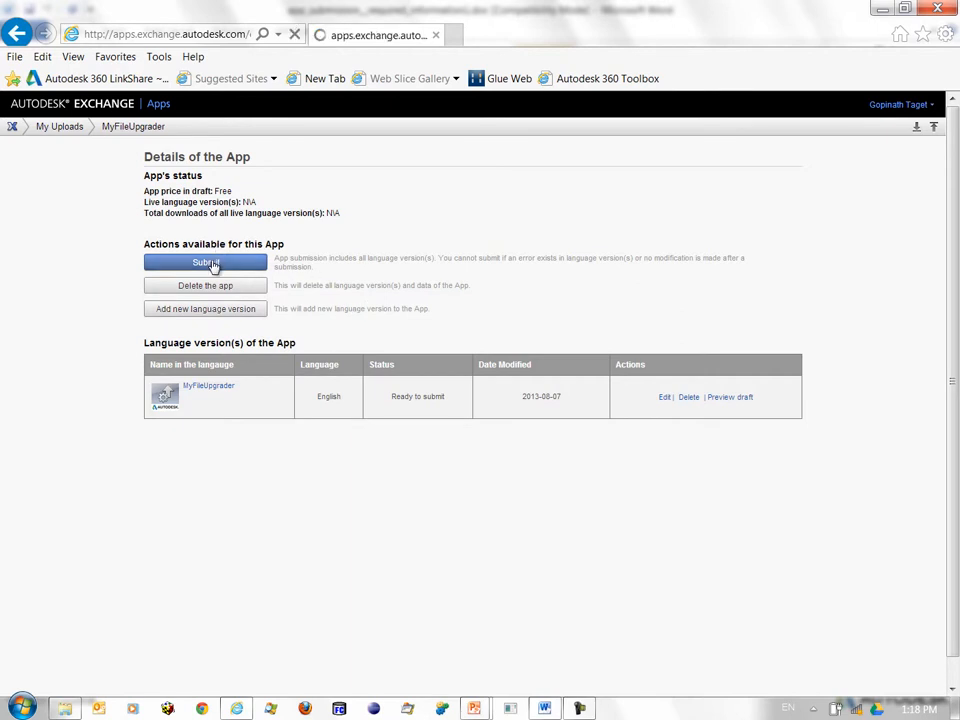
Submit MyFileUpgrader for review from the Details of the App page
left_click(205, 262)
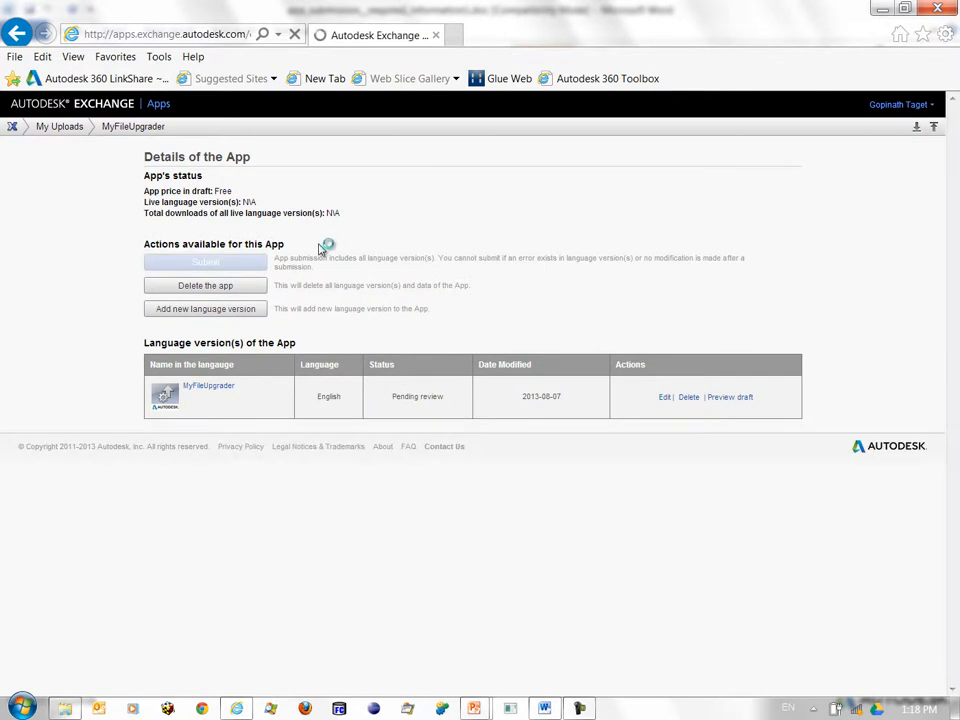
mouse_move(446, 175)
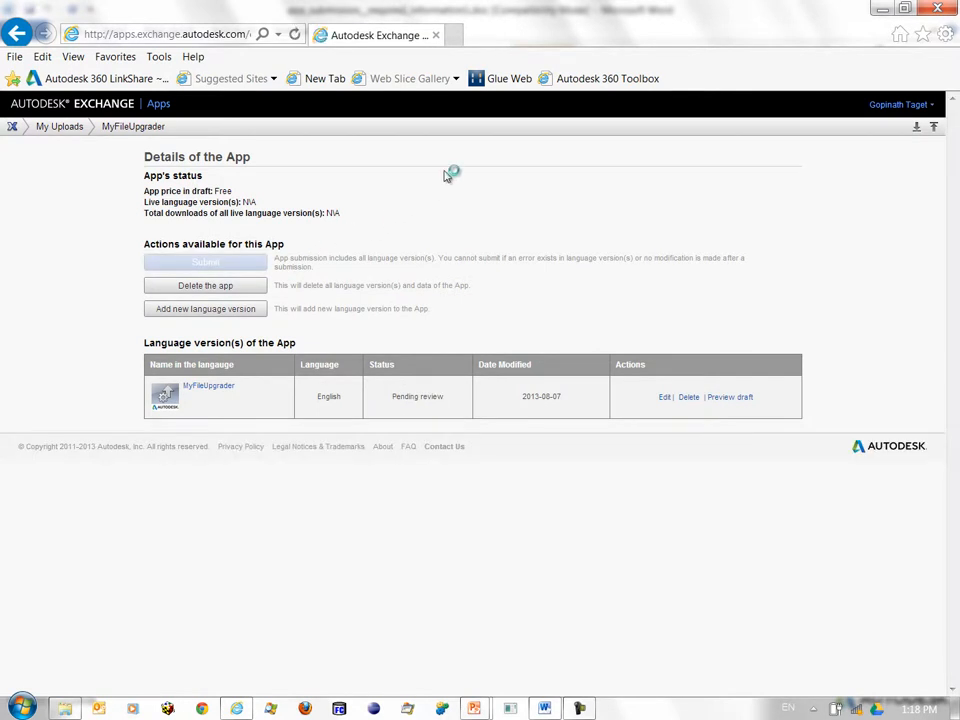
left_click(205, 262)
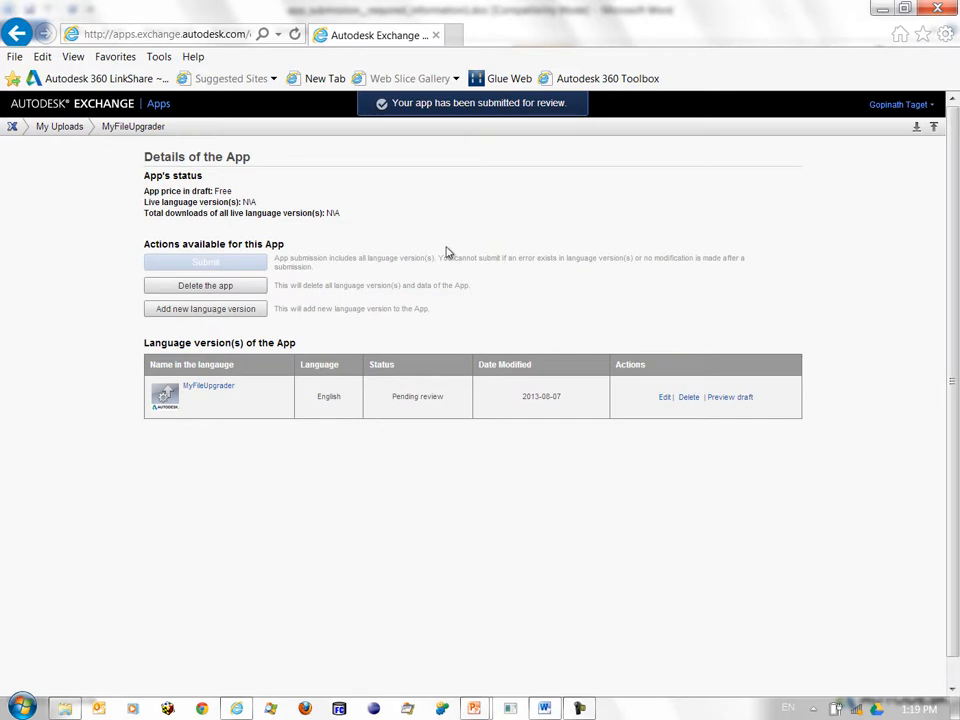
mouse_move(394, 111)
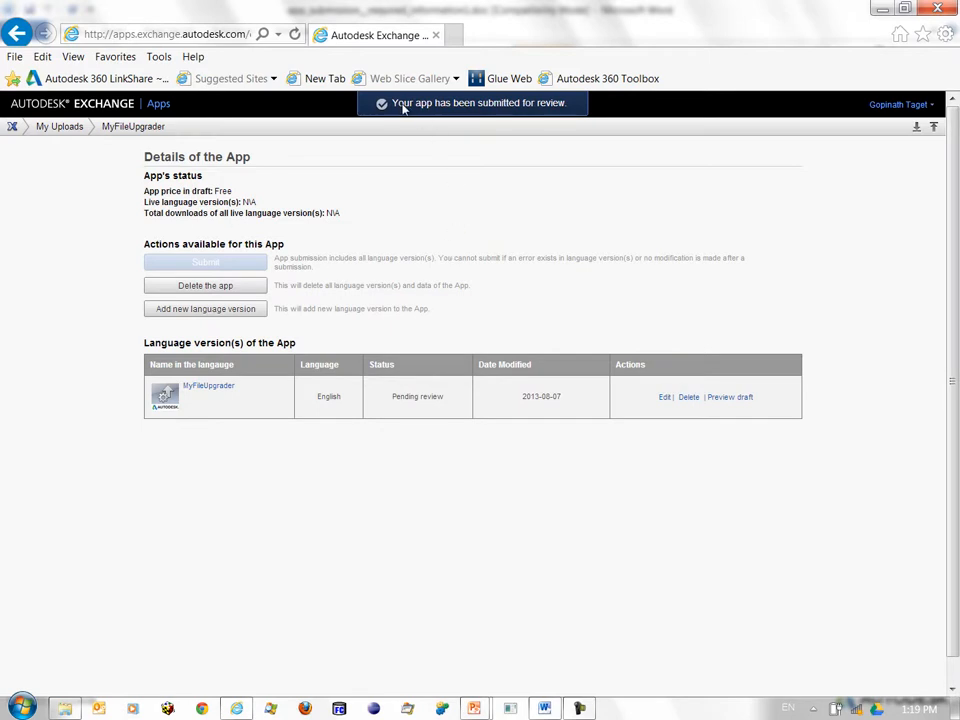
mouse_move(422, 112)
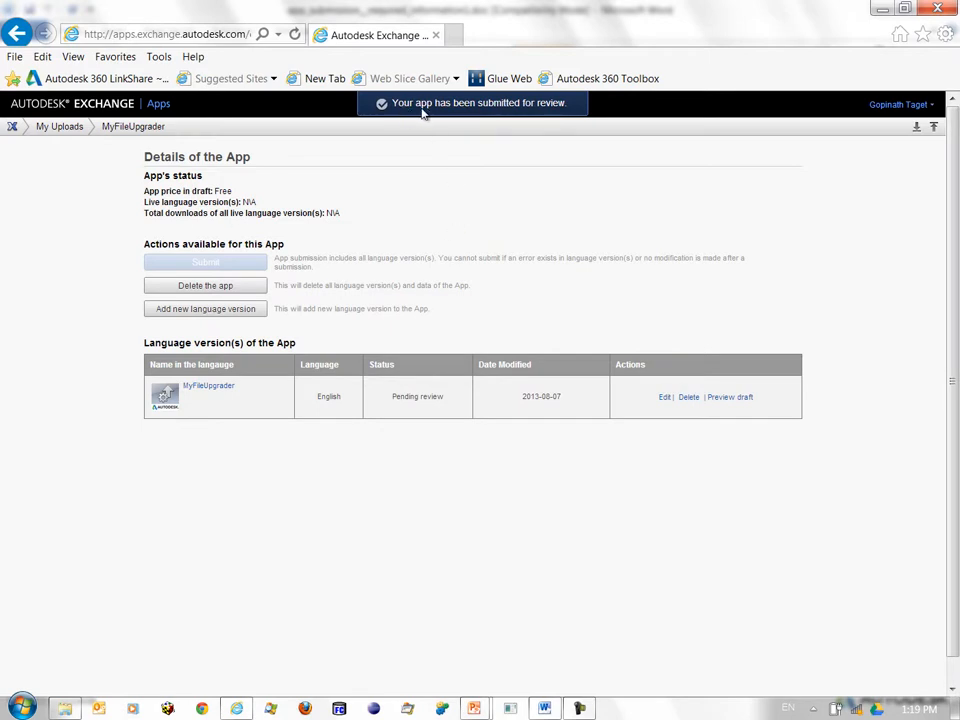
mouse_move(552, 112)
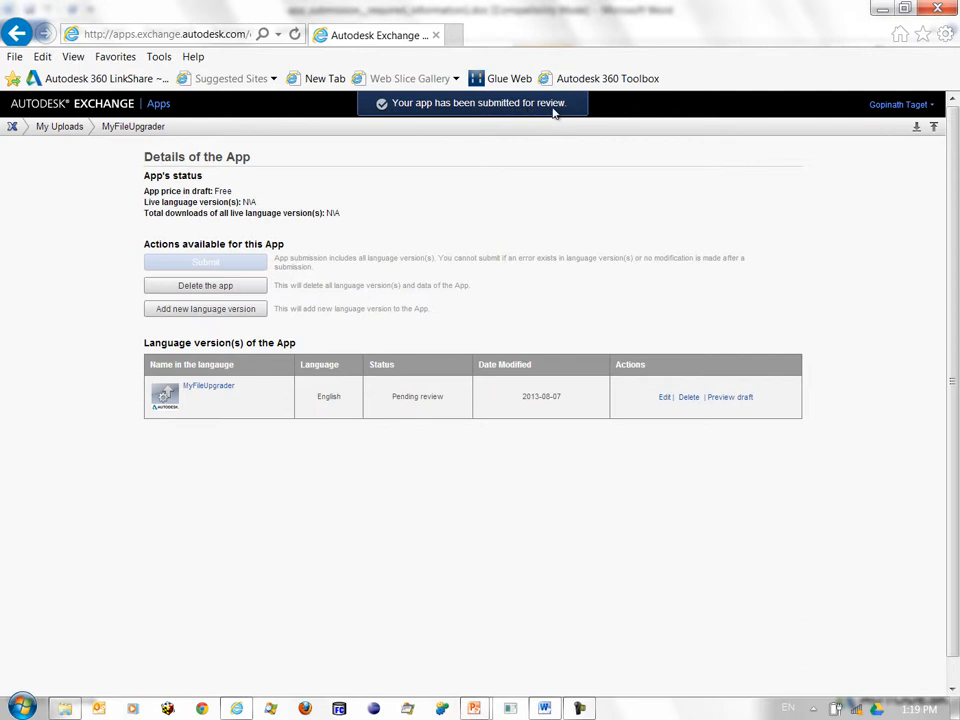